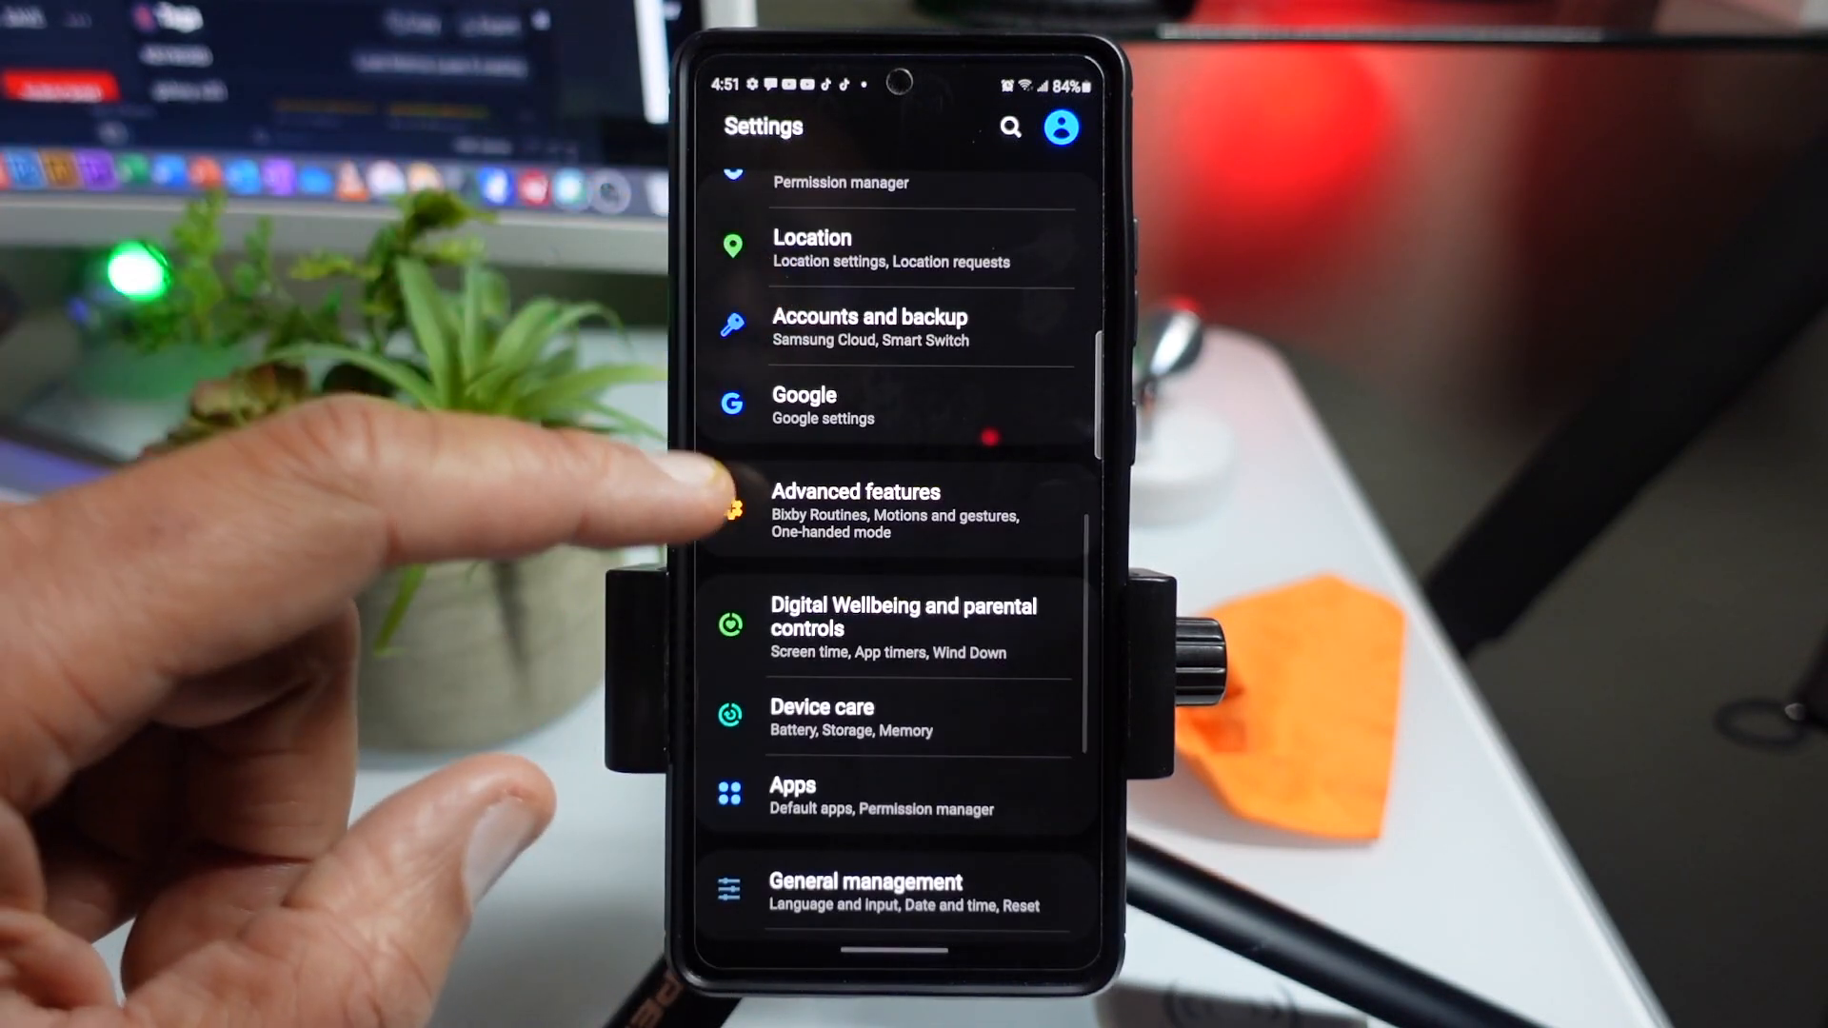
Step: Go into the Advanced features page from the main Settings list
click(891, 510)
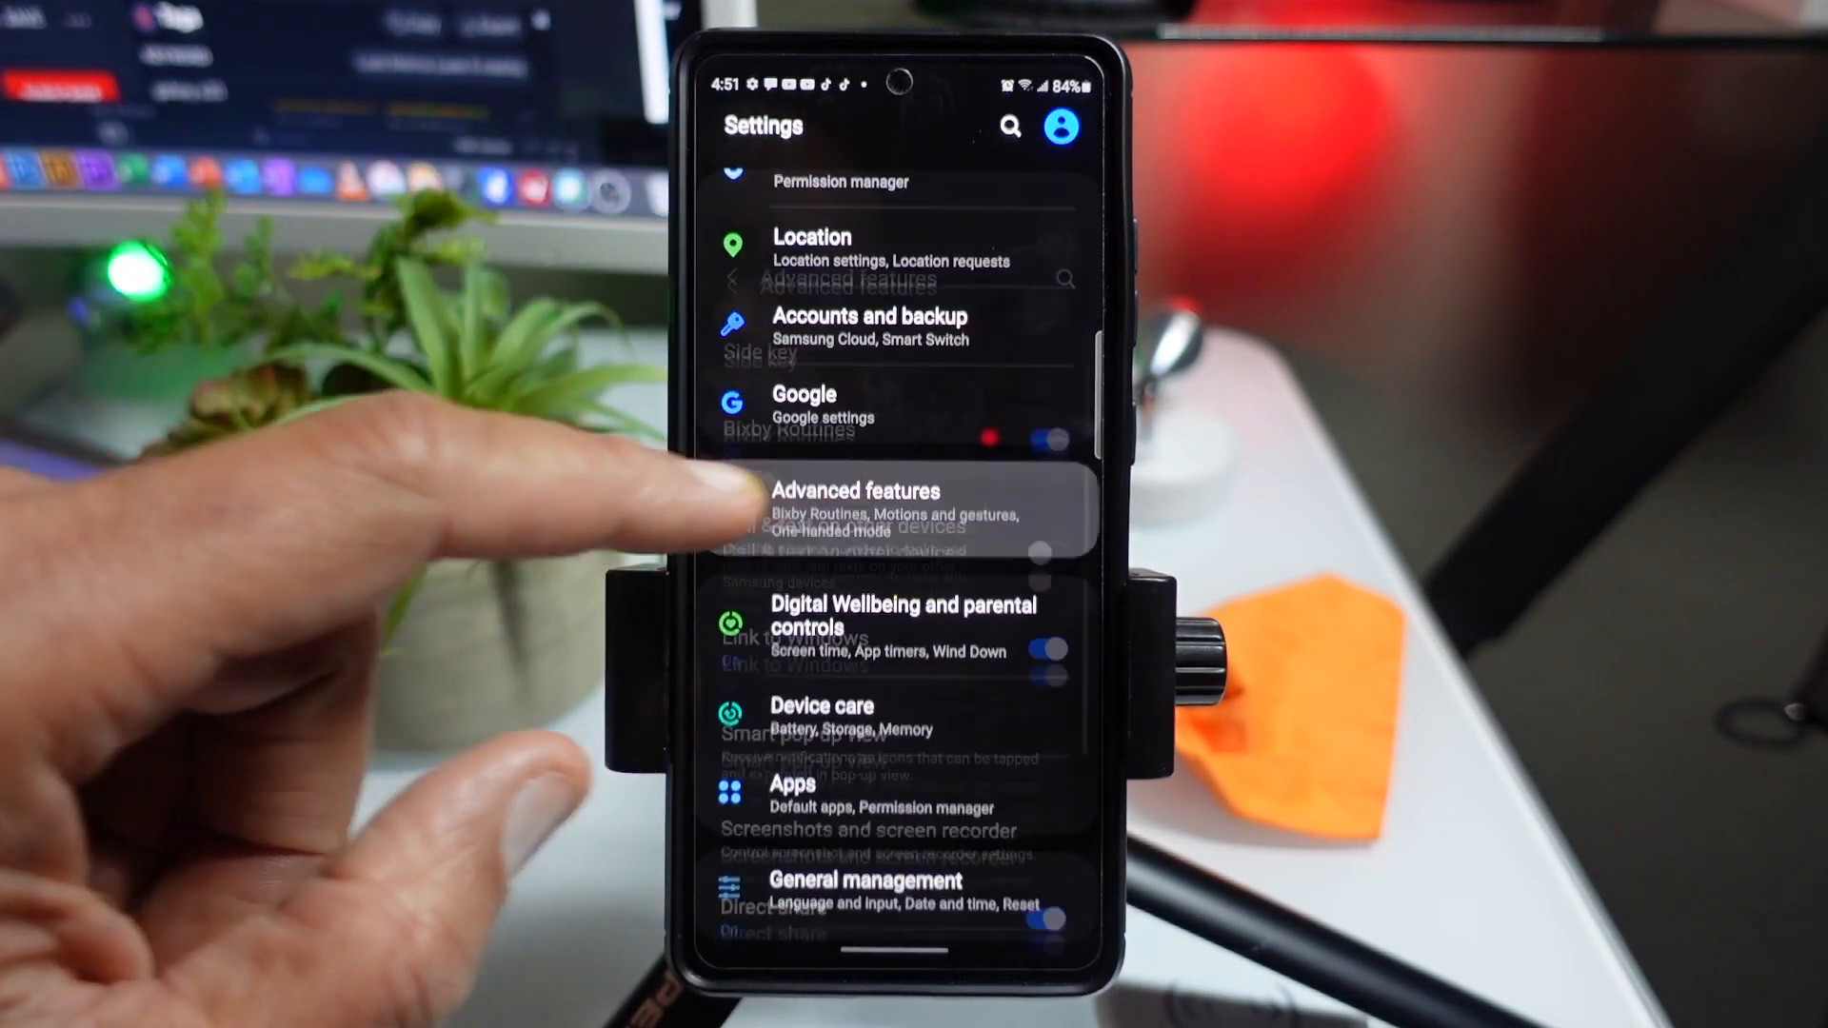
click(853, 507)
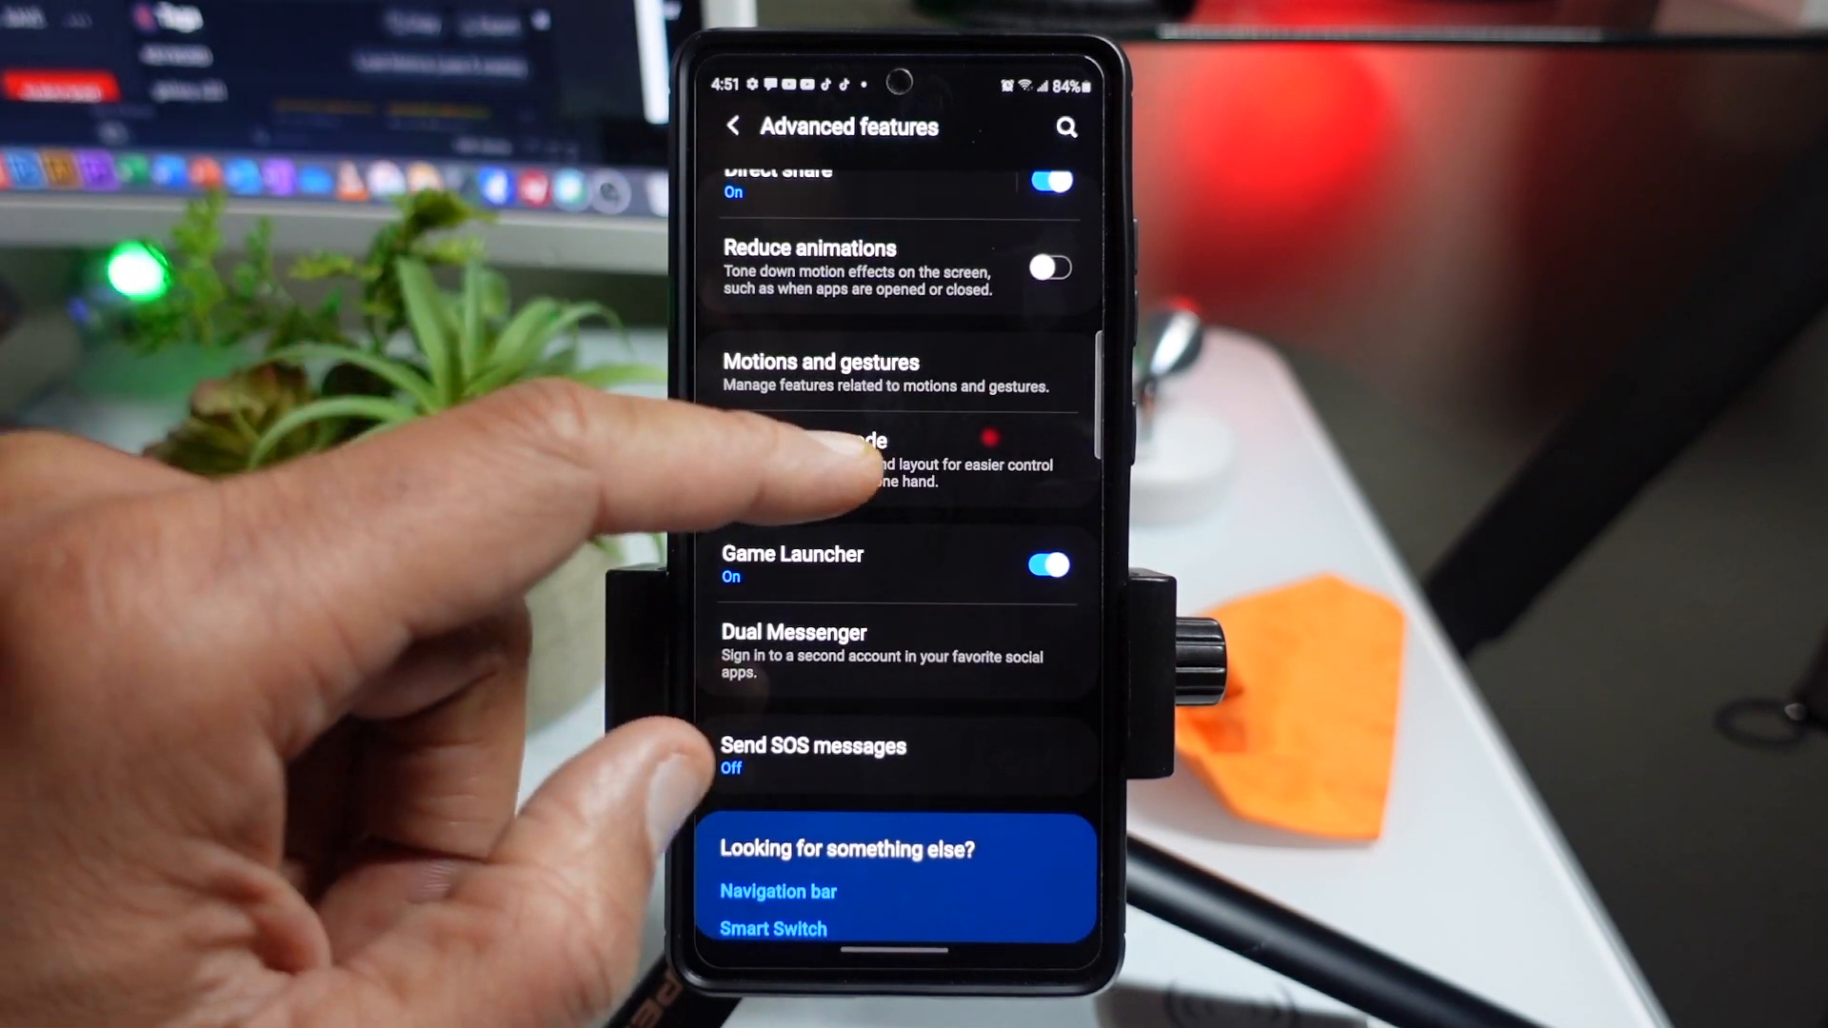
click(862, 461)
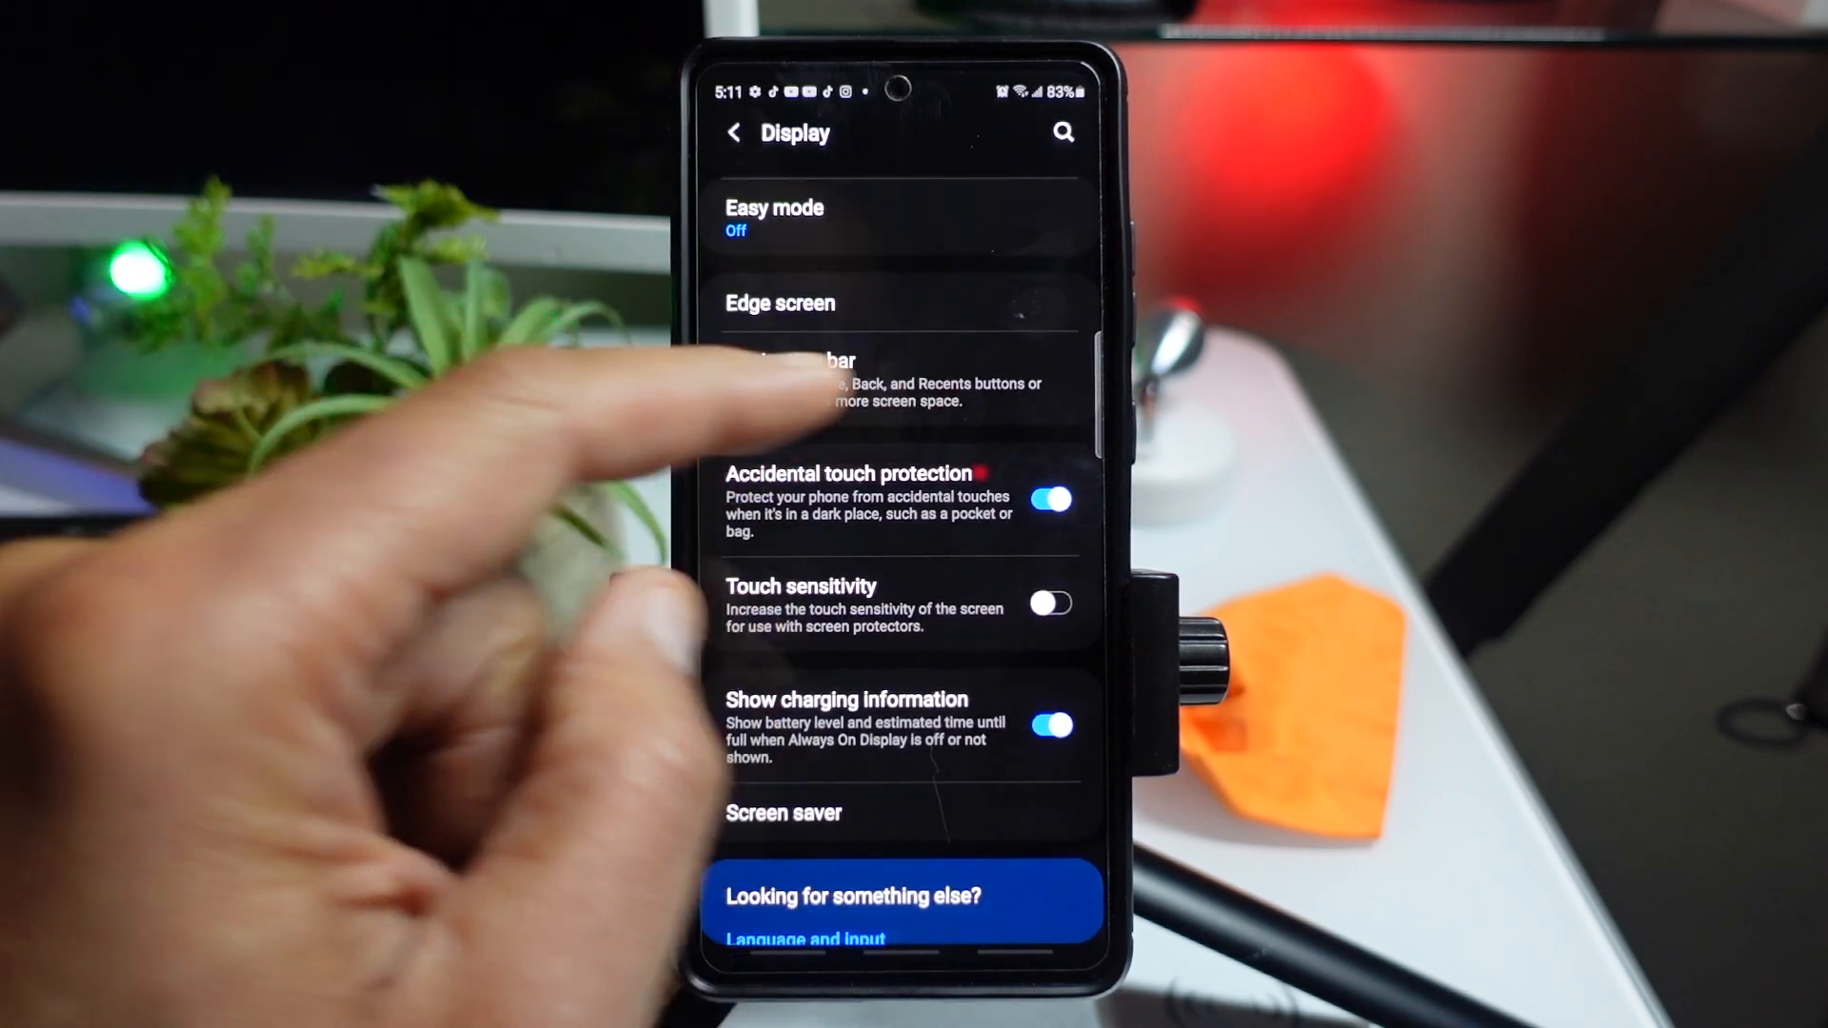
Step: Change Navigation bar type to Buttons and return to the home screen
click(798, 379)
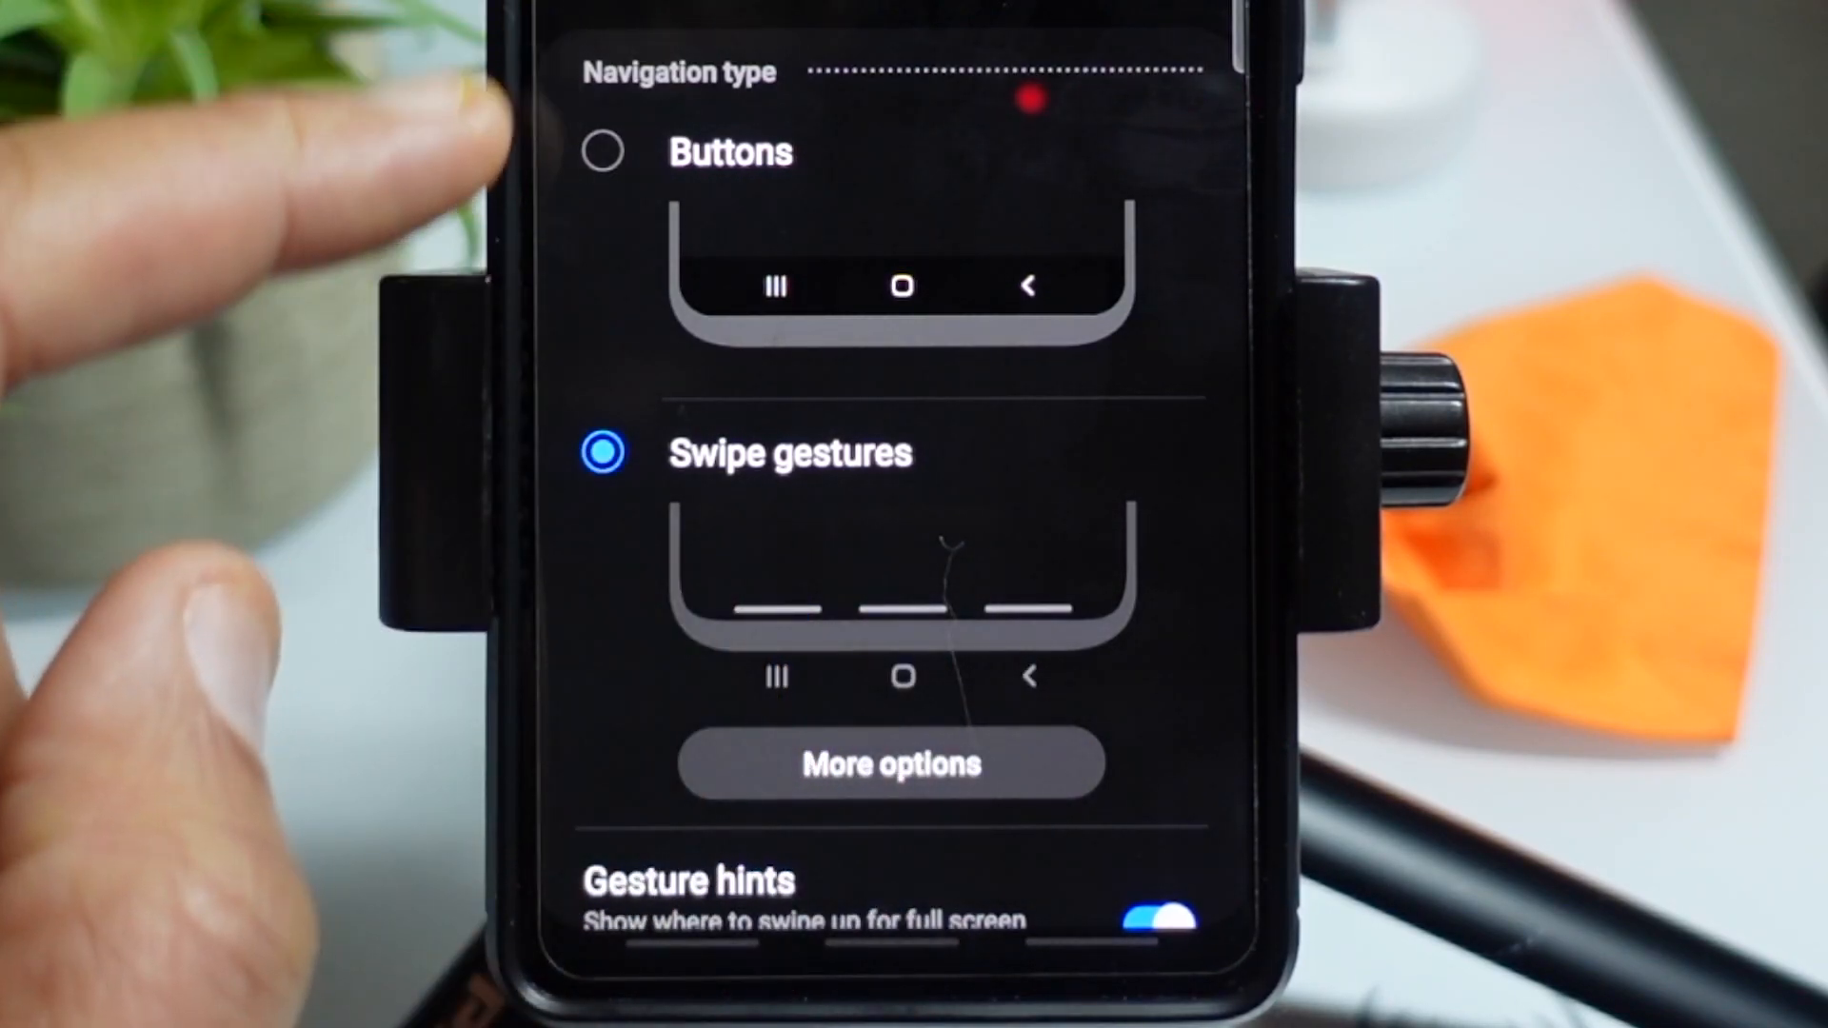
click(604, 153)
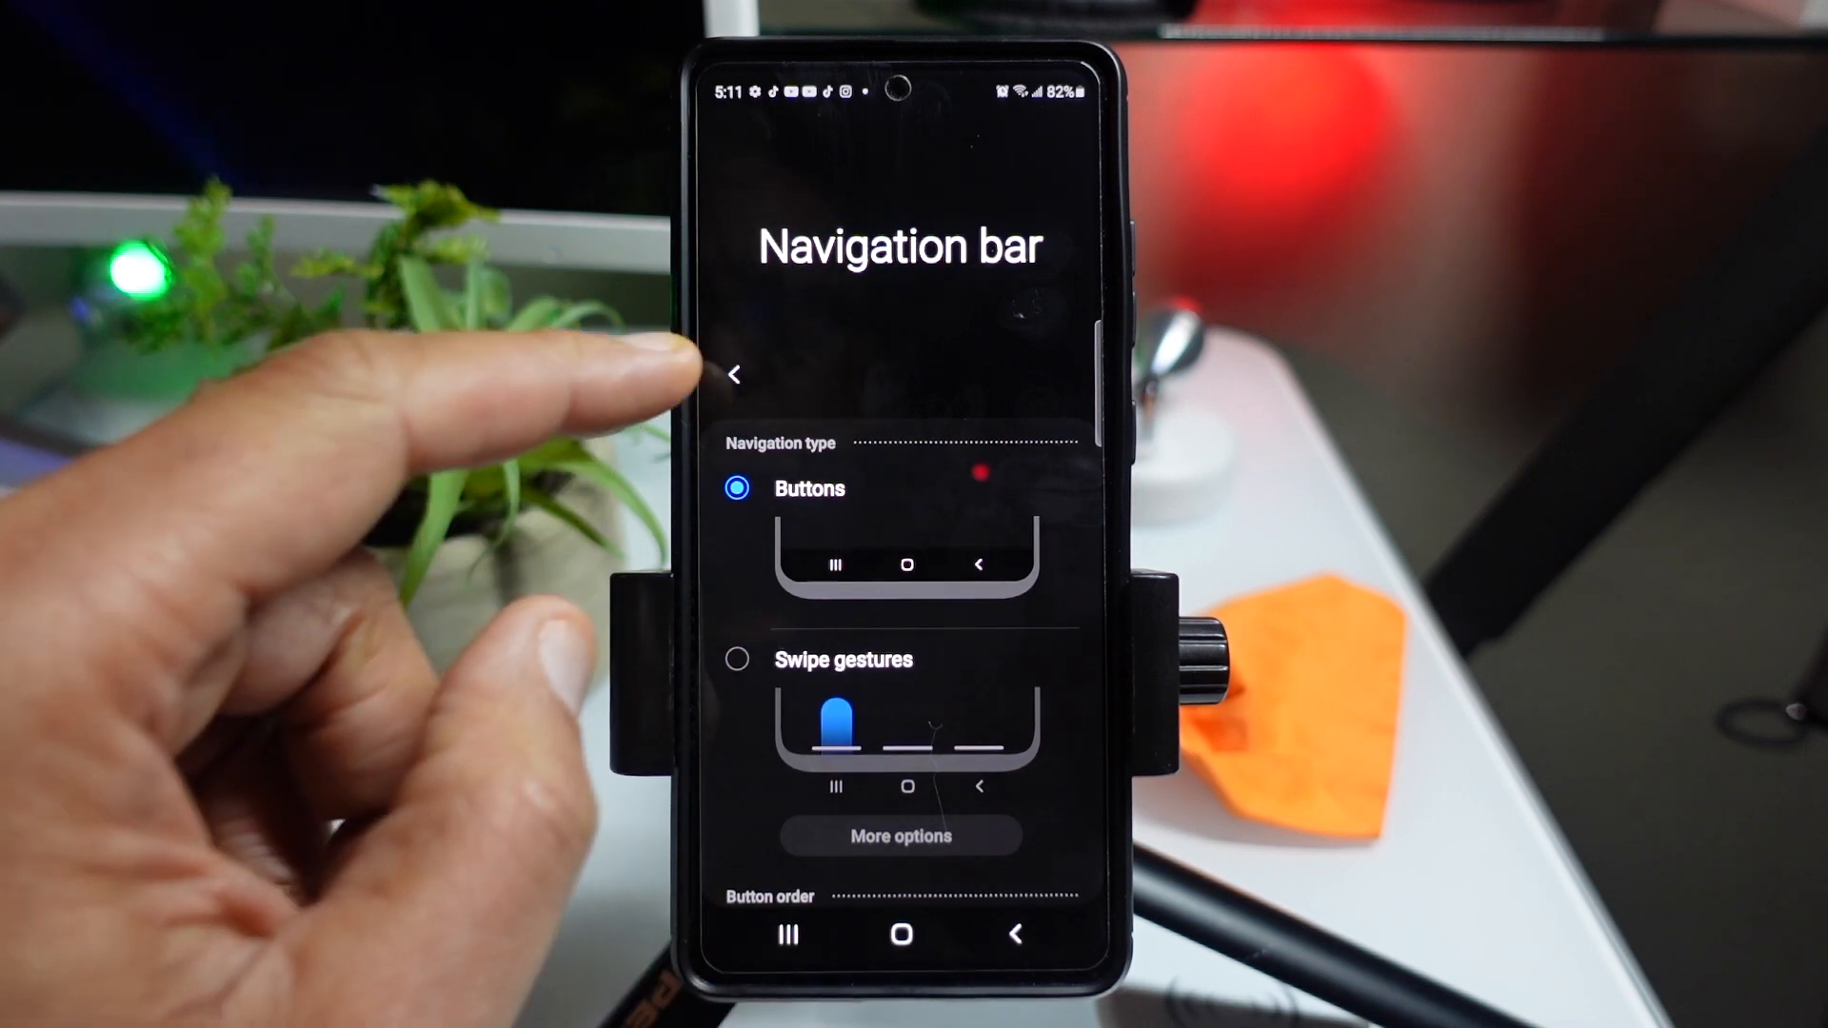
click(735, 376)
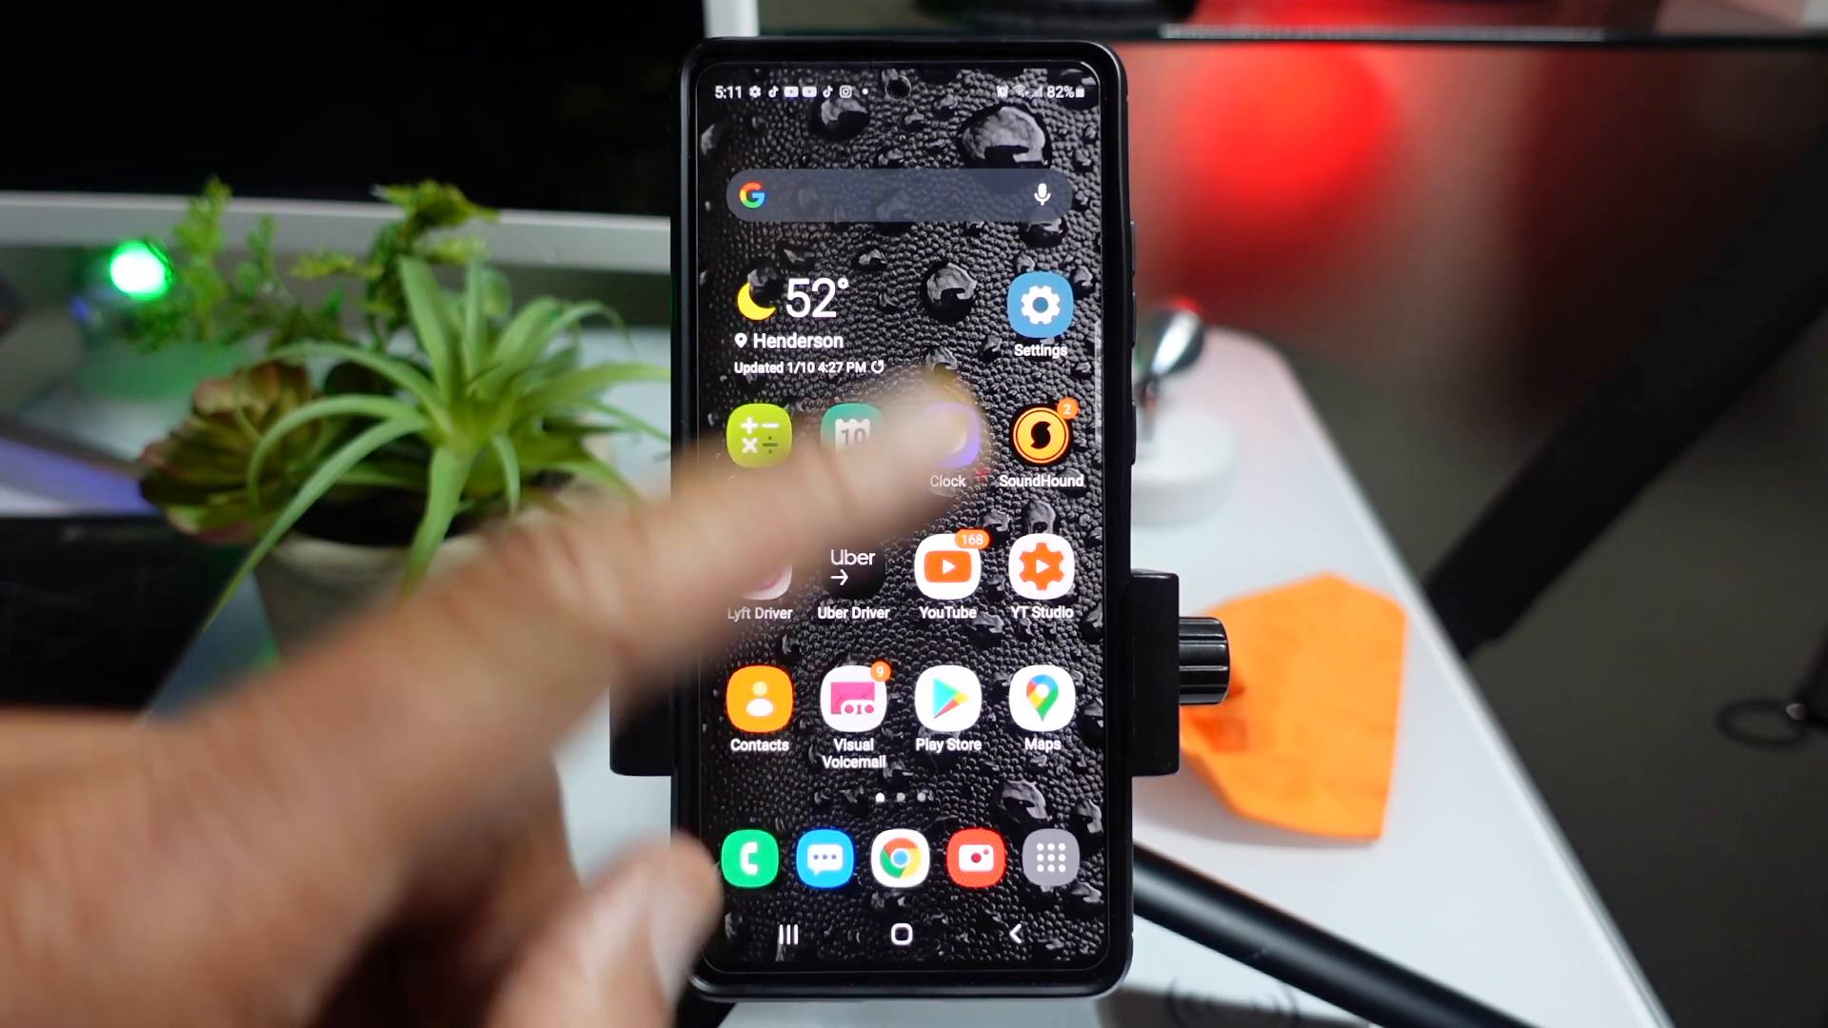
Step: Reach One-handed mode settings under Advanced features
click(1040, 308)
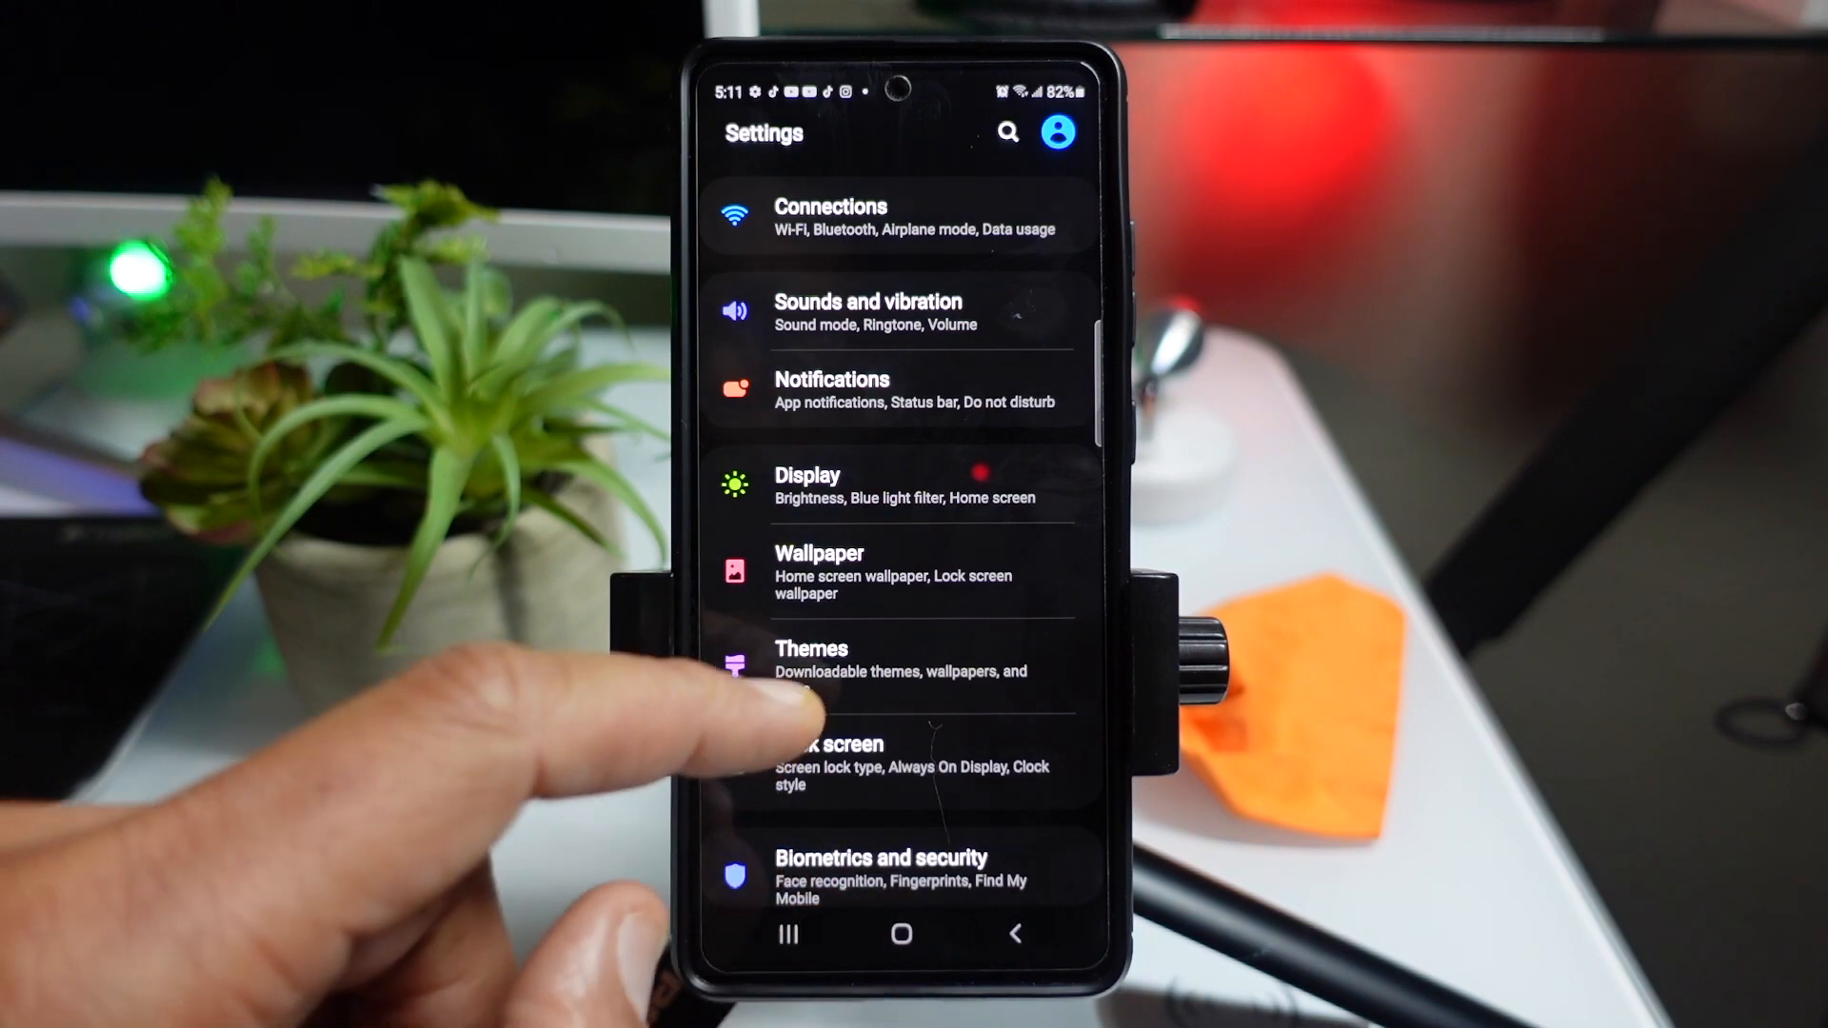
scroll(up, 3)
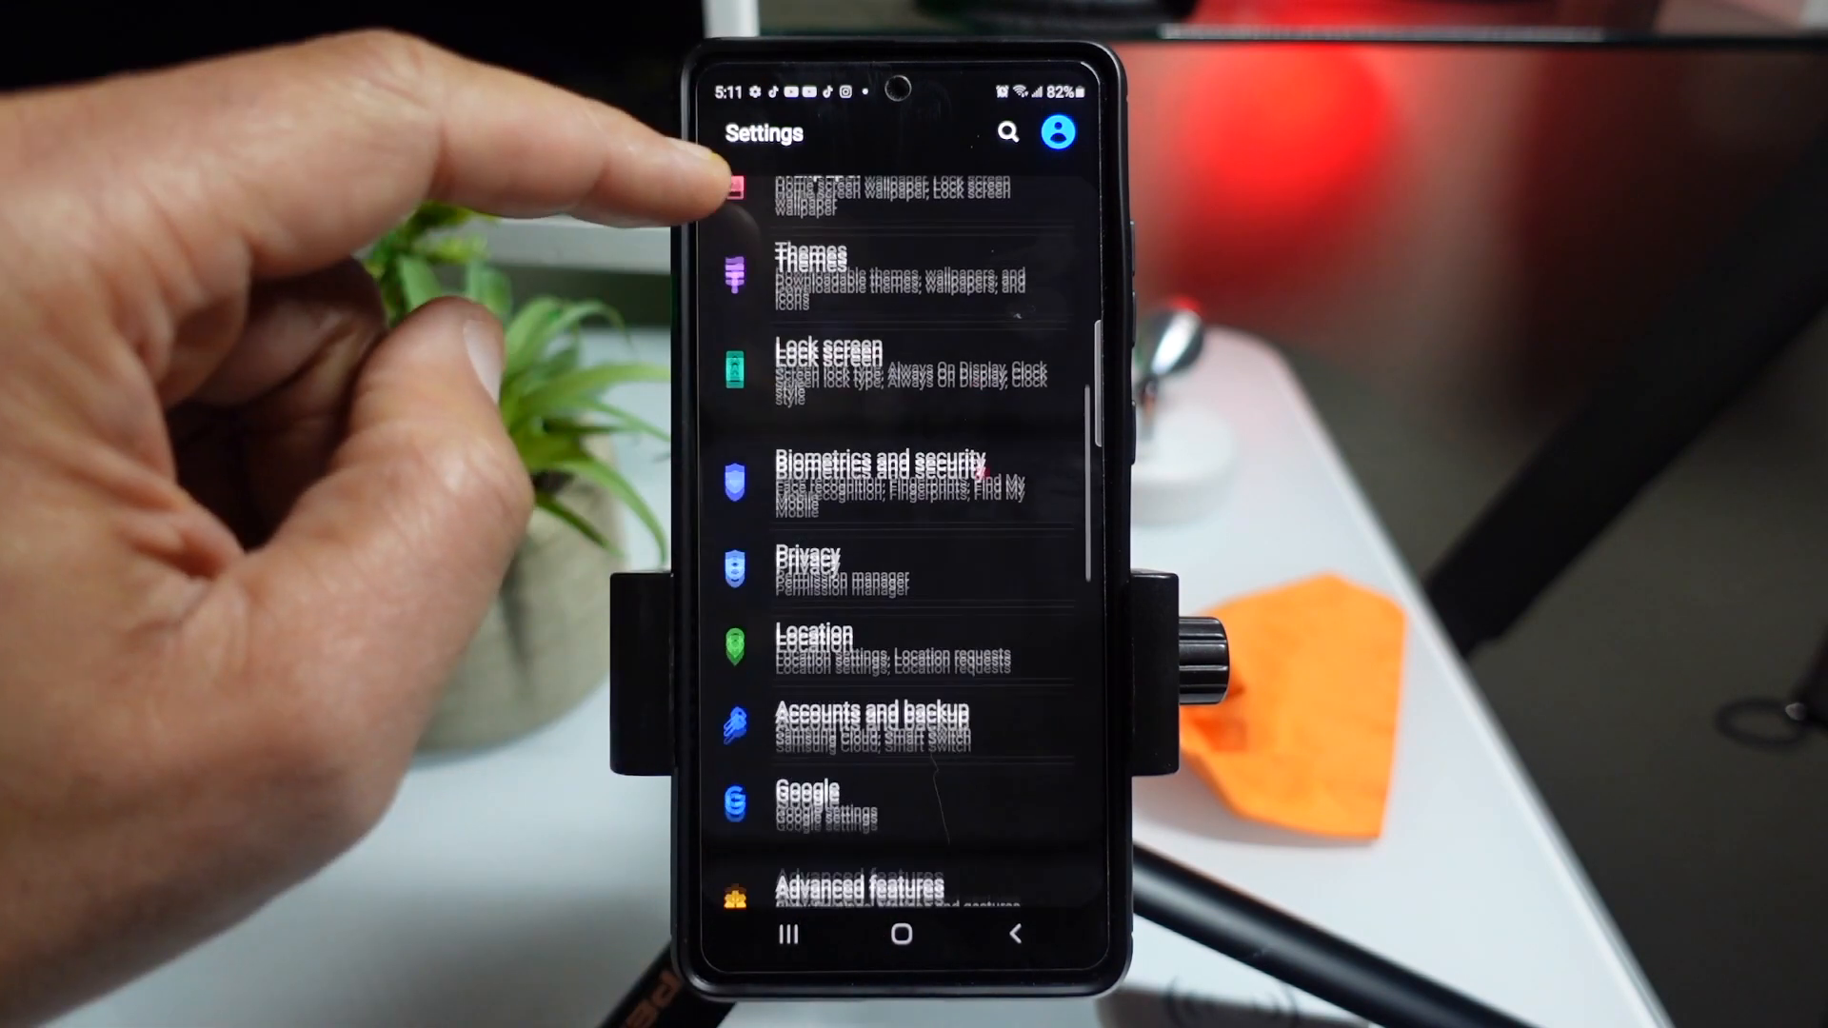
scroll(down, 3)
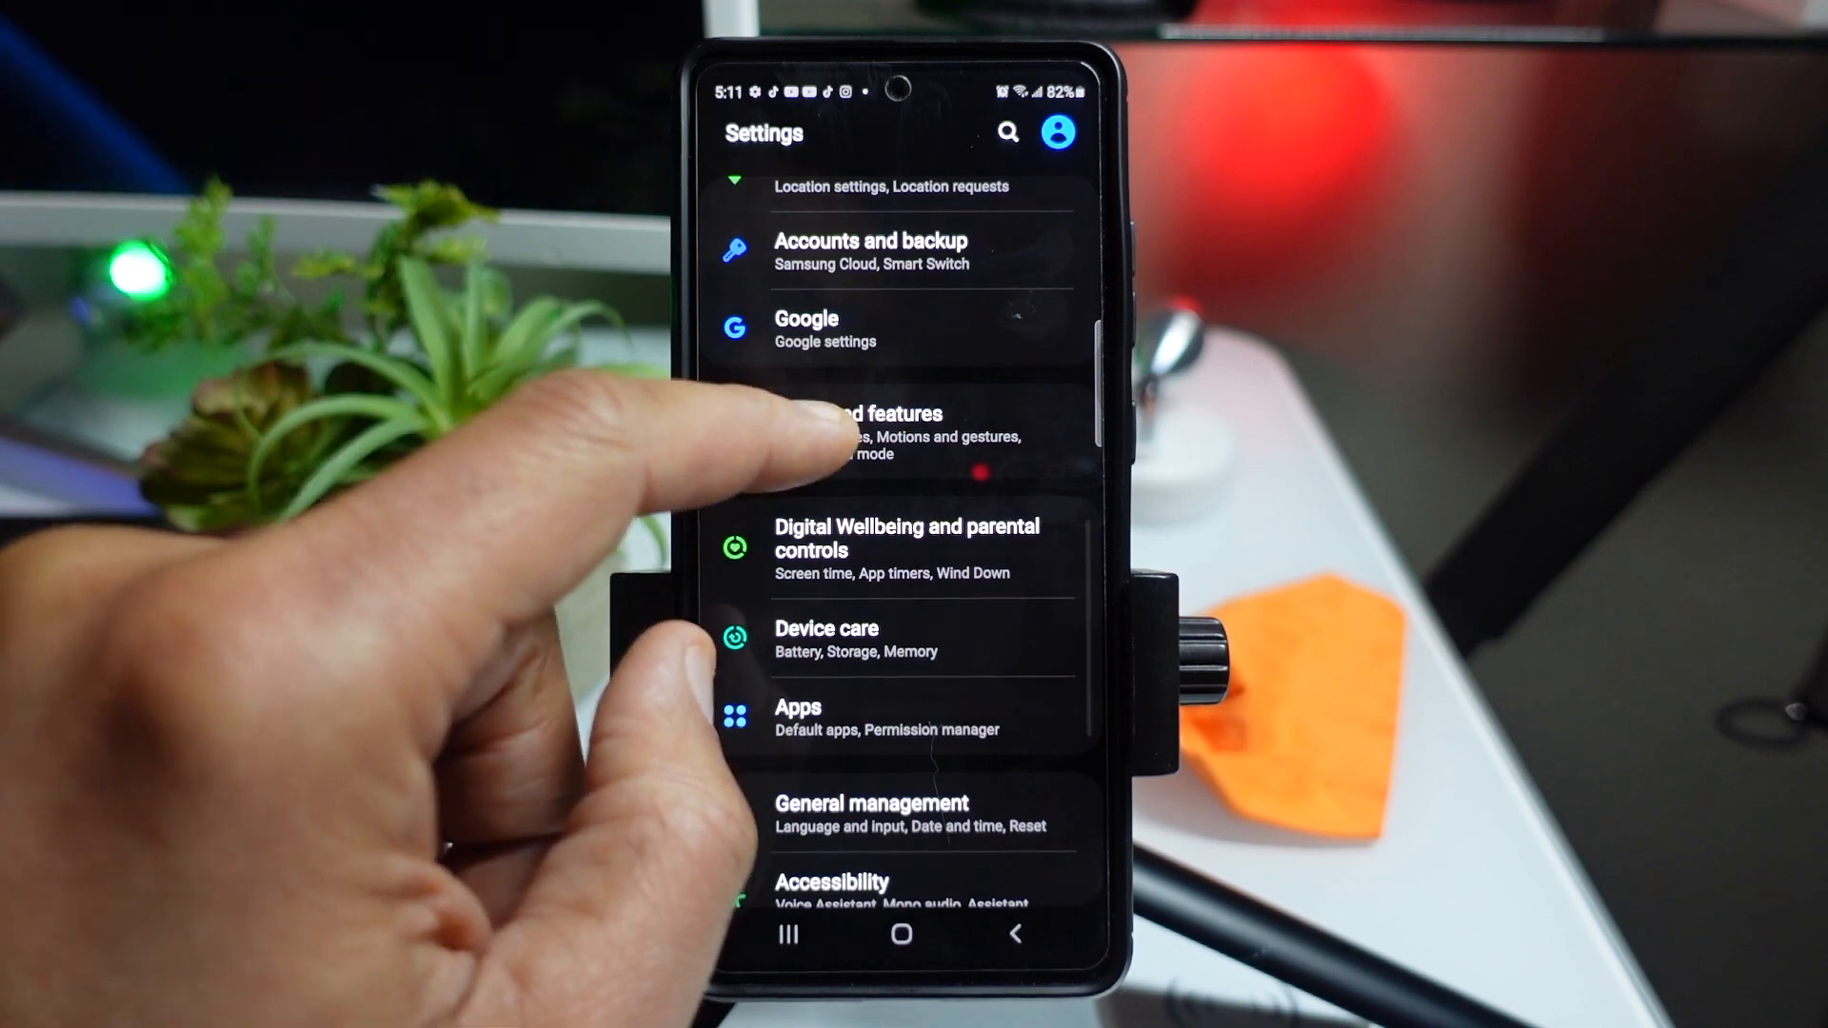
click(863, 432)
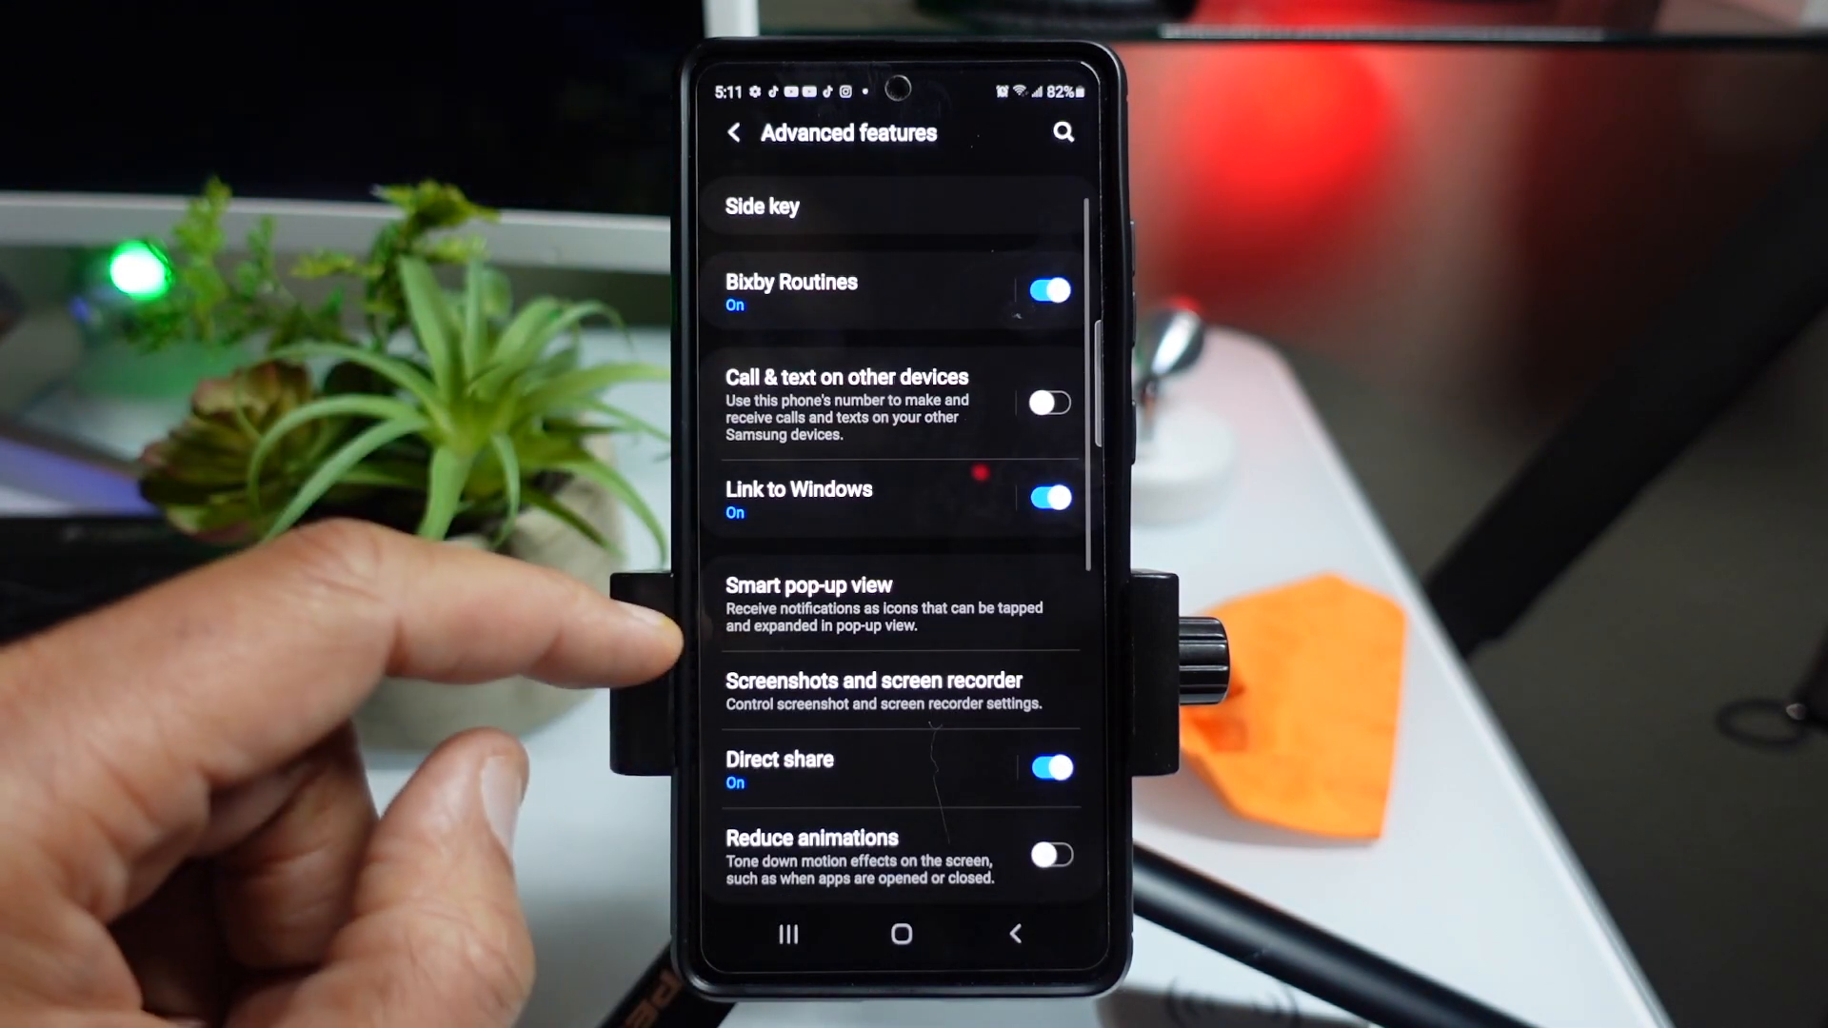
scroll(up, 3)
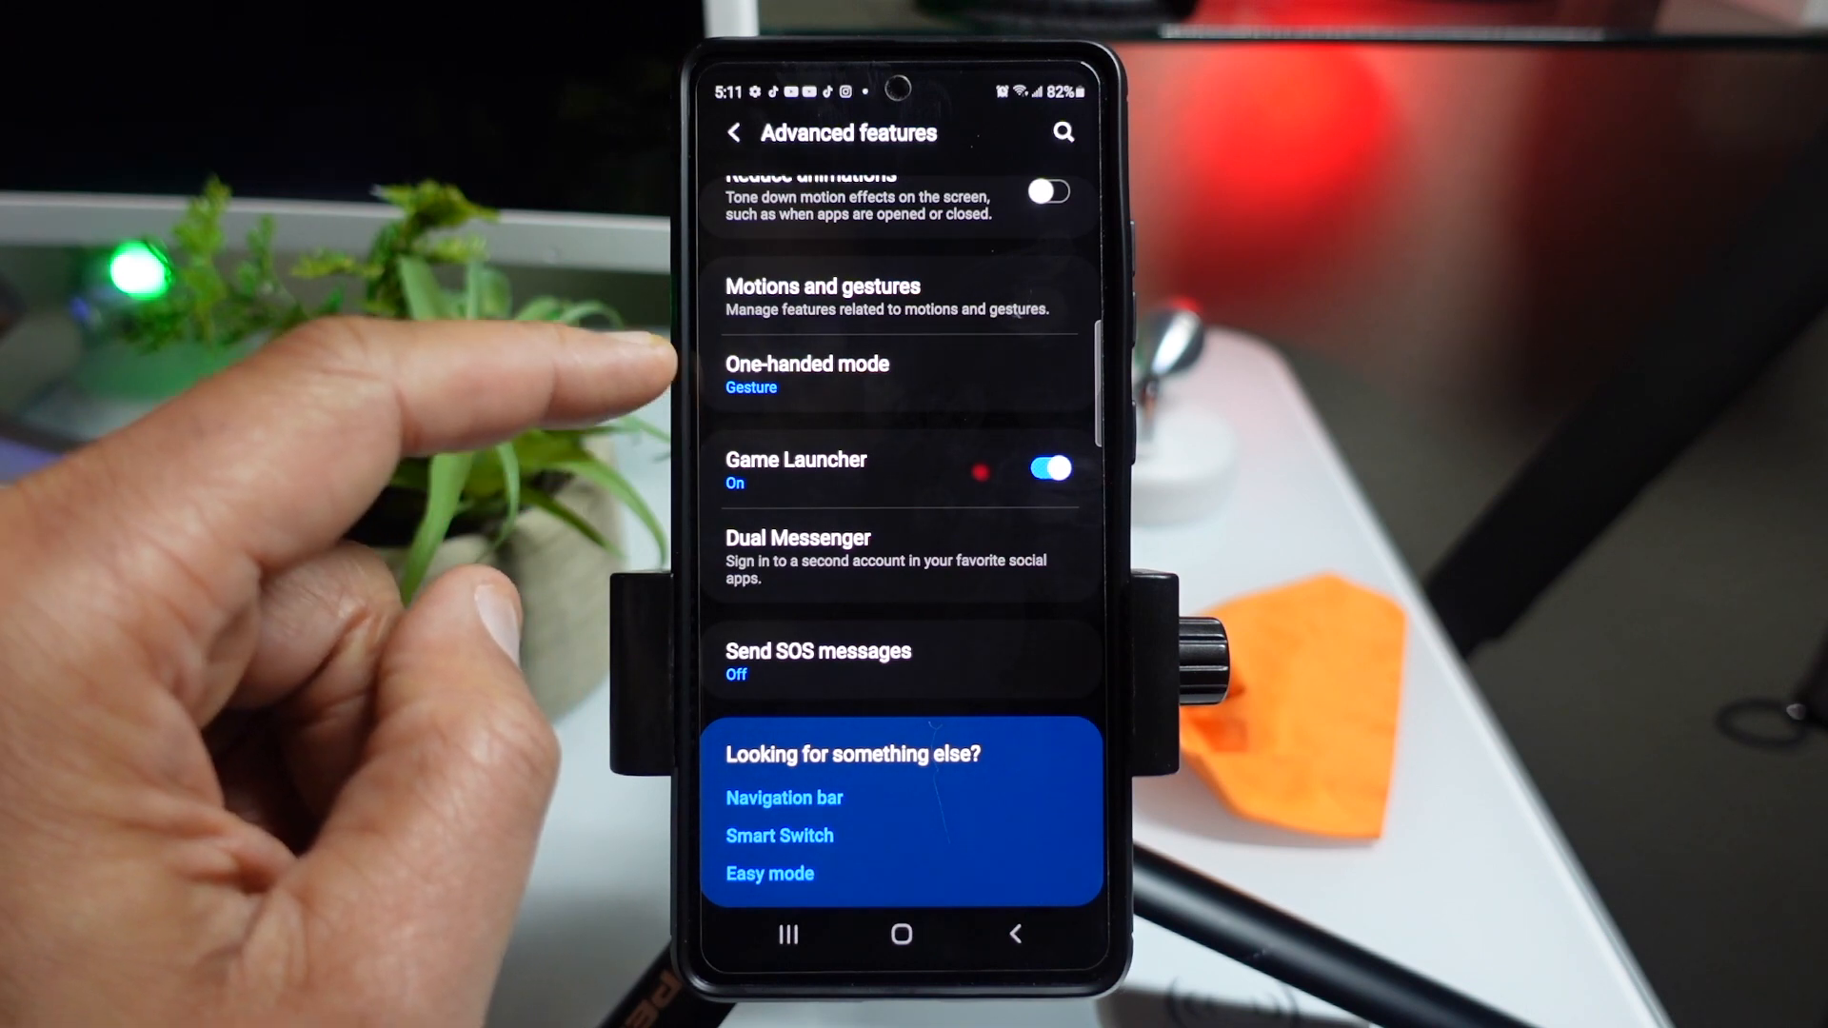
click(805, 374)
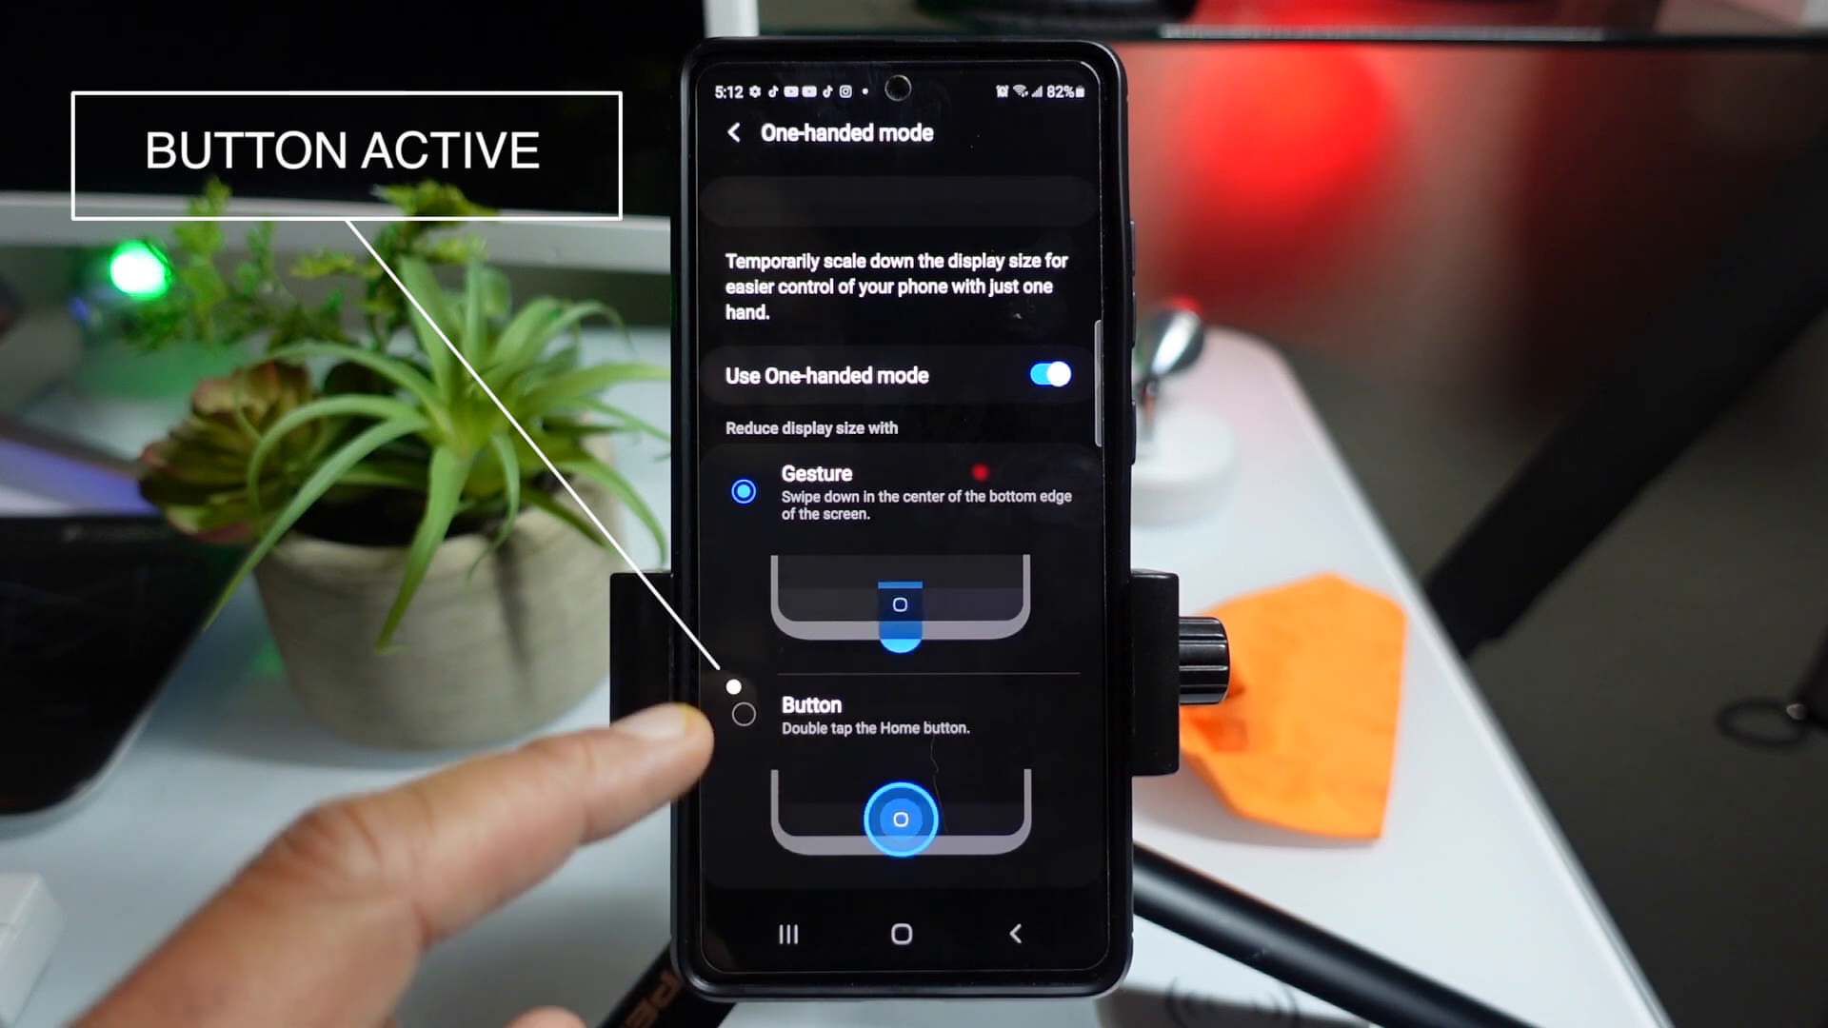
Step: Select the Button trigger so a home double tap activates one-handed mode
click(743, 718)
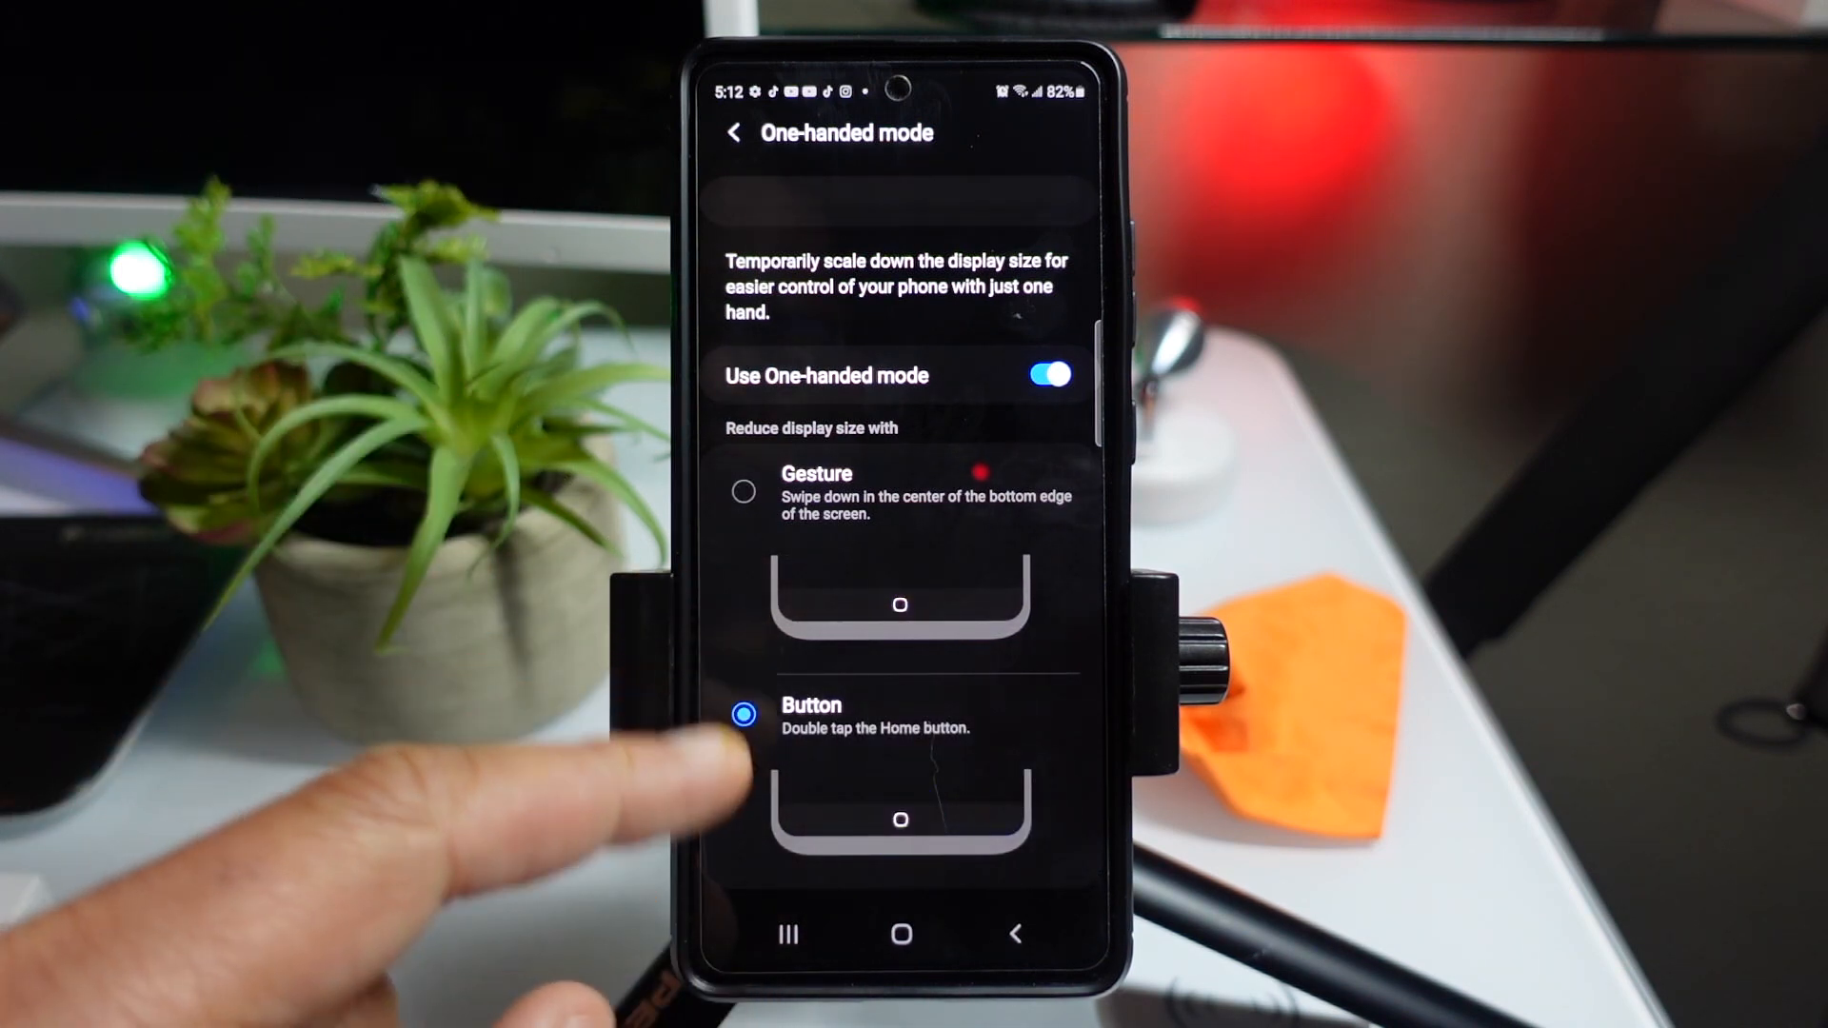
click(737, 132)
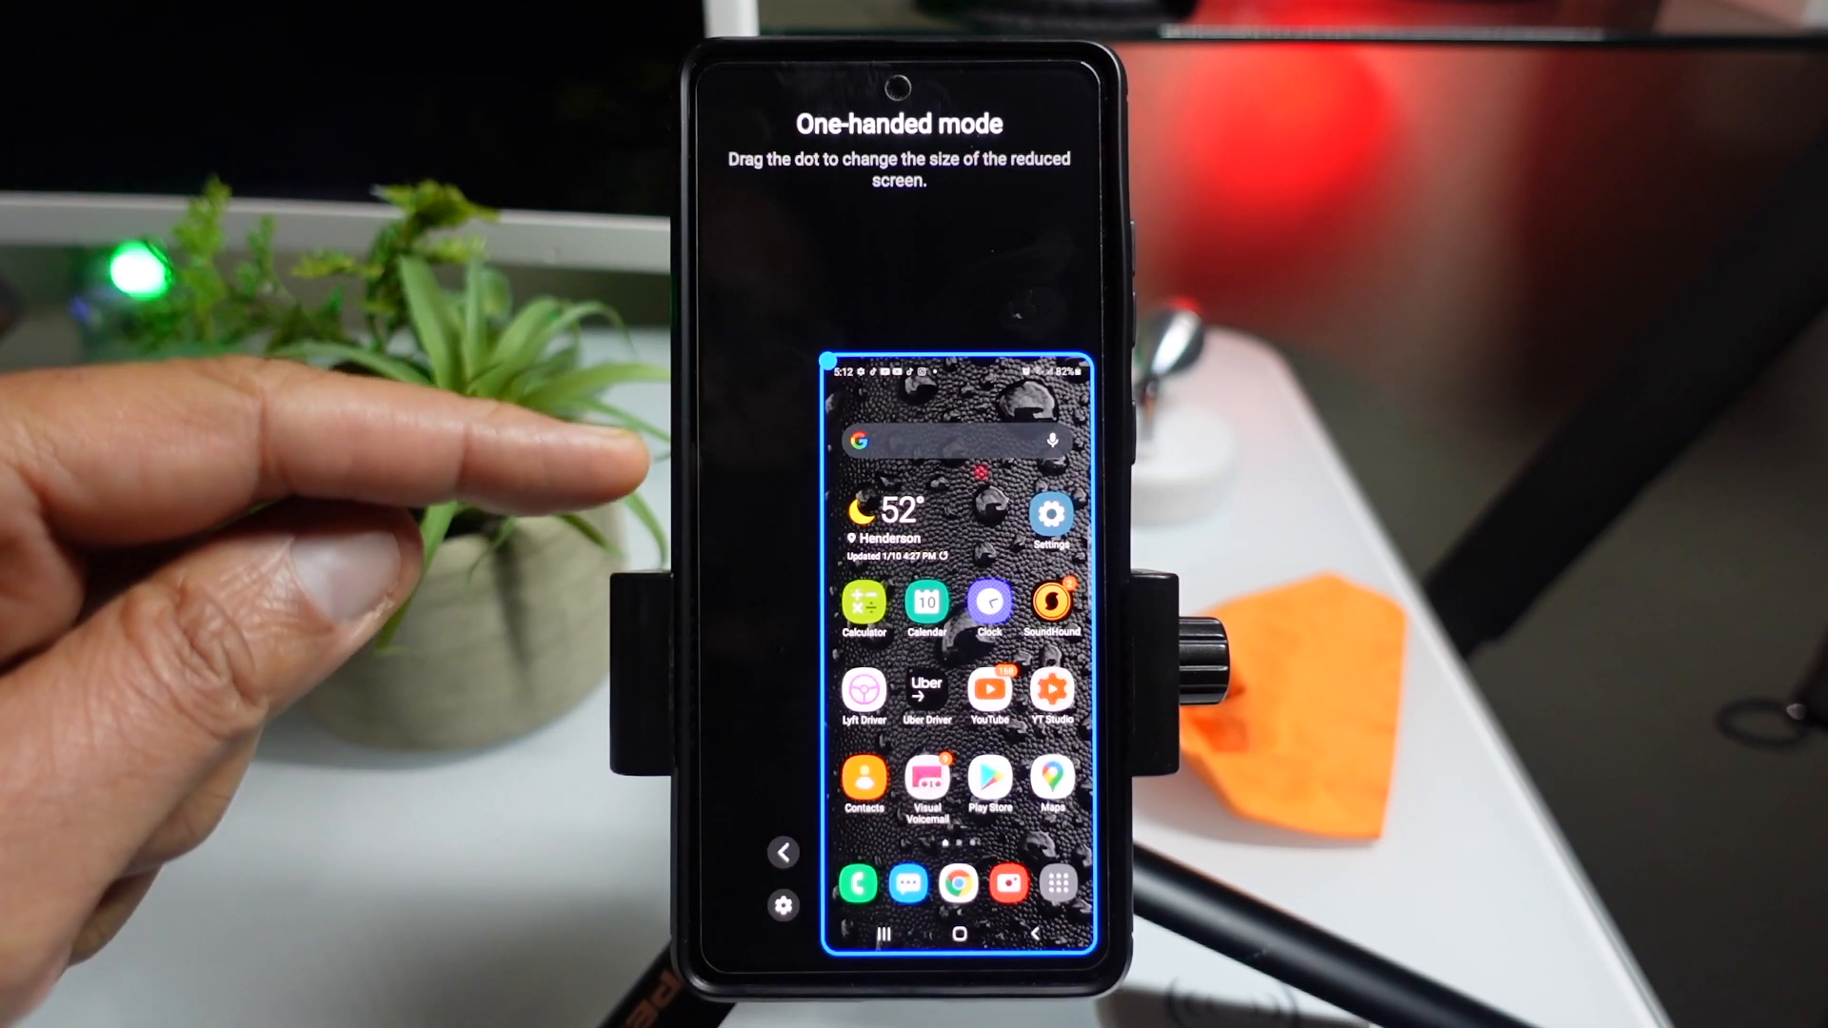
mouse_move(723, 396)
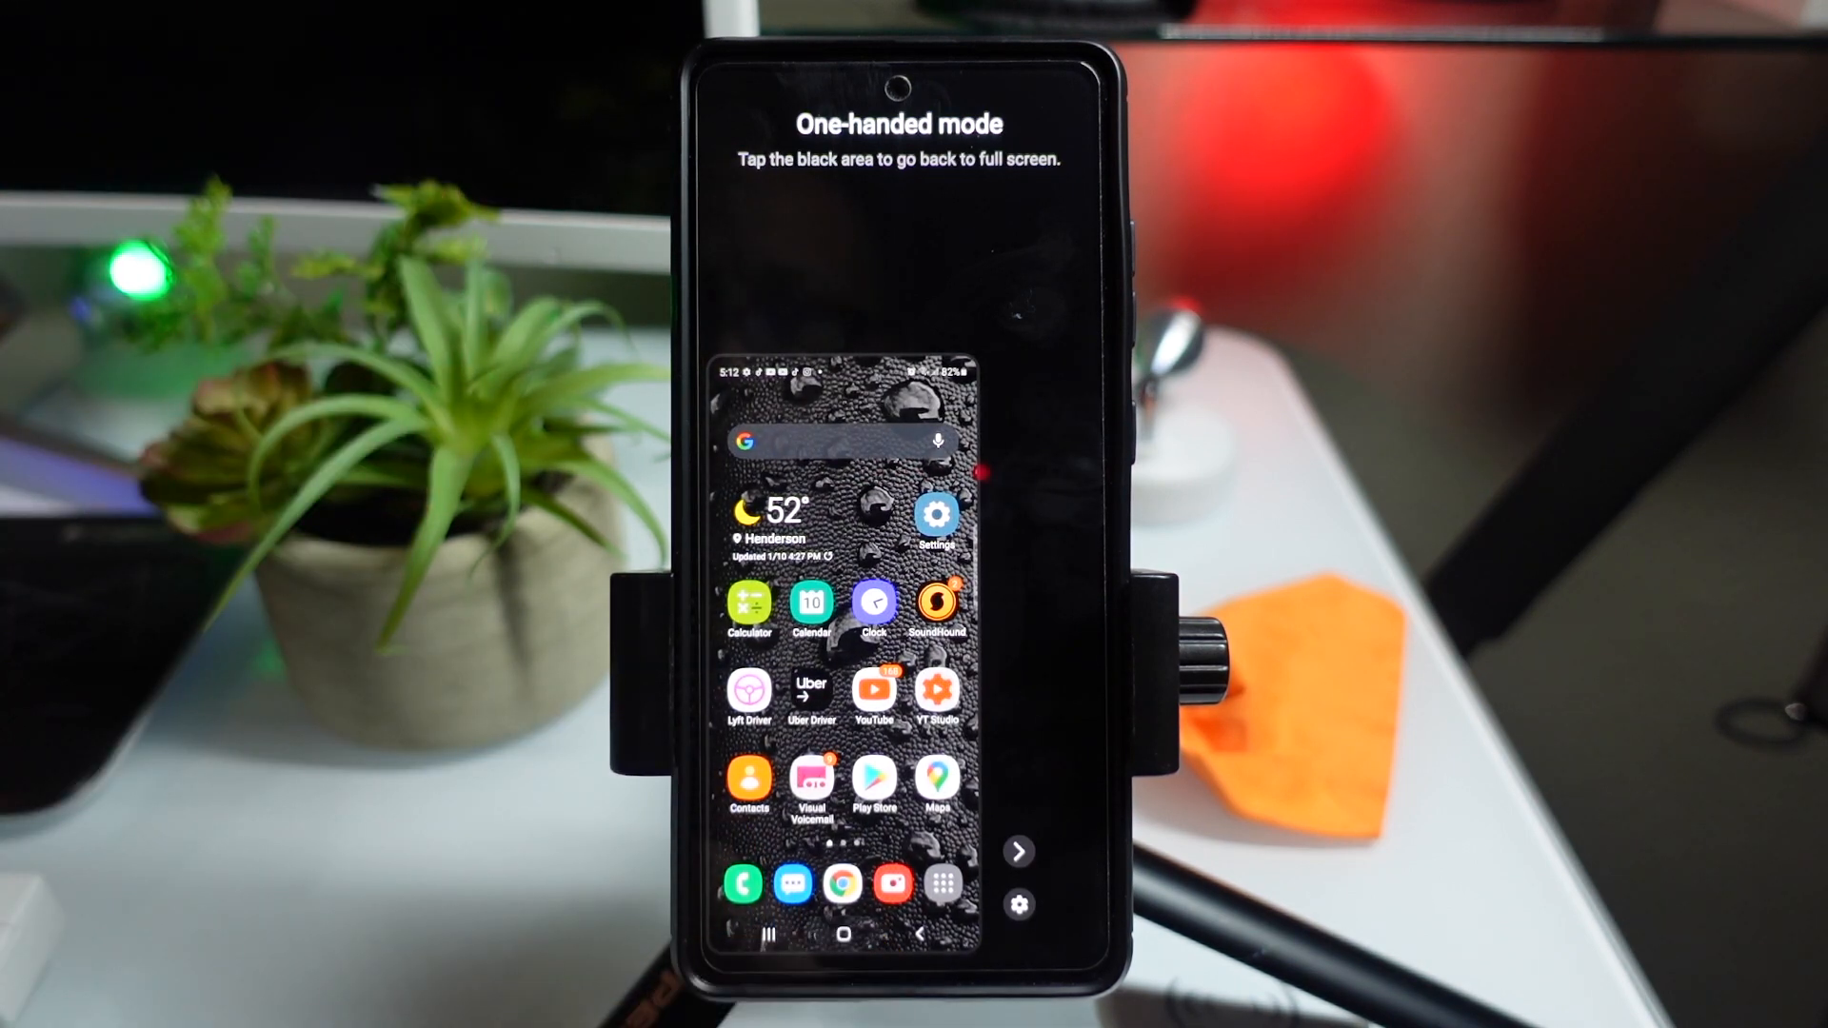
Step: Exit the reduced one-handed view back to full screen
click(874, 232)
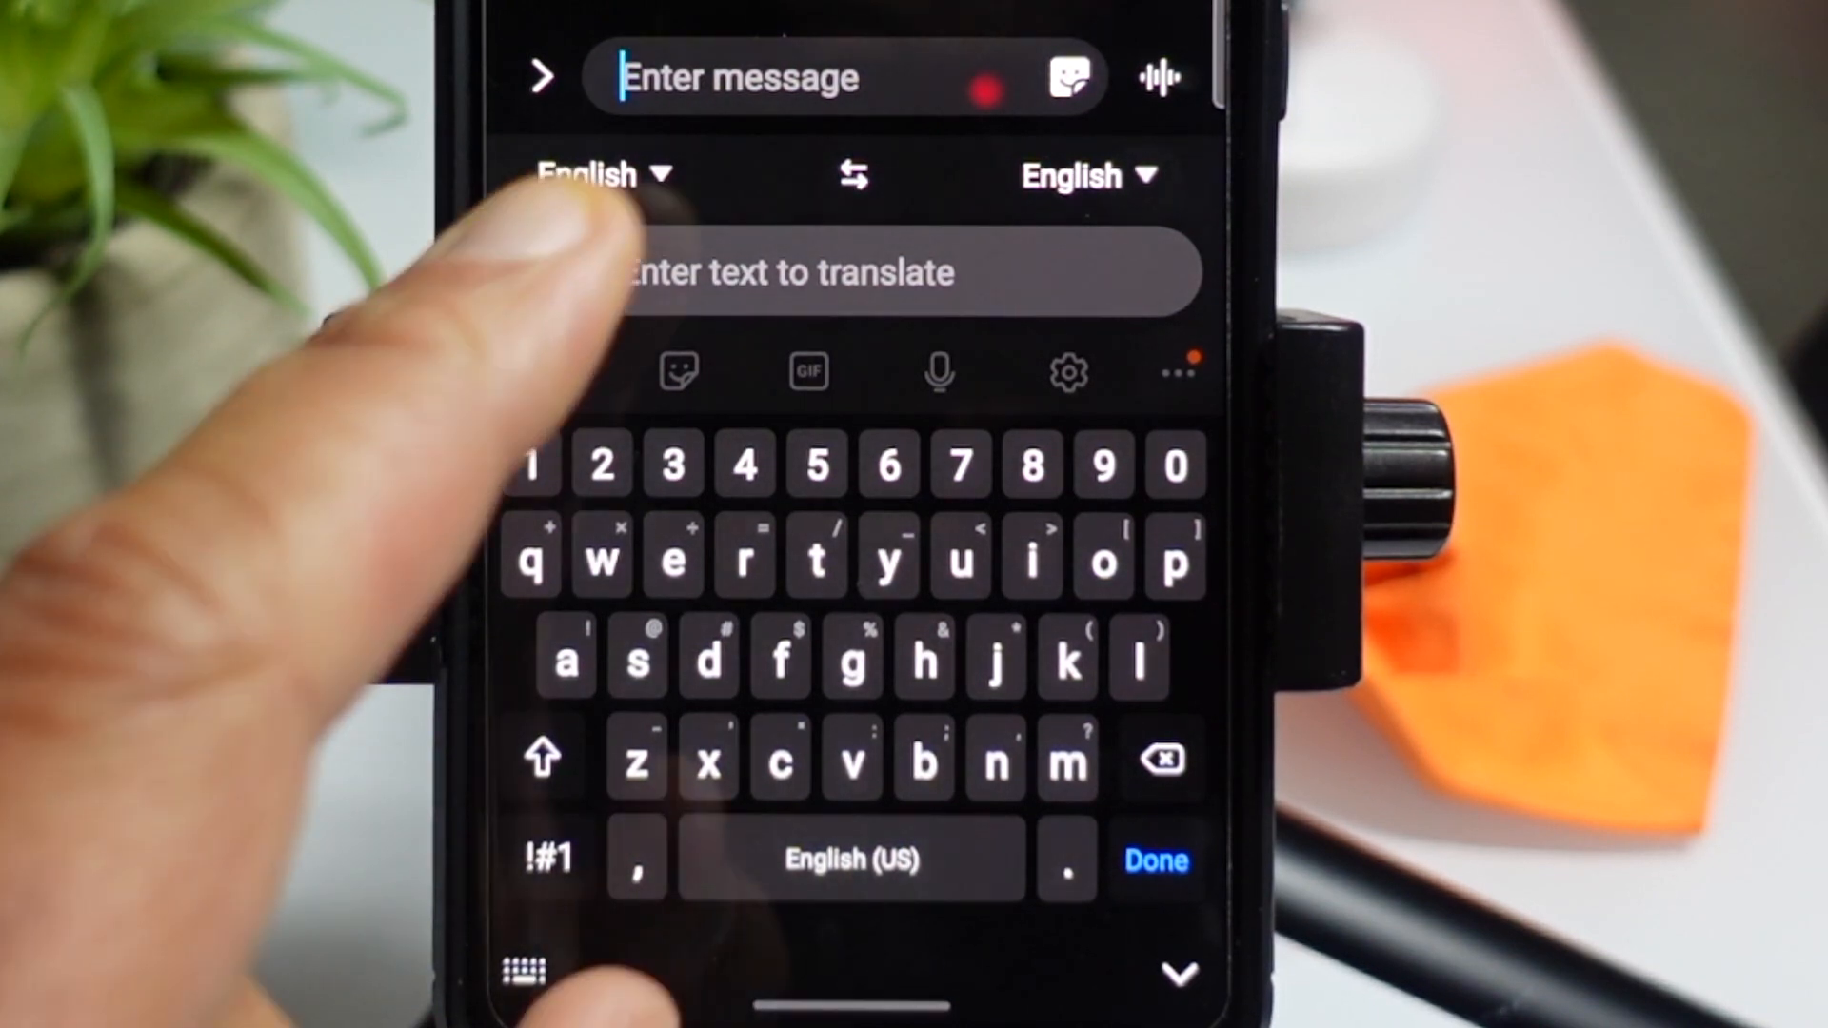
Step: Enter 'hello' into the keyboard's translate field
text(h)
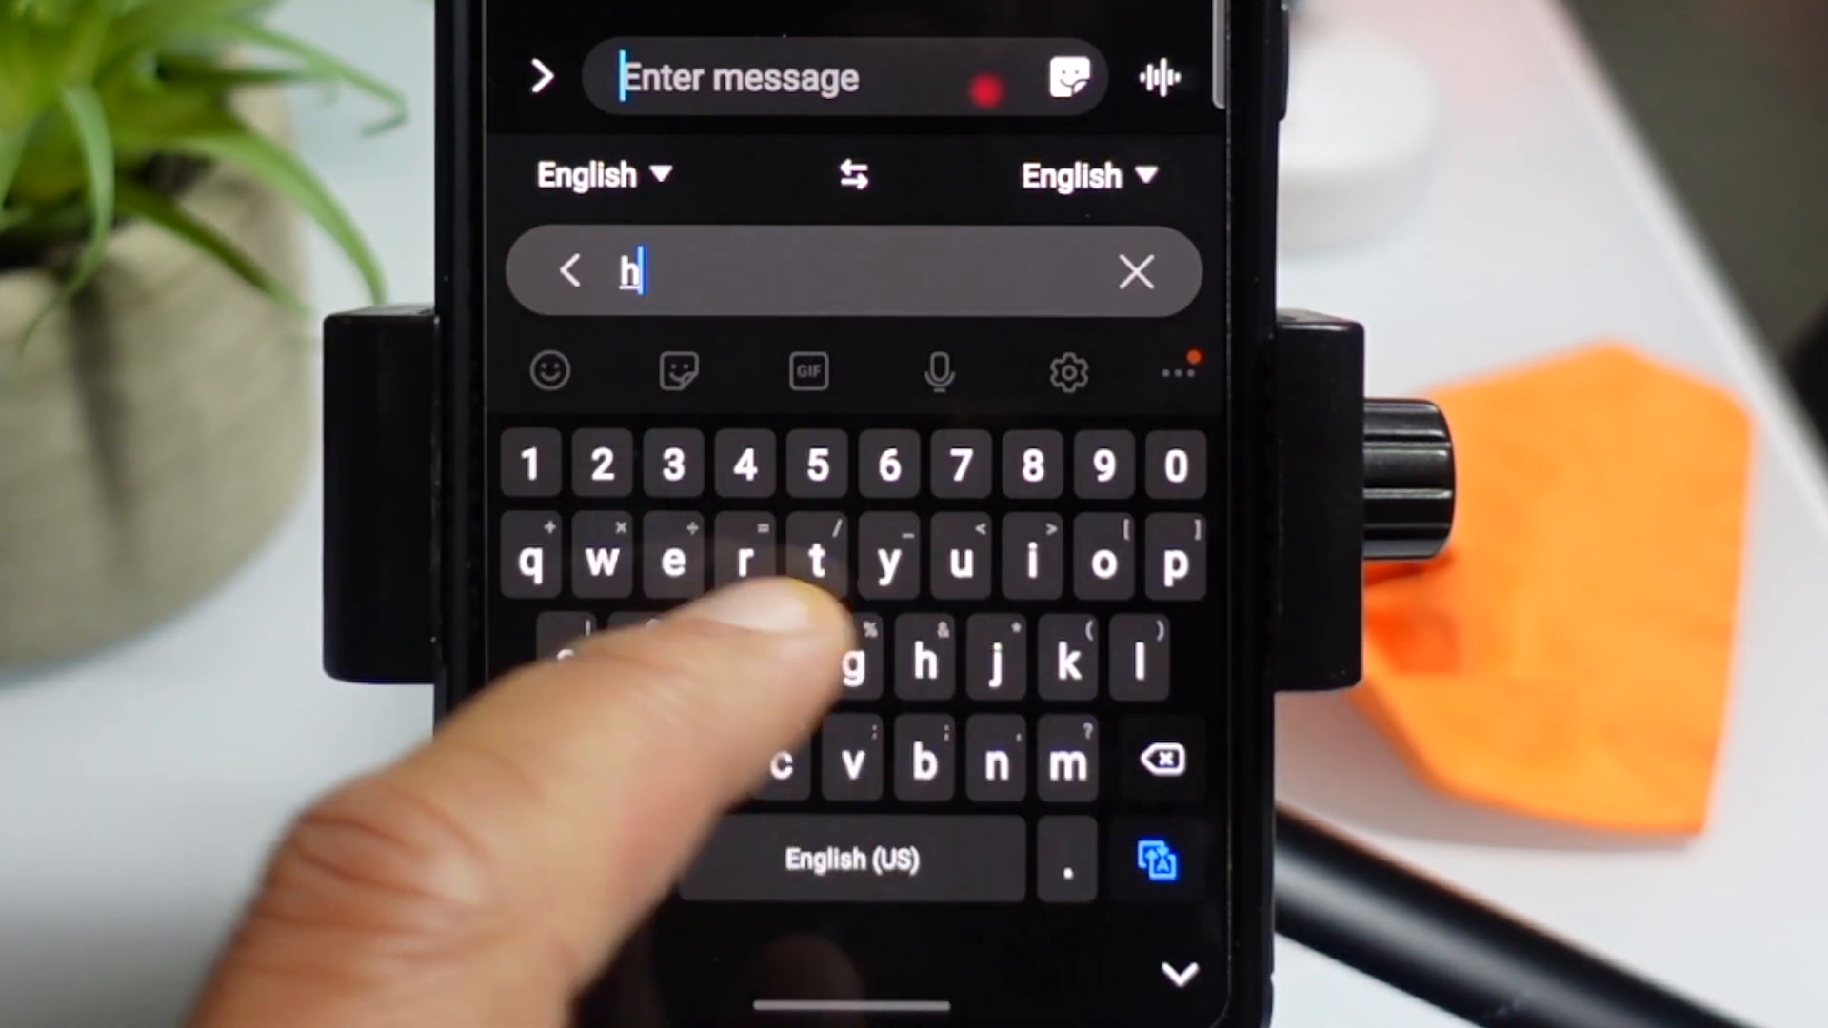
text(ello)
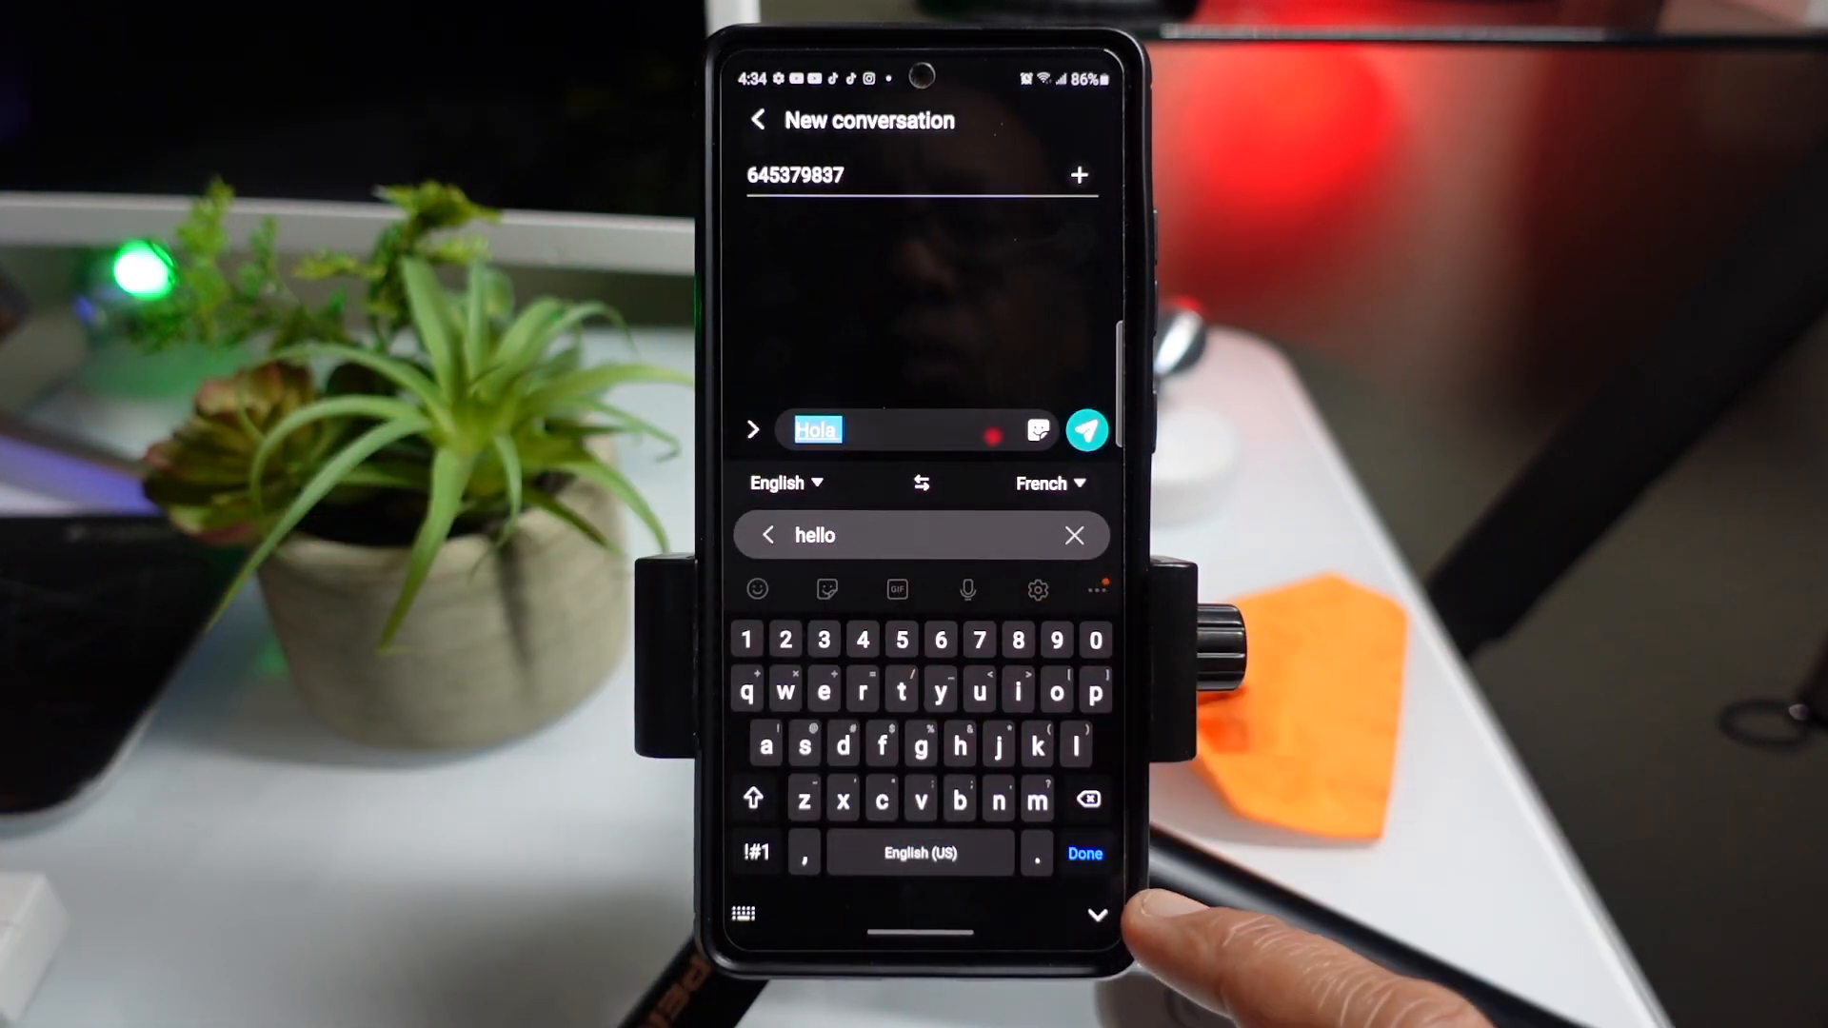
Step: Clear and retype hello for French translation, review target languages, then return to Settings
click(1073, 535)
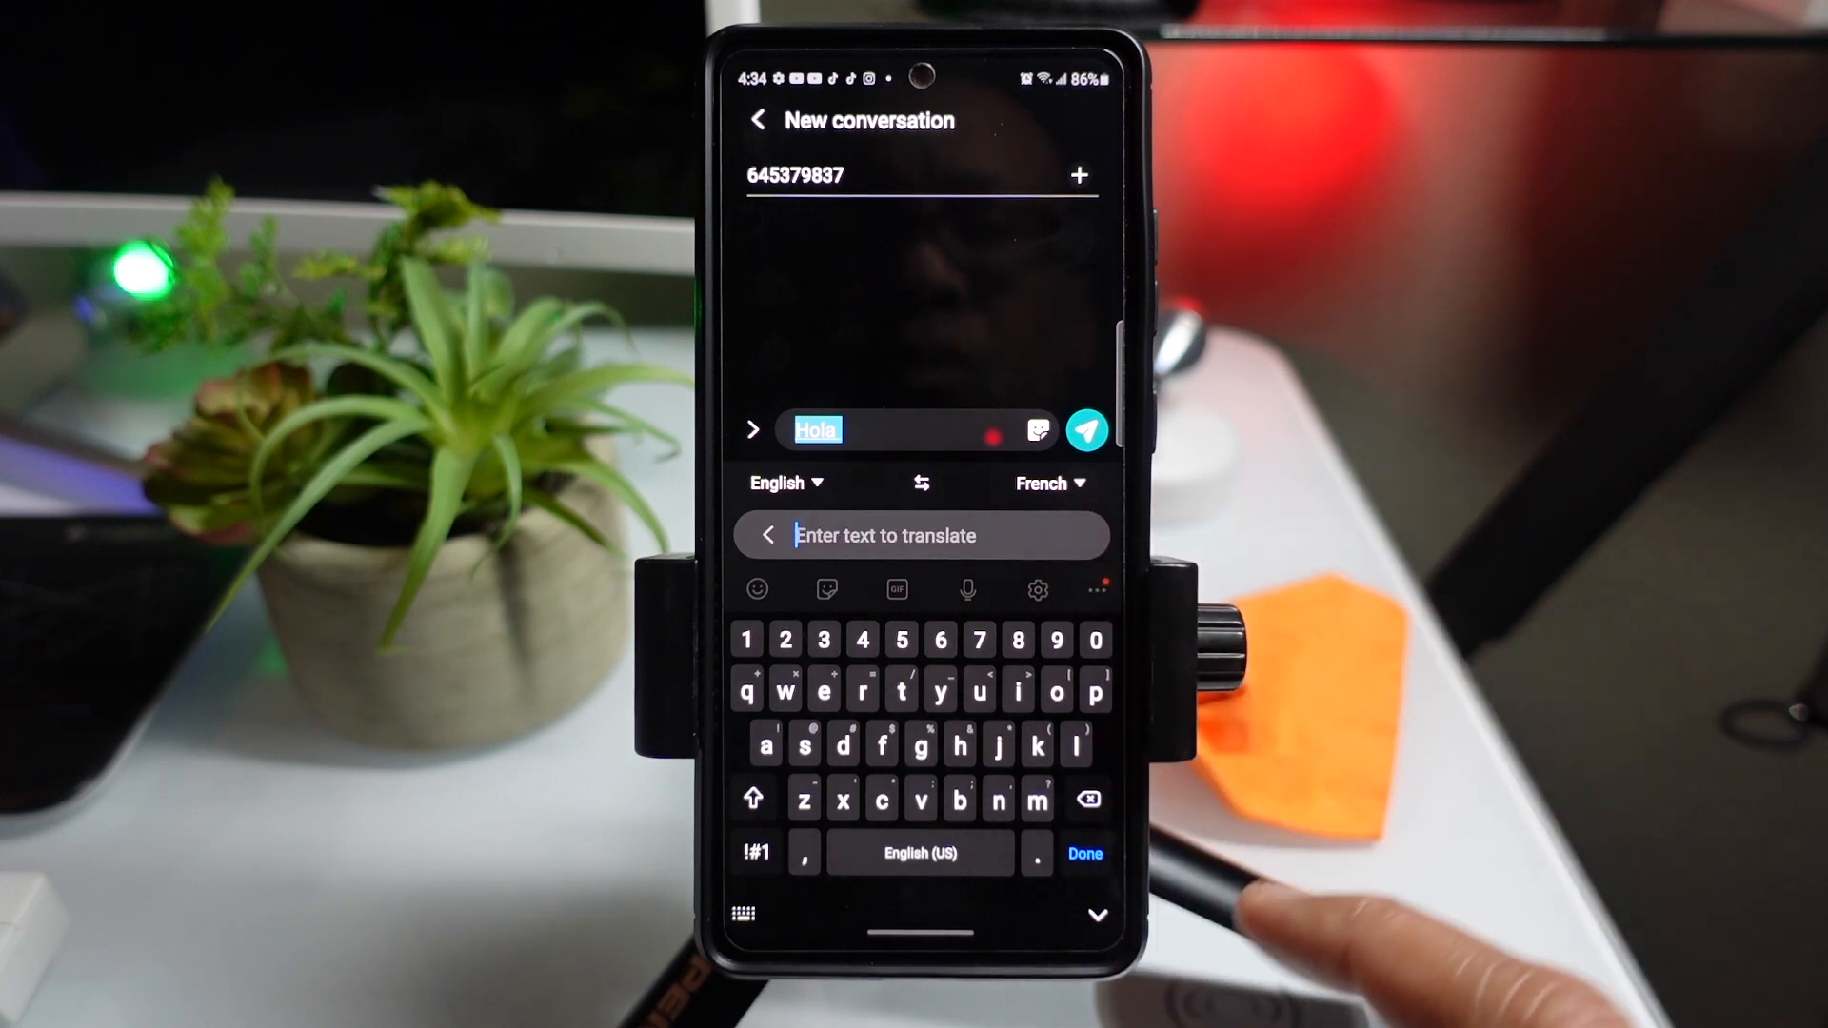
text(h)
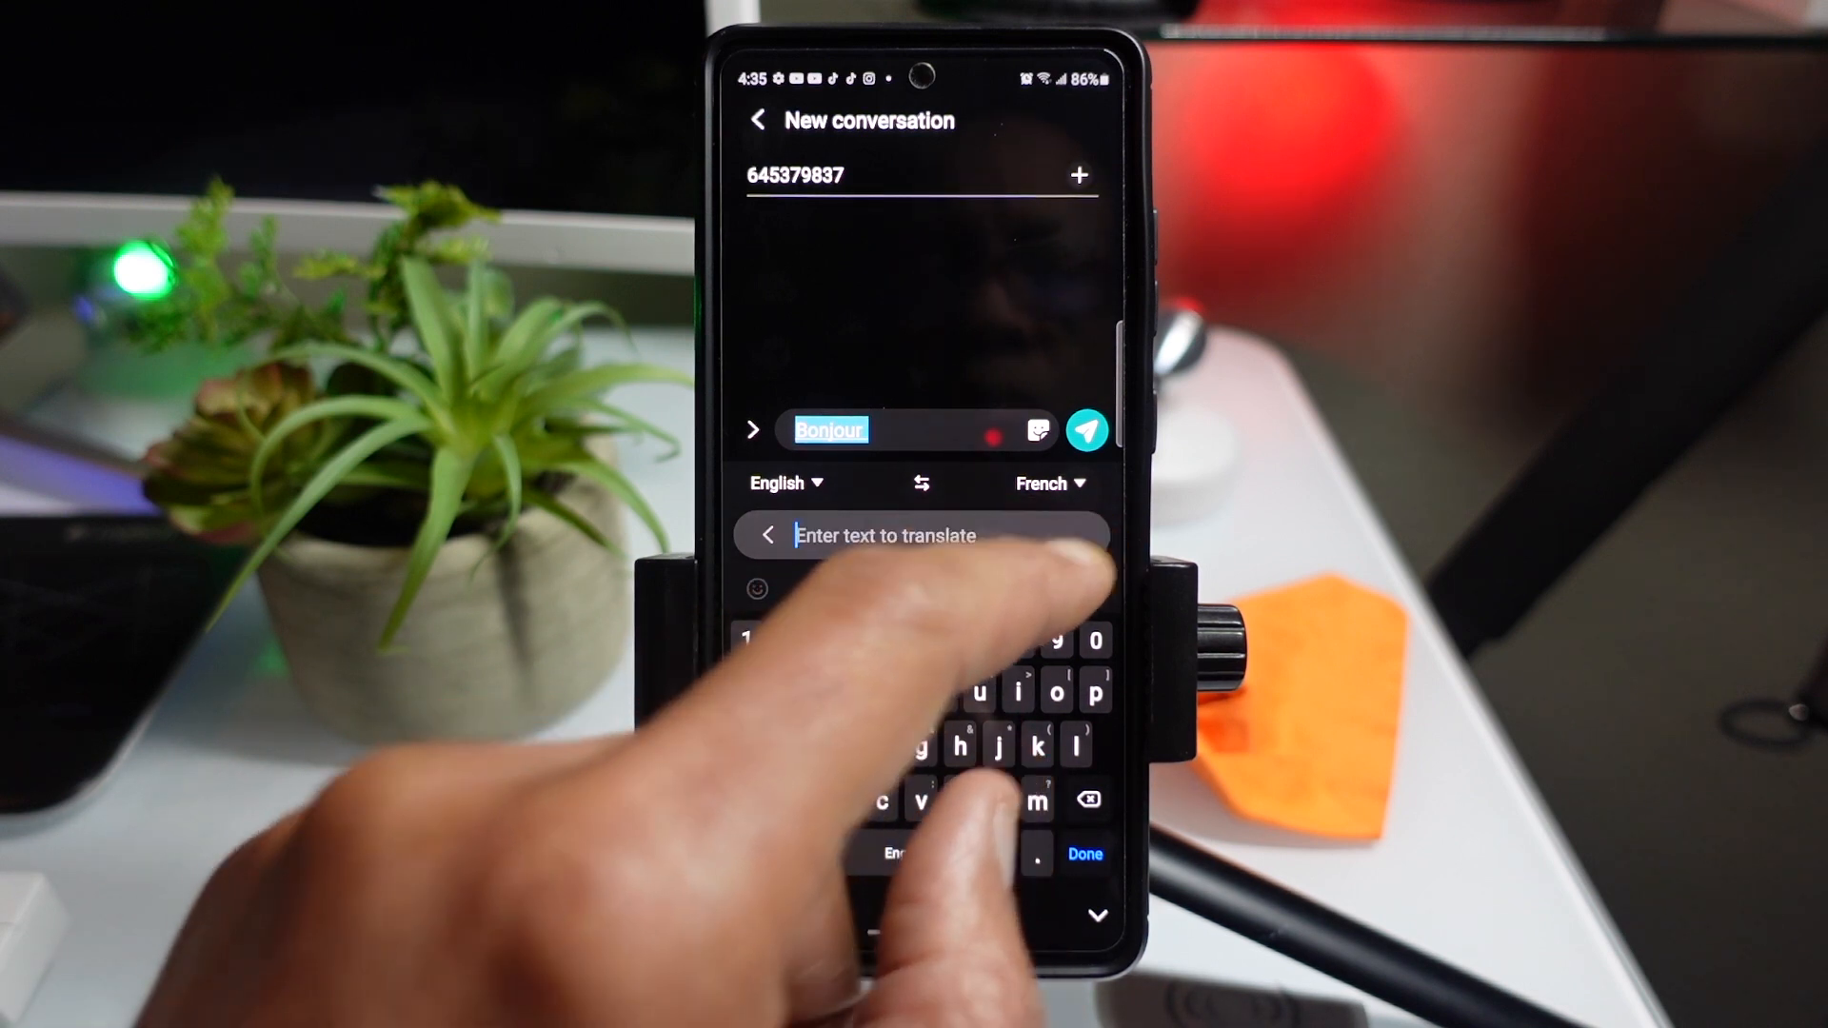
click(1042, 481)
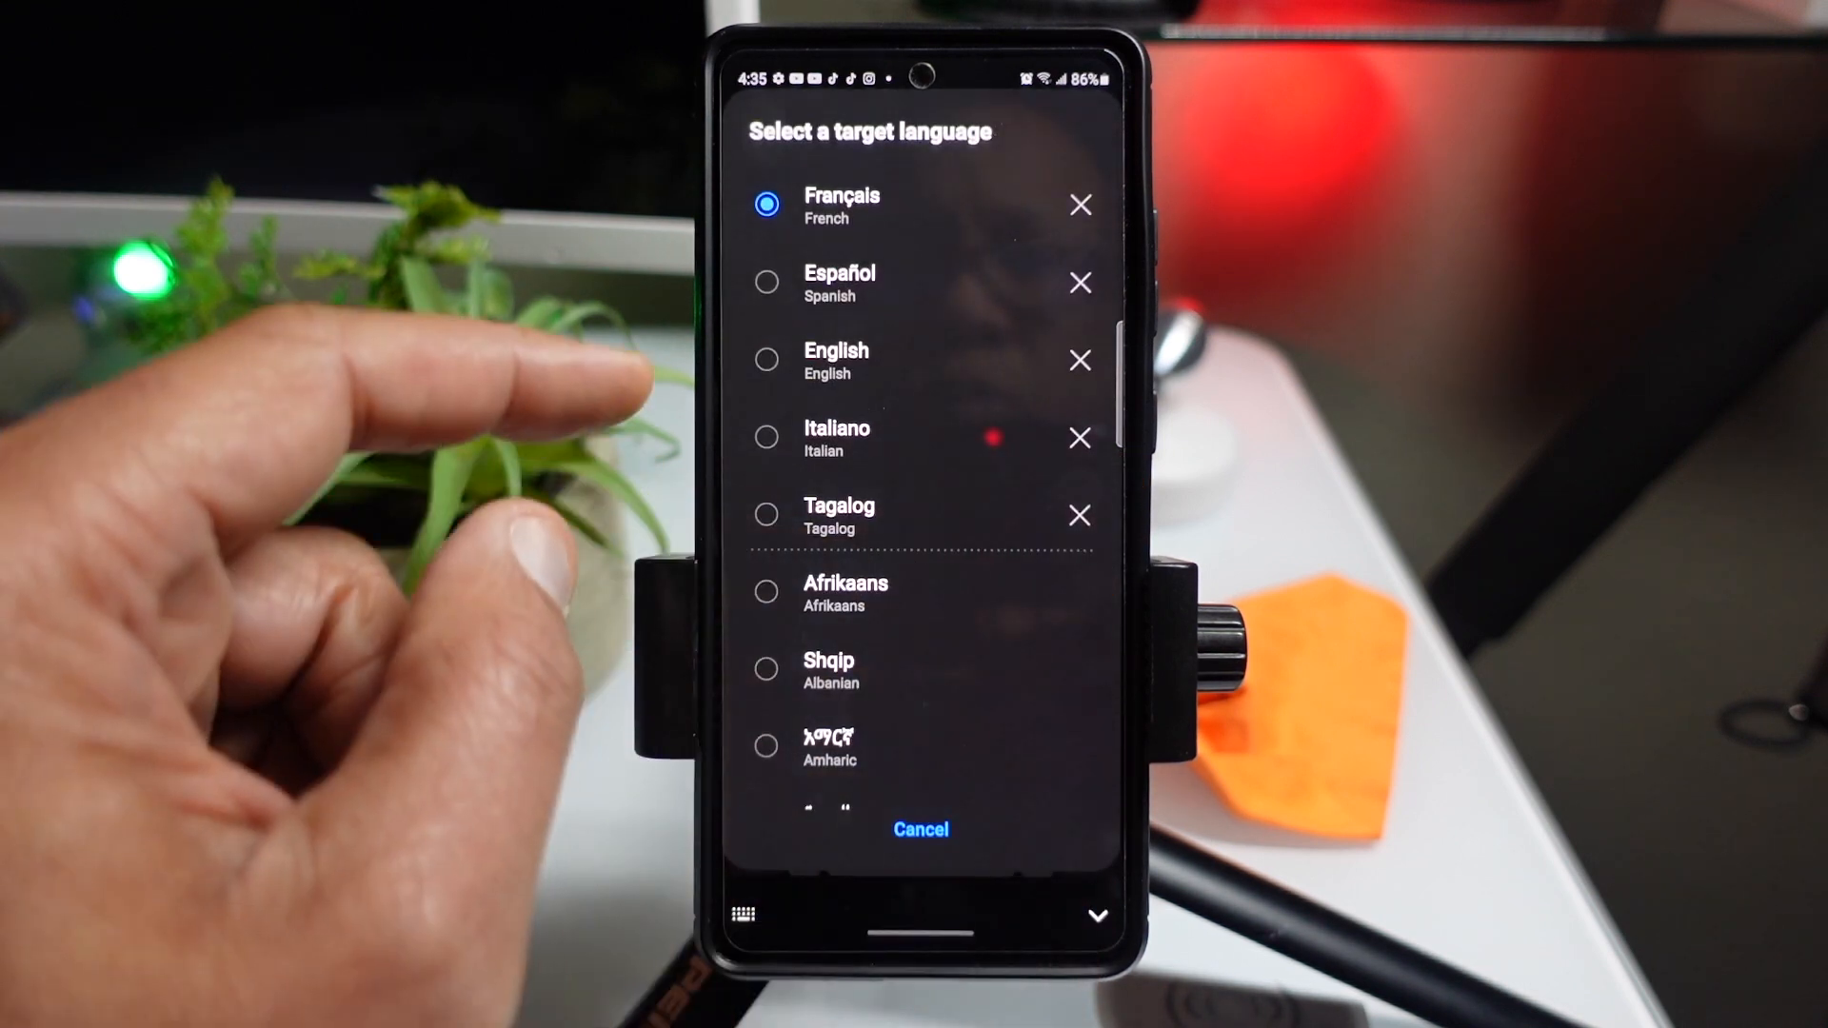
mouse_move(770, 516)
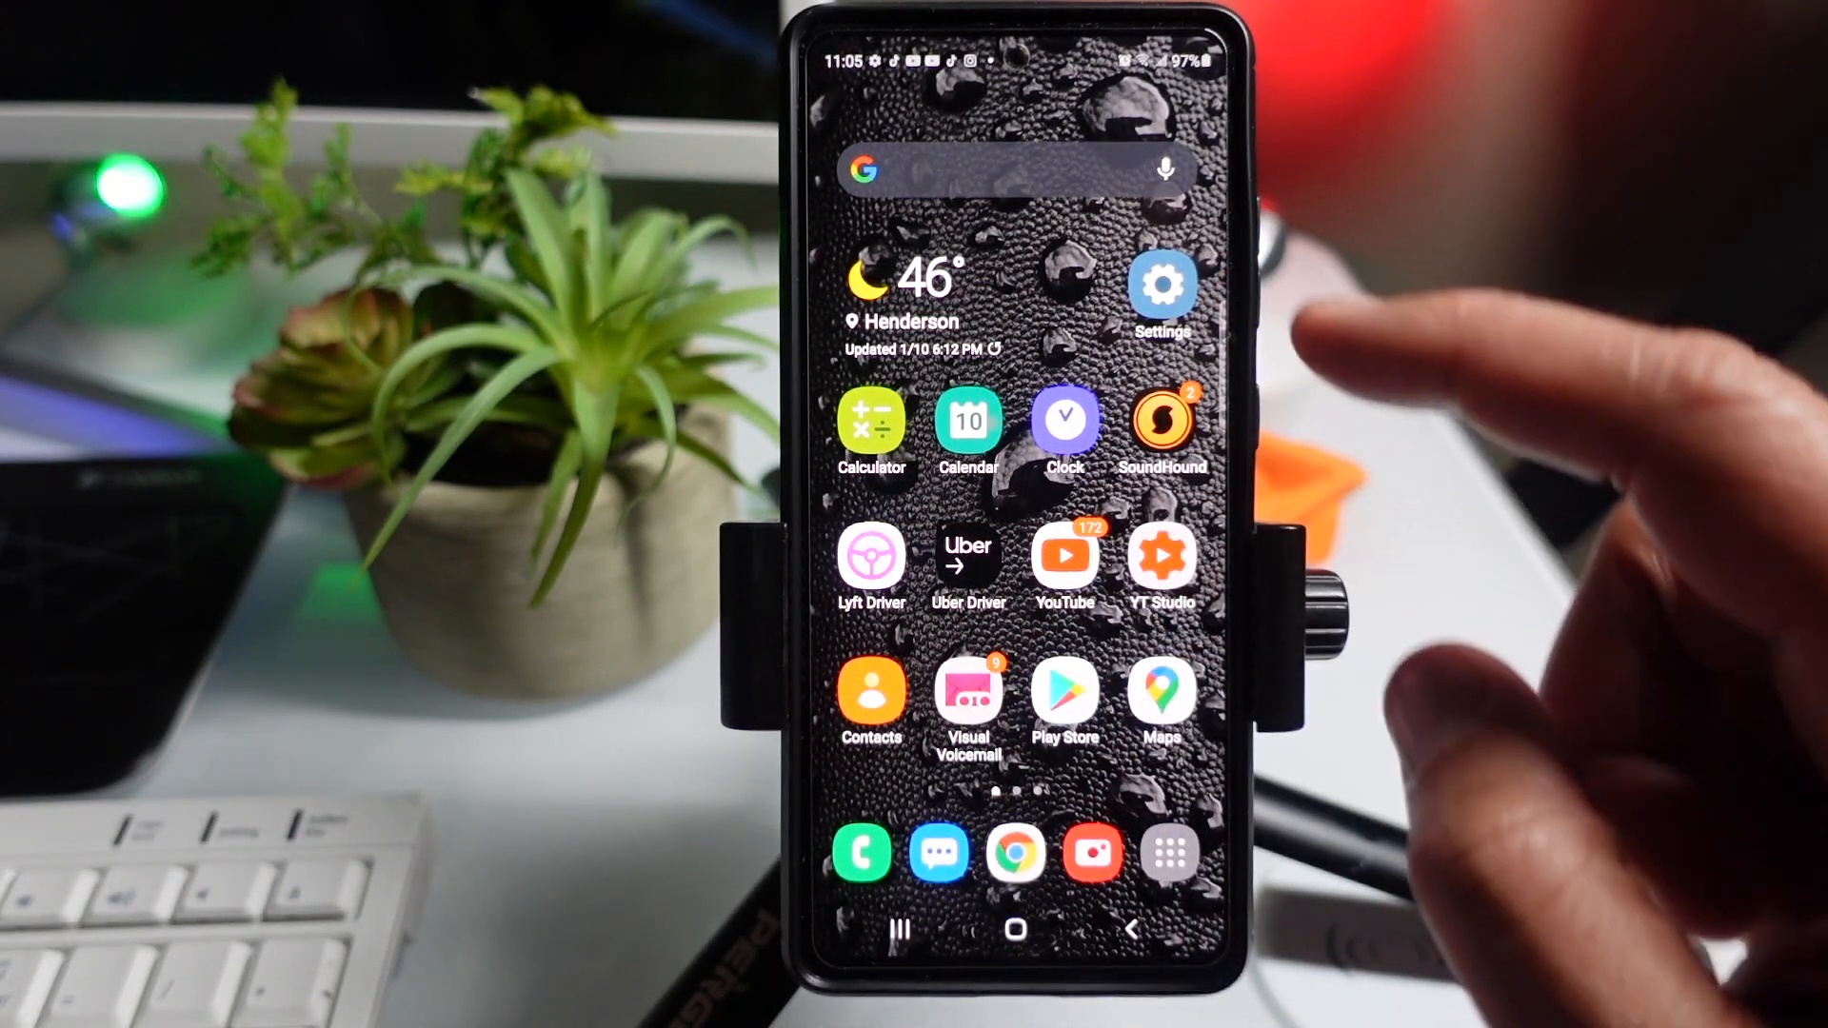
click(1160, 284)
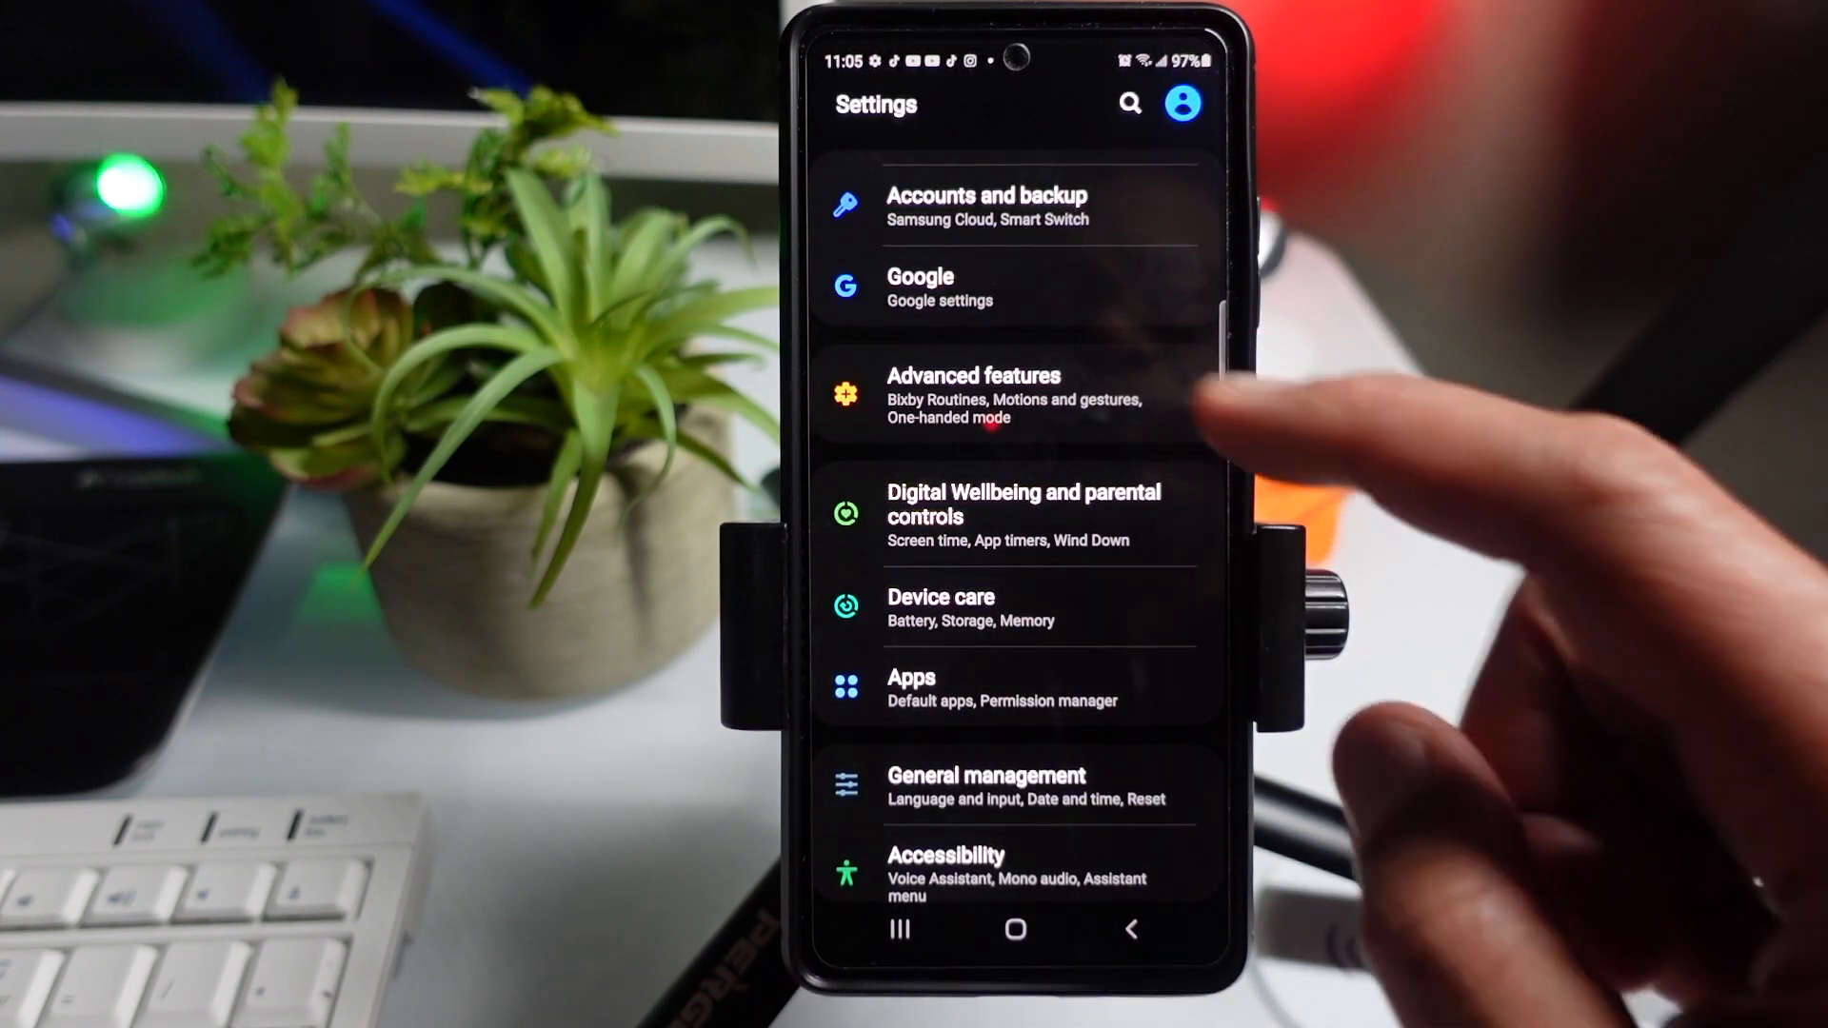
Step: Visit Side key settings, let a double press launch Camera, and go home
click(974, 396)
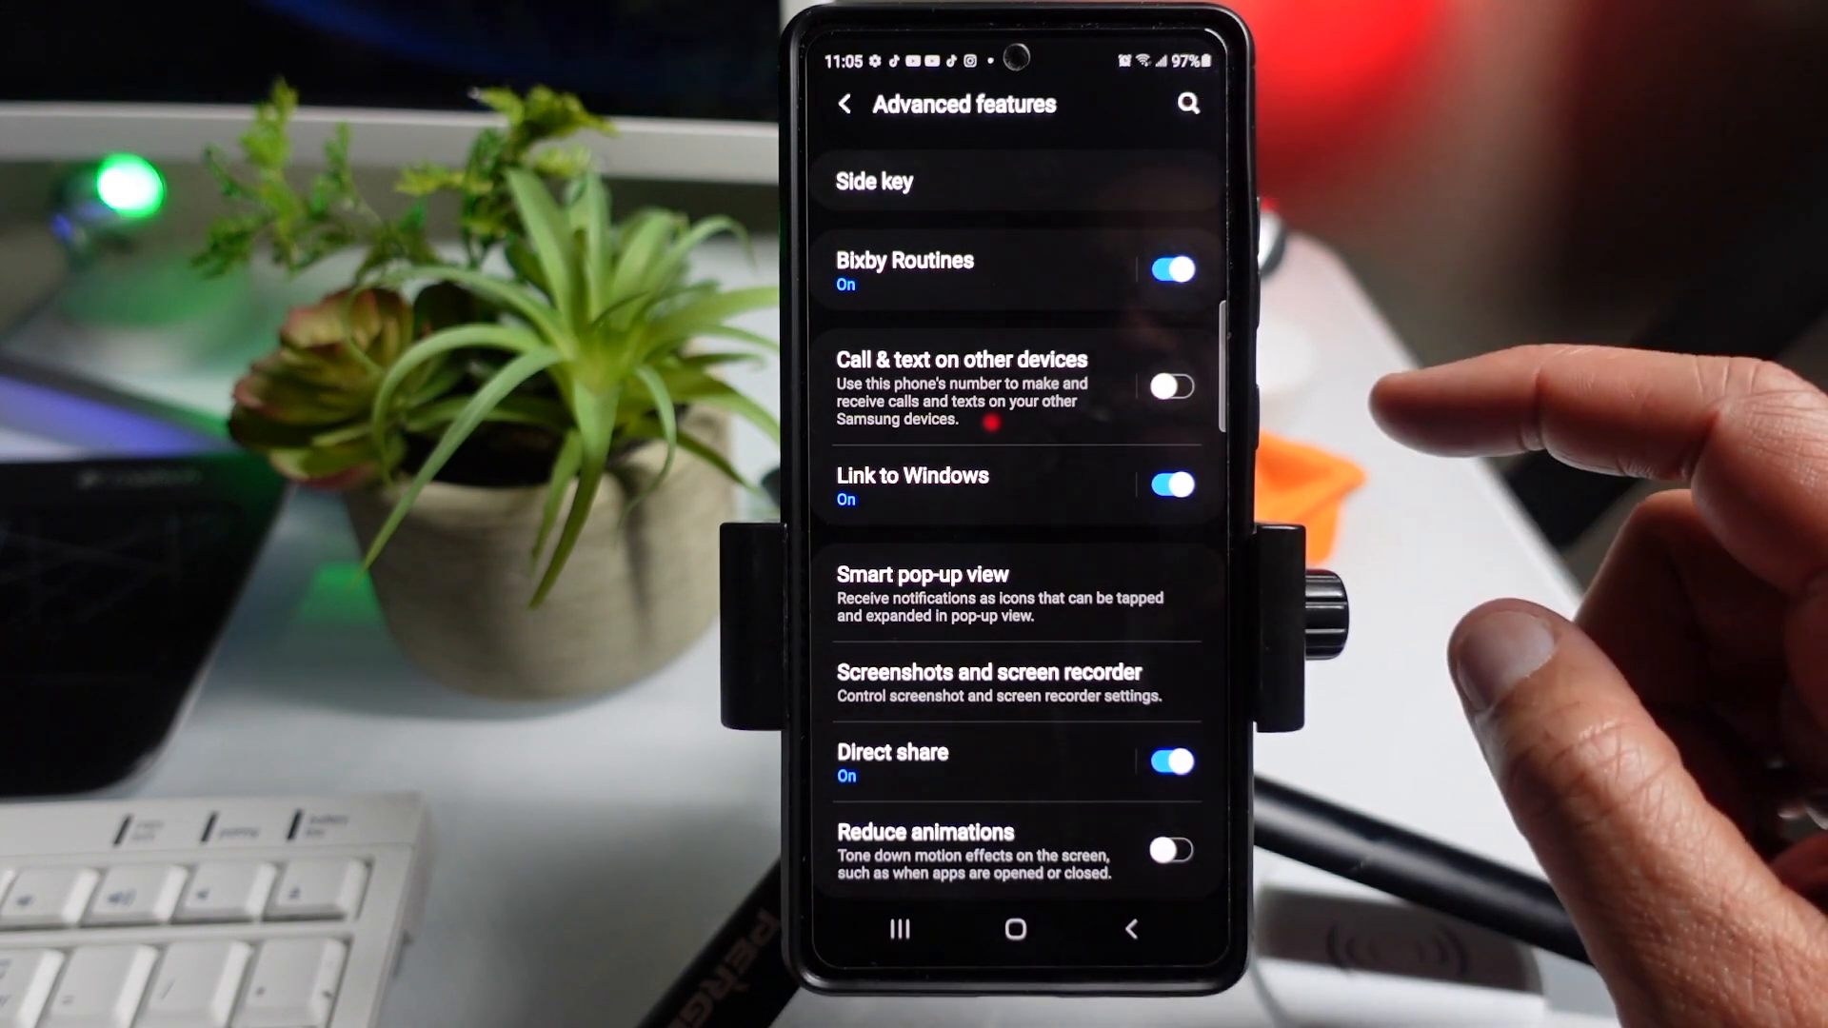
click(876, 181)
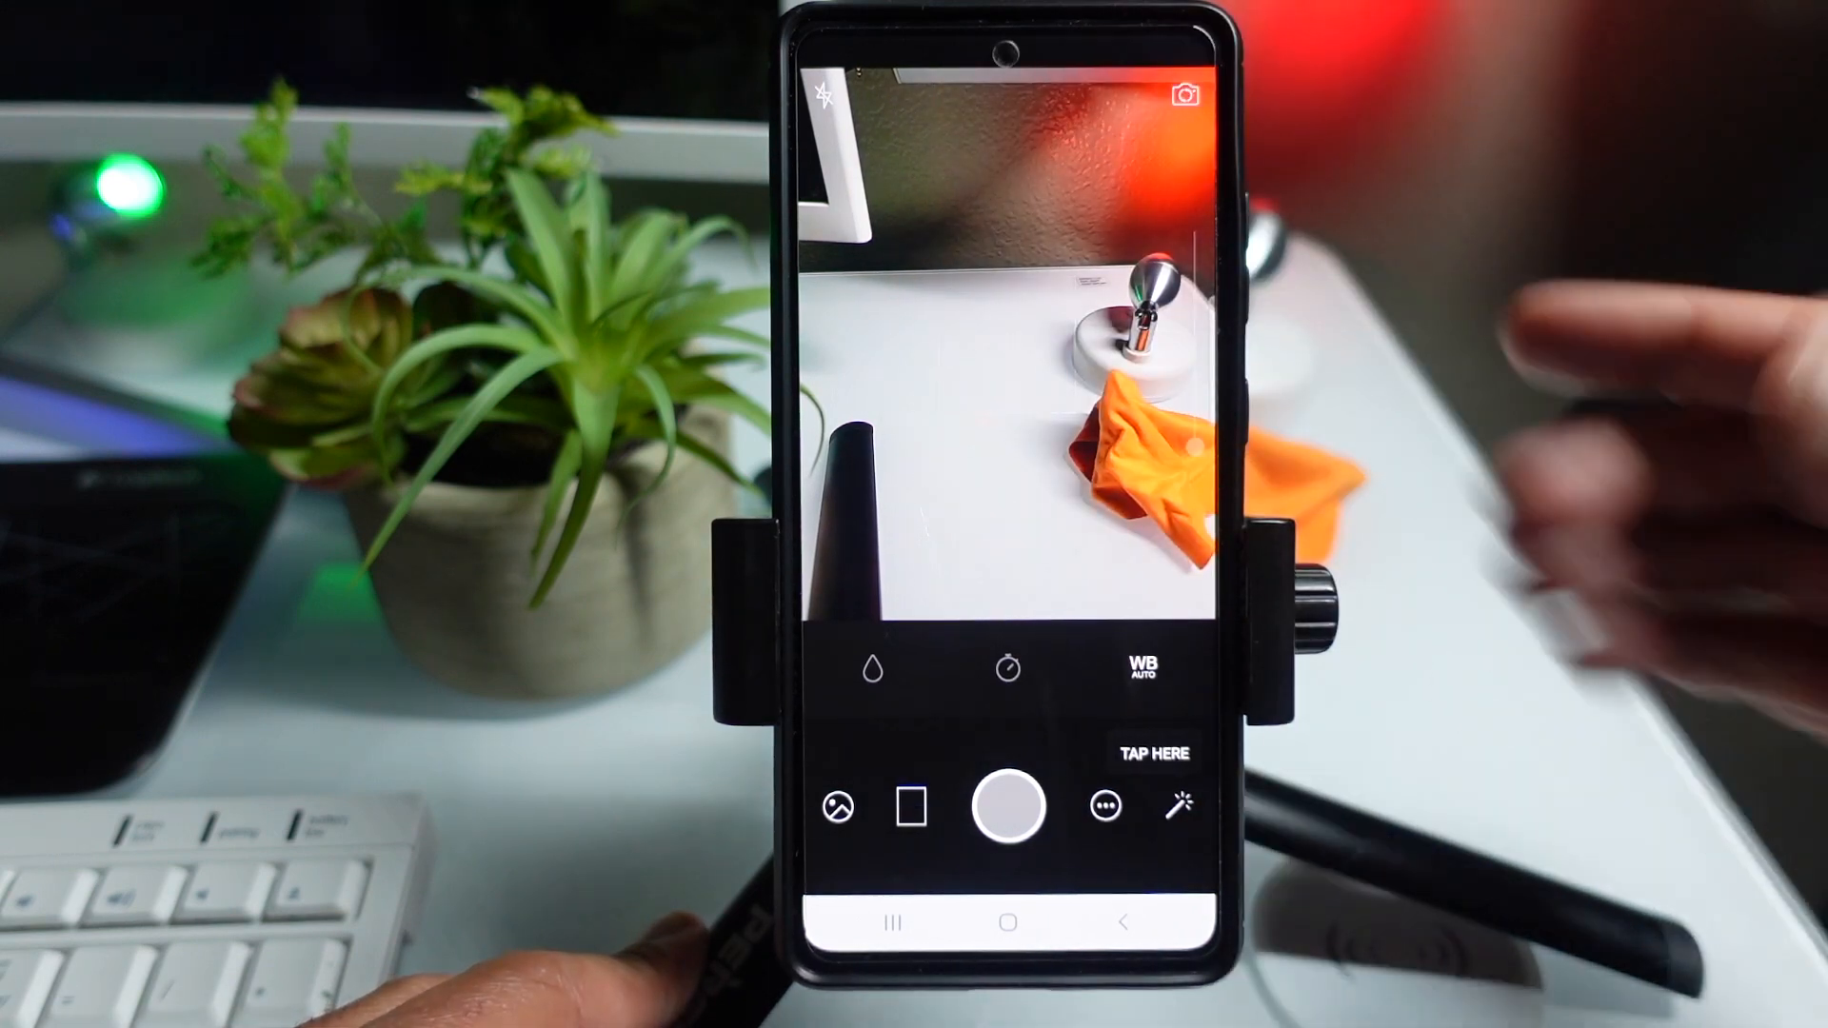
click(1005, 921)
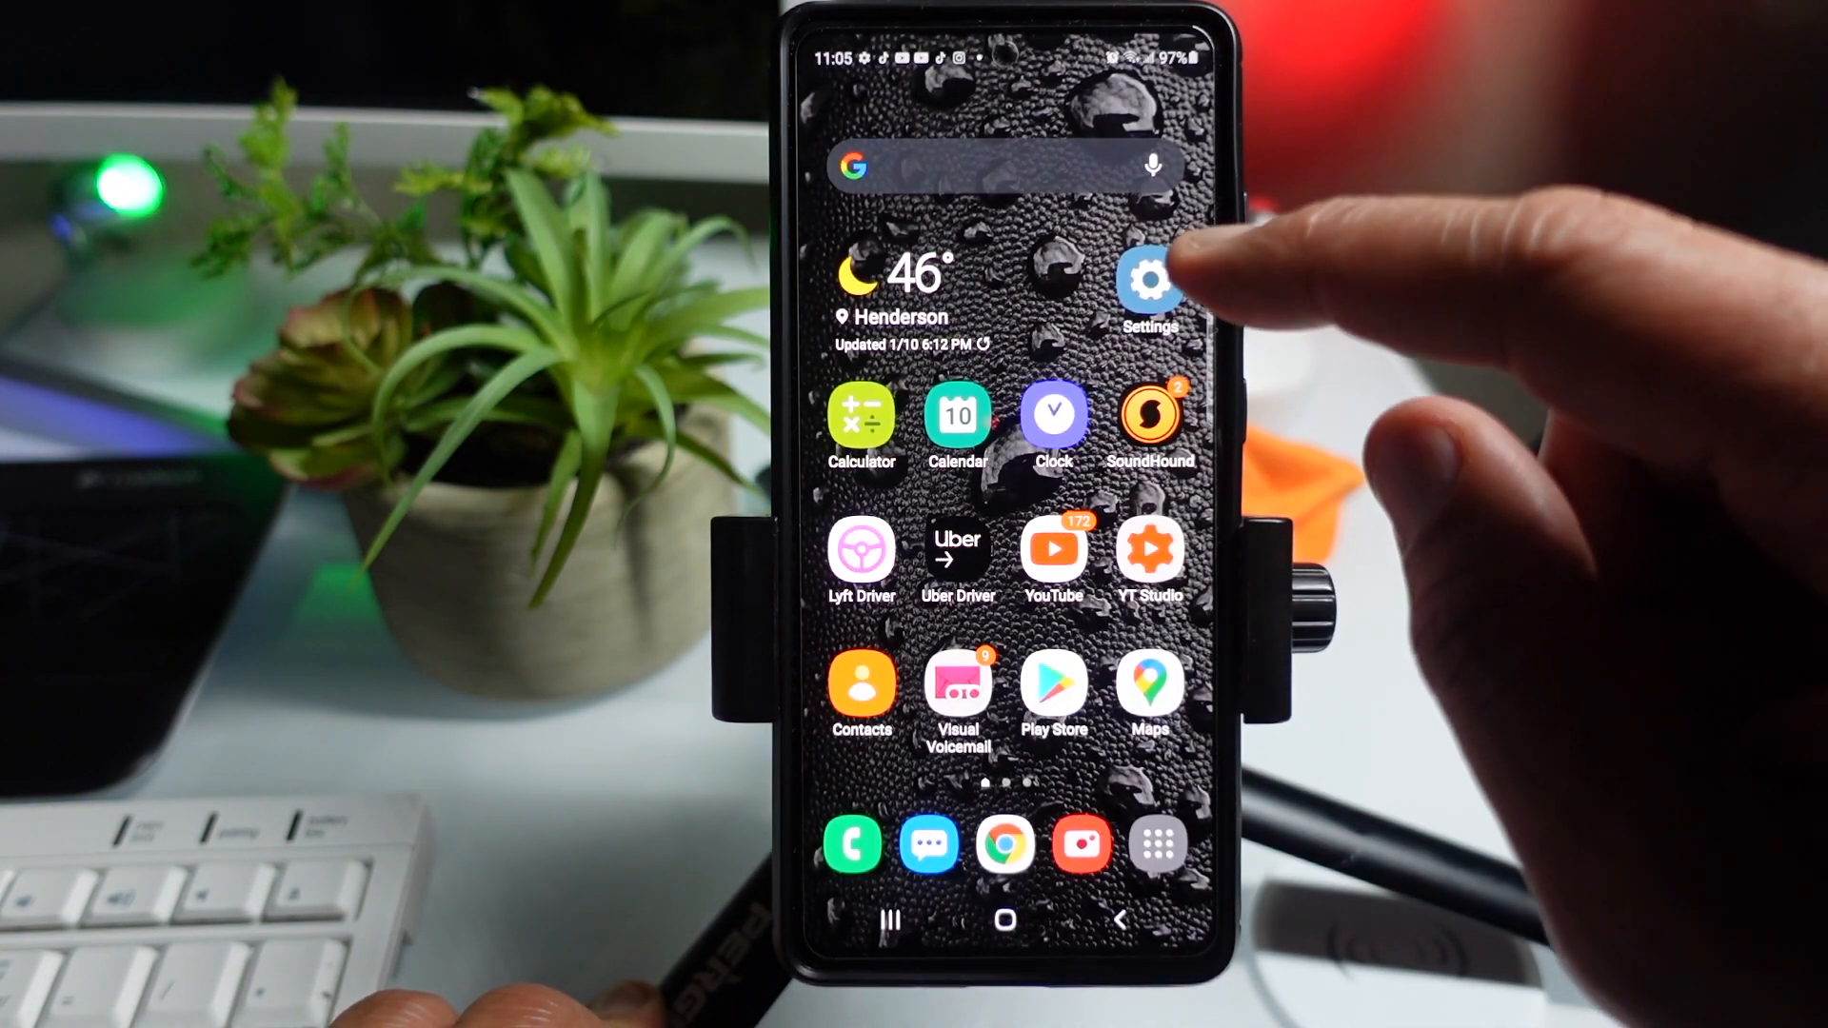
Step: Assign Side key double press to Open app and browse the list for Google
click(1150, 280)
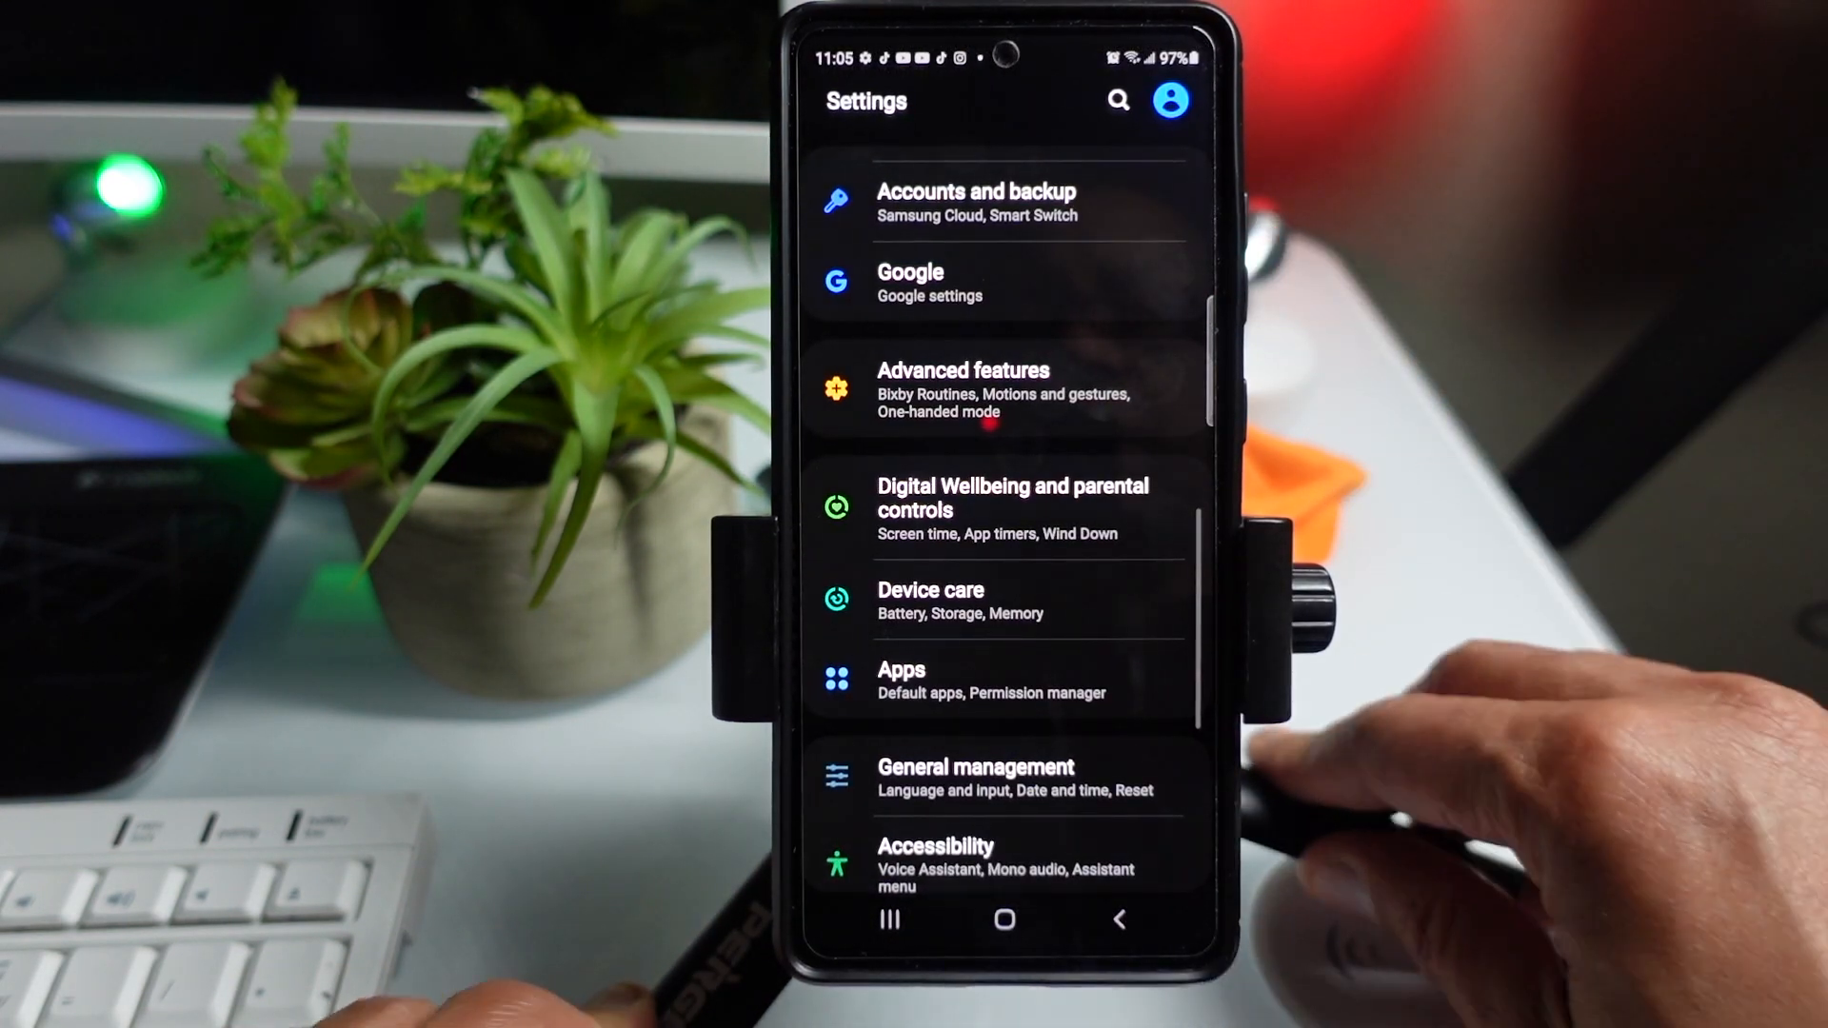
click(964, 389)
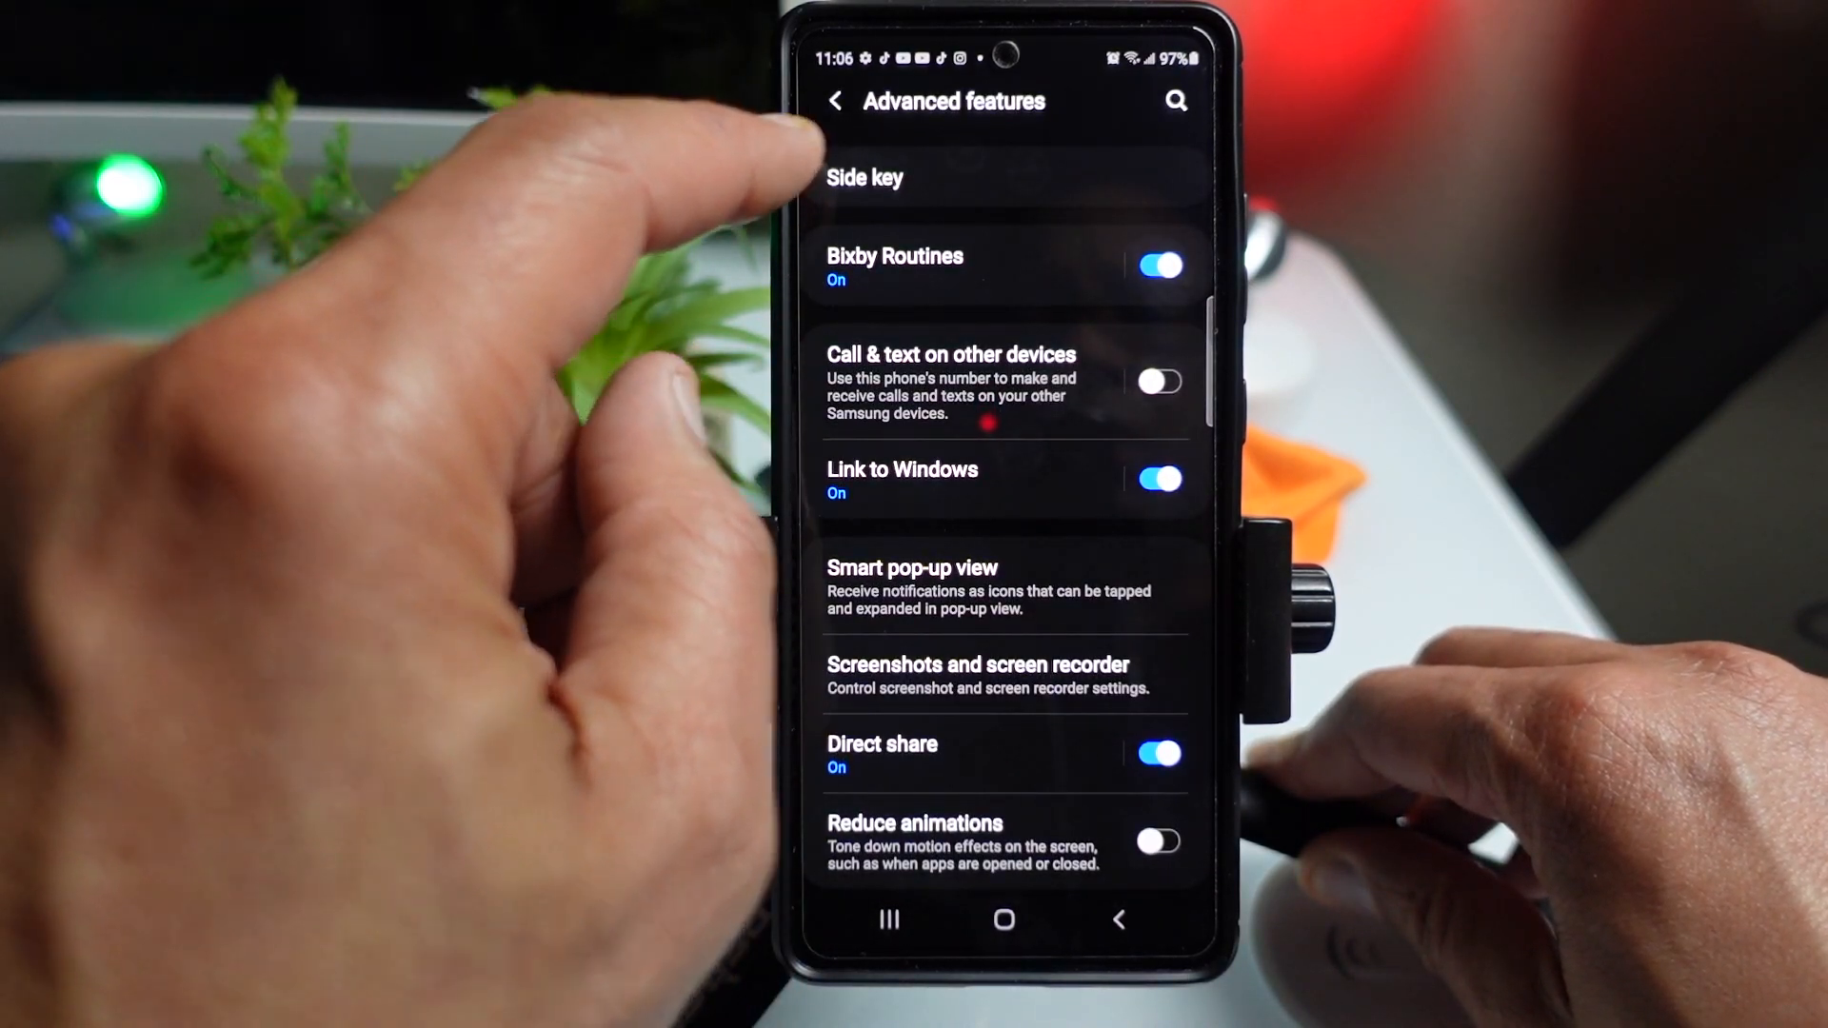
click(863, 177)
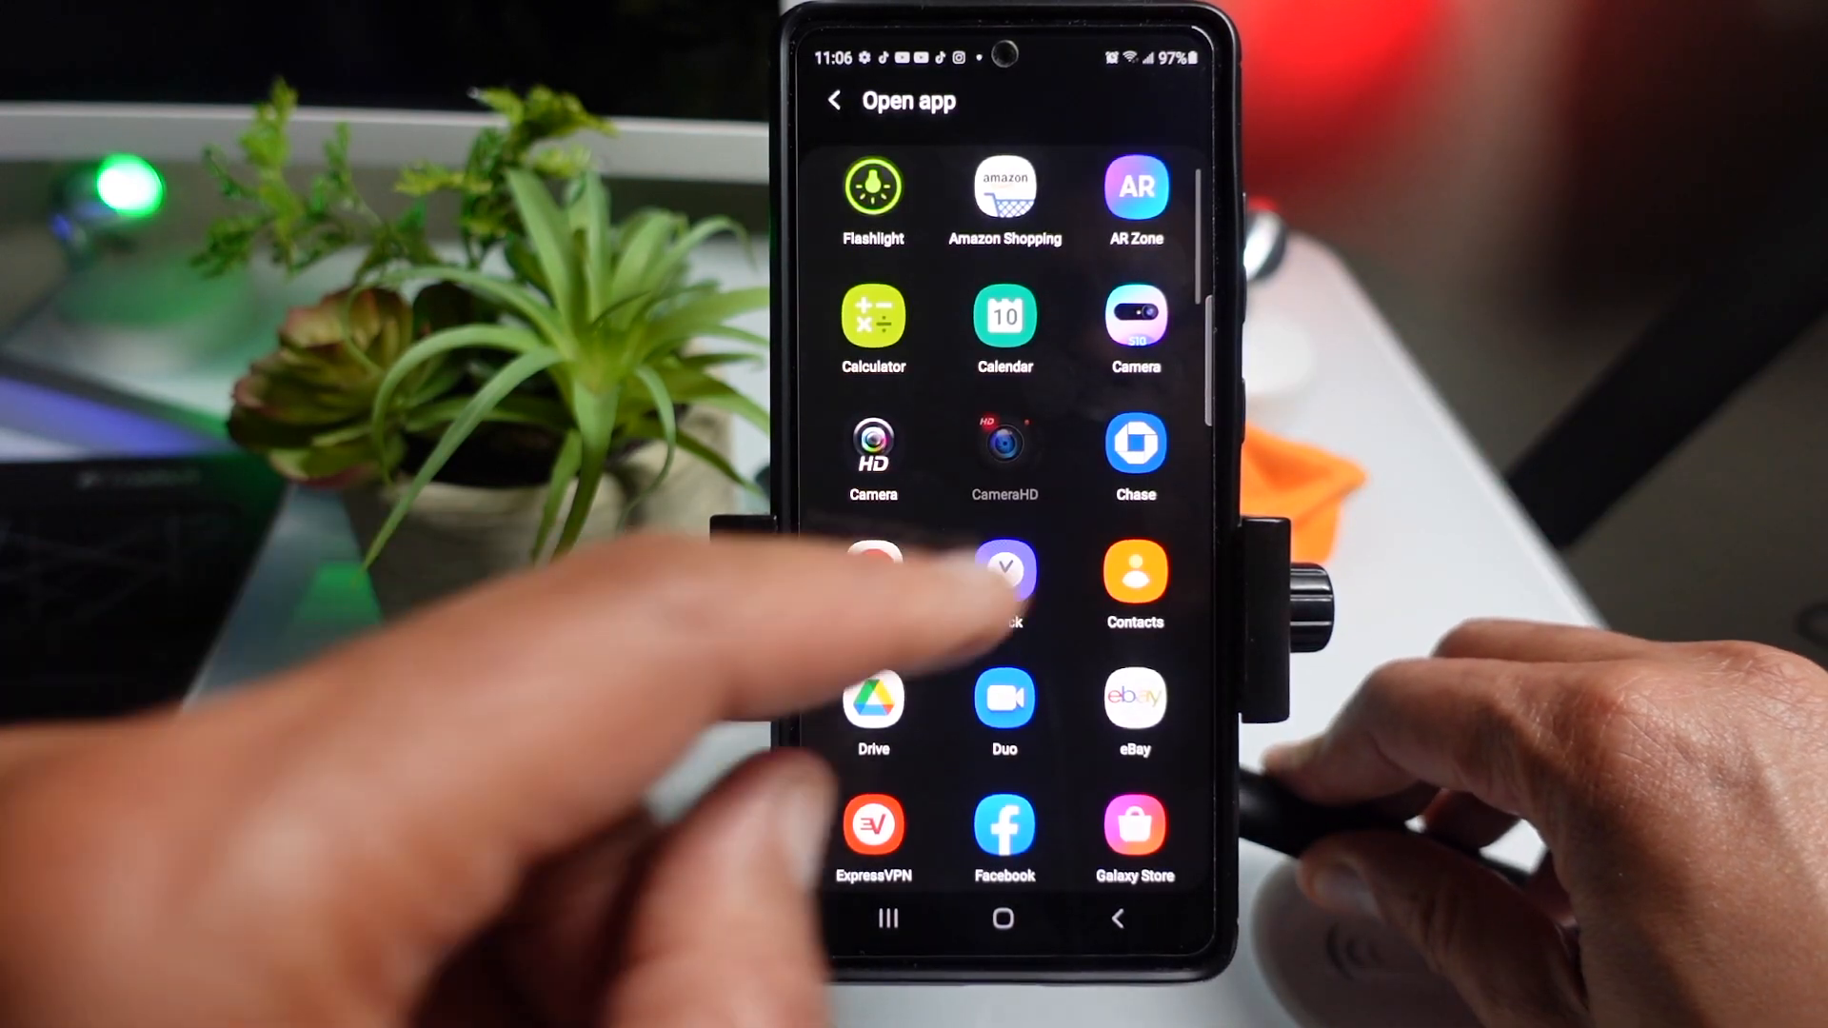
scroll(down, 3)
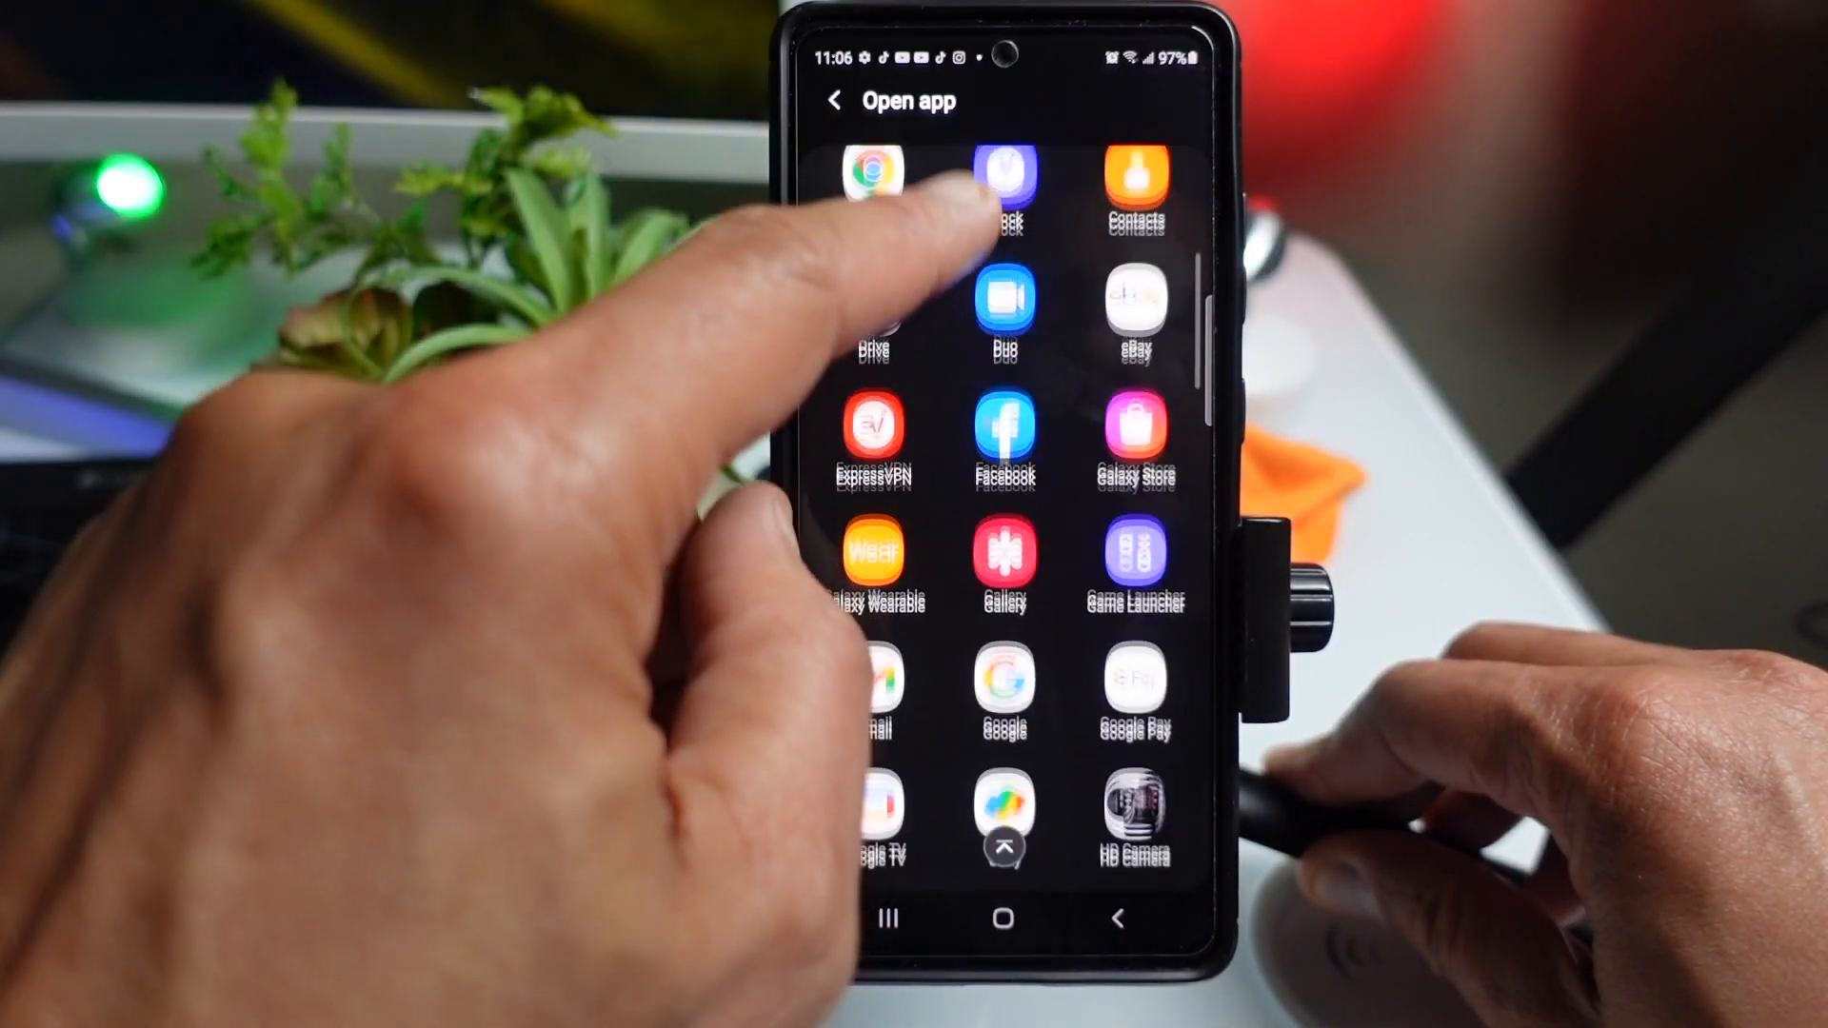
scroll(down, 3)
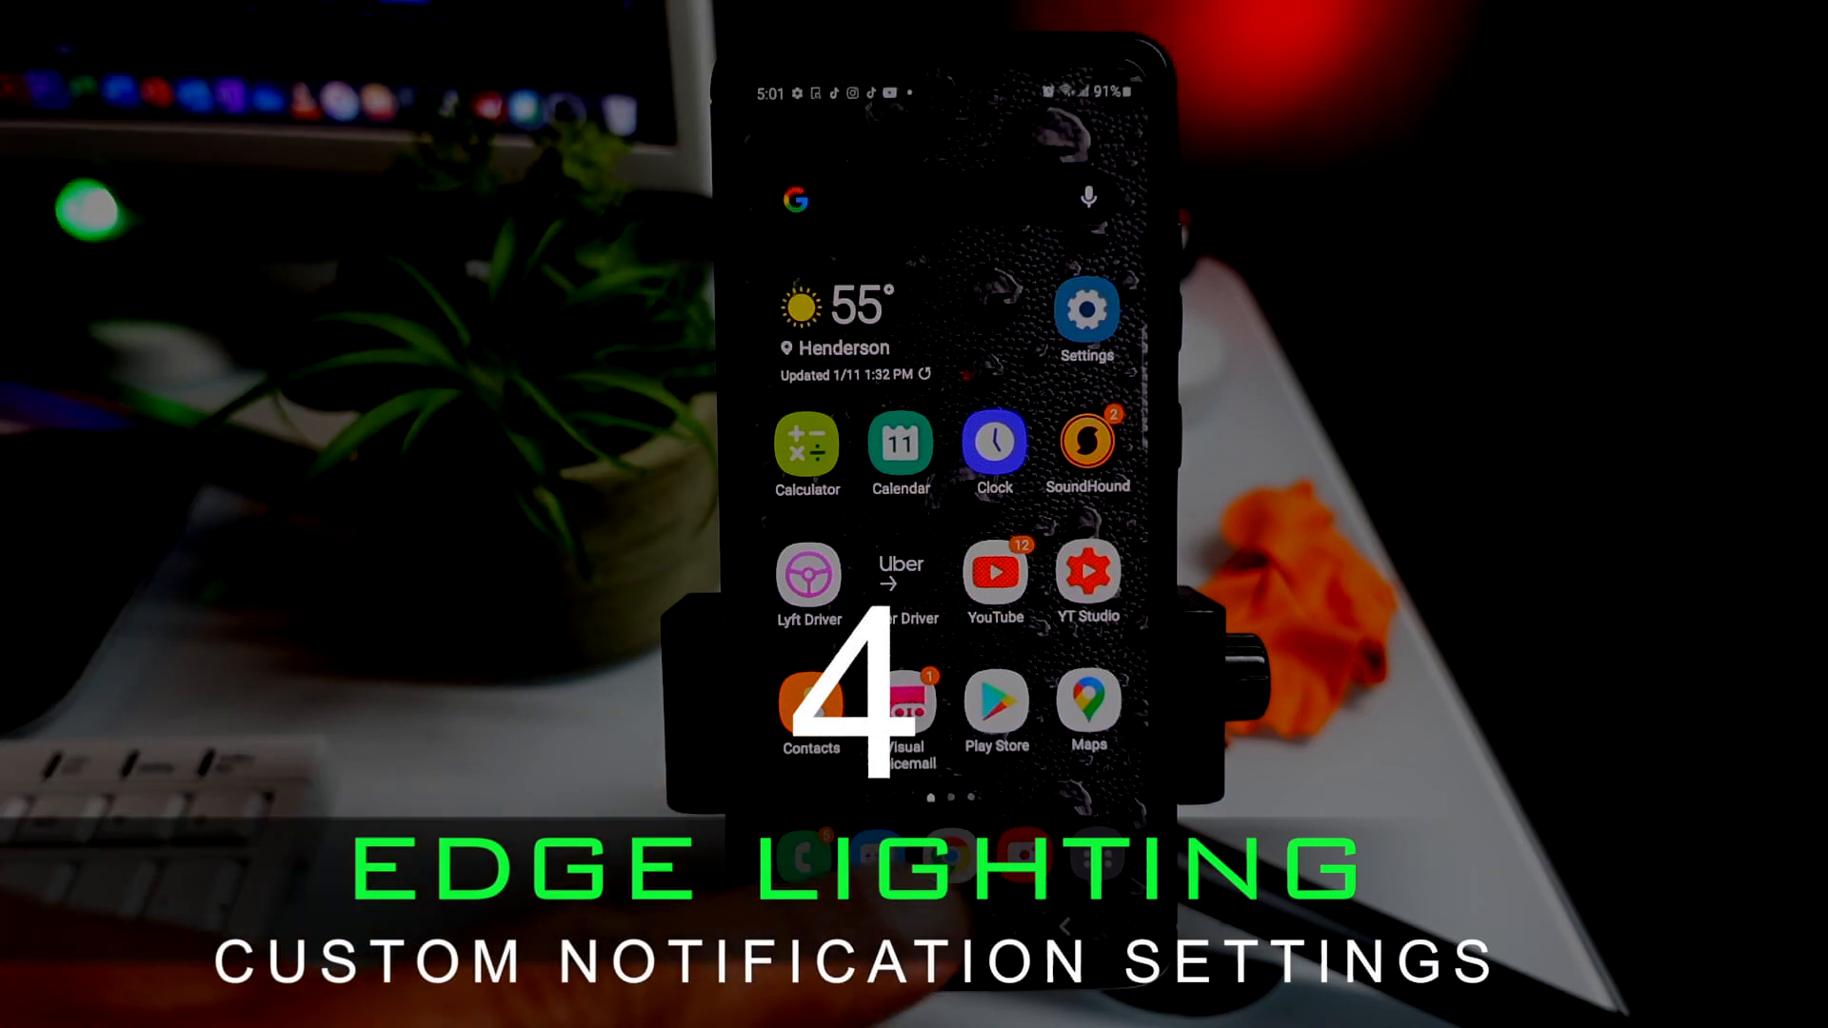
Step: Reach the Edge screen page via Display, with edge lighting on
click(1086, 315)
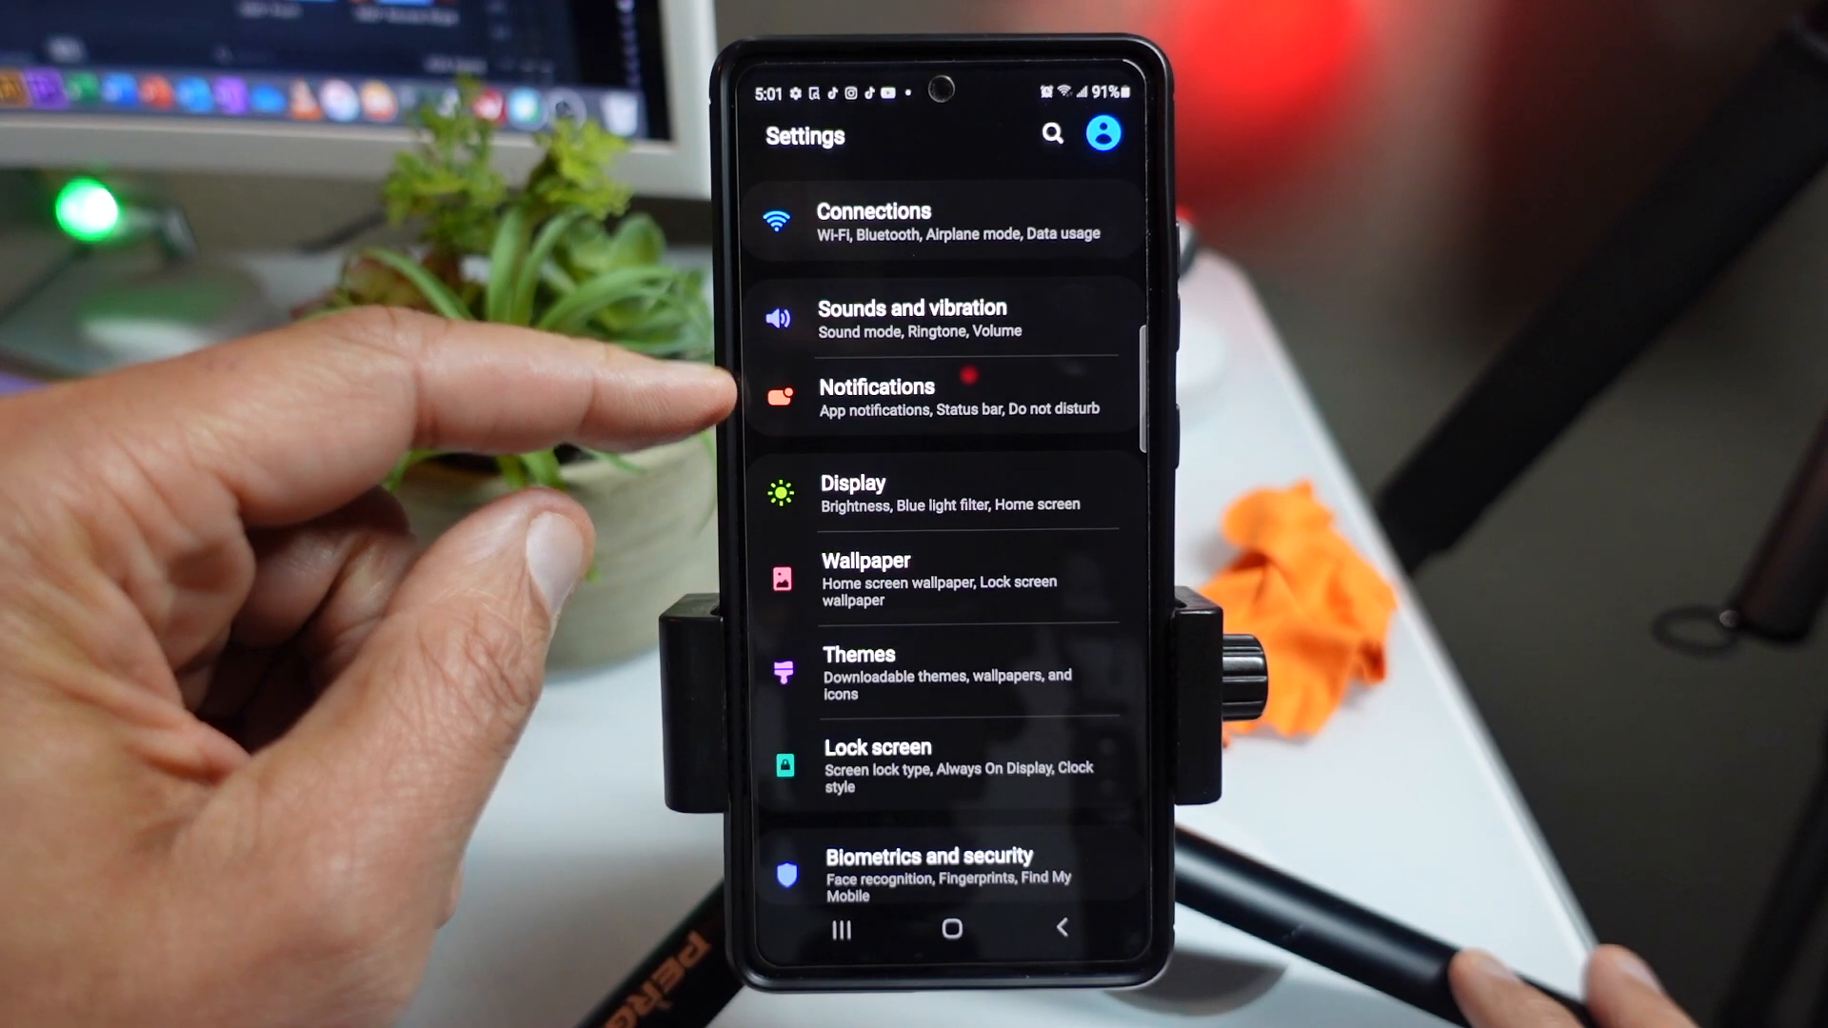
mouse_move(724, 490)
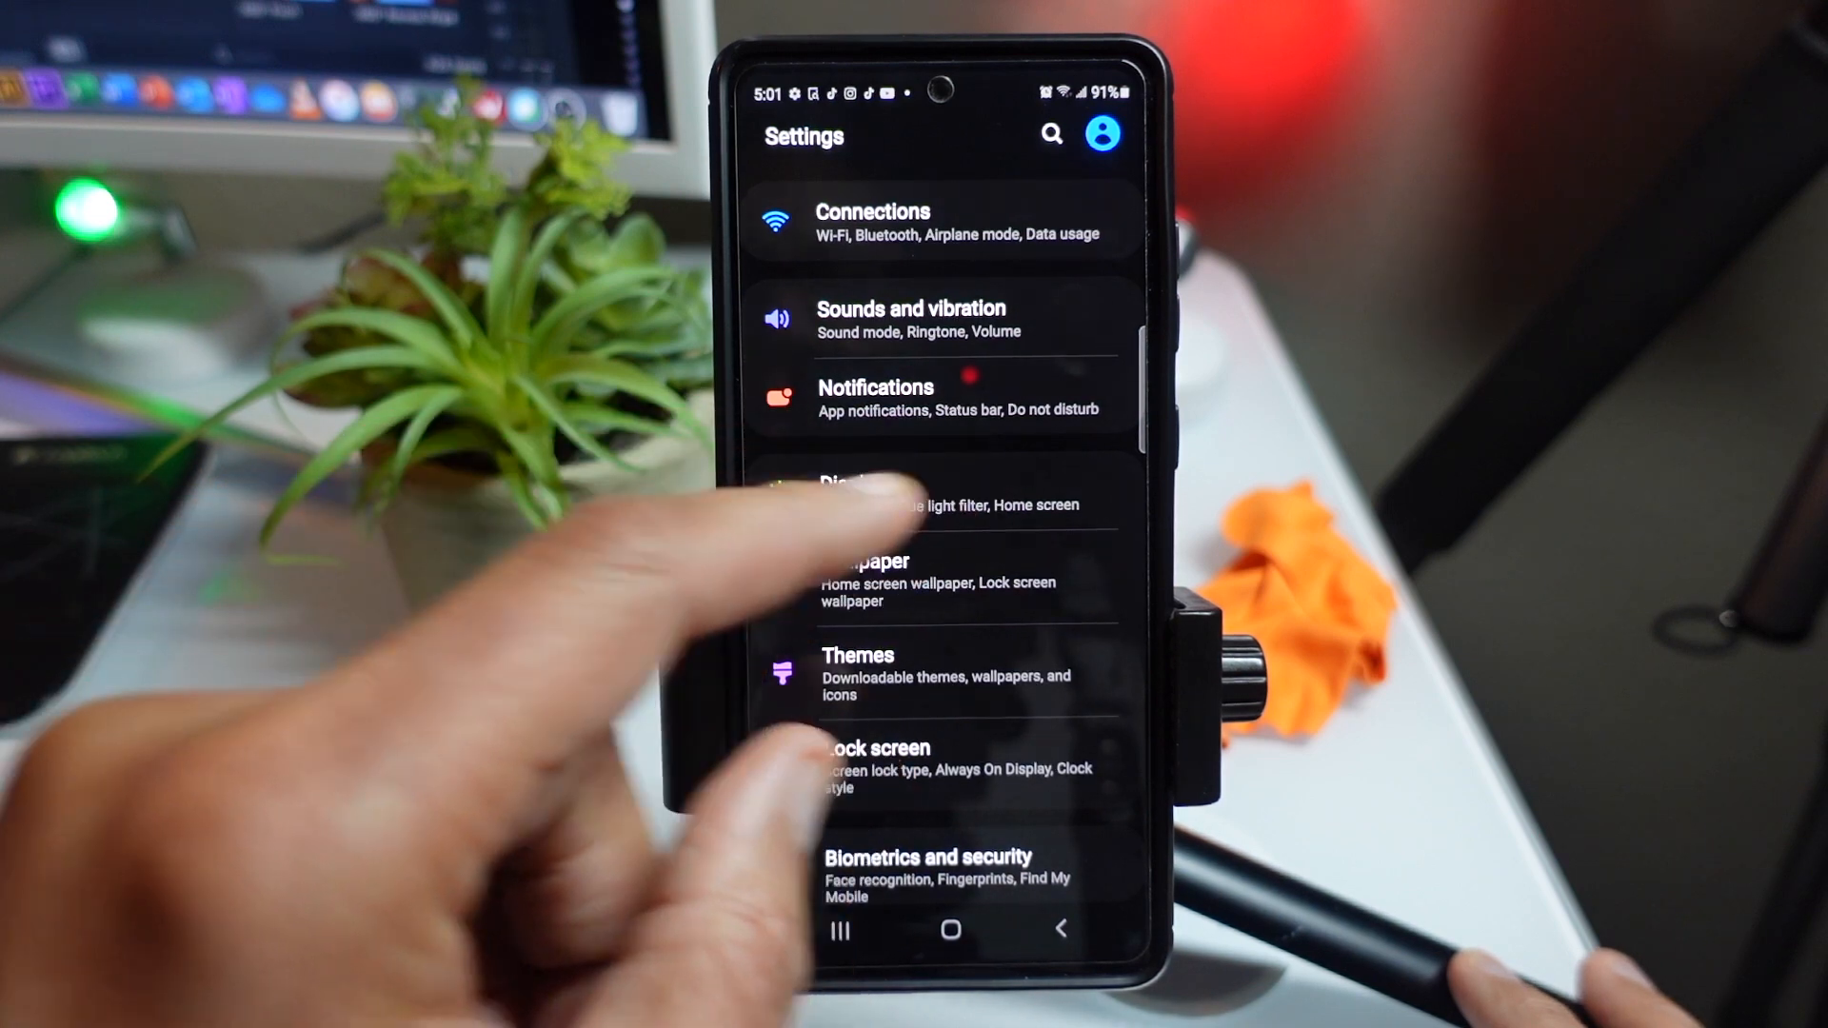
click(910, 489)
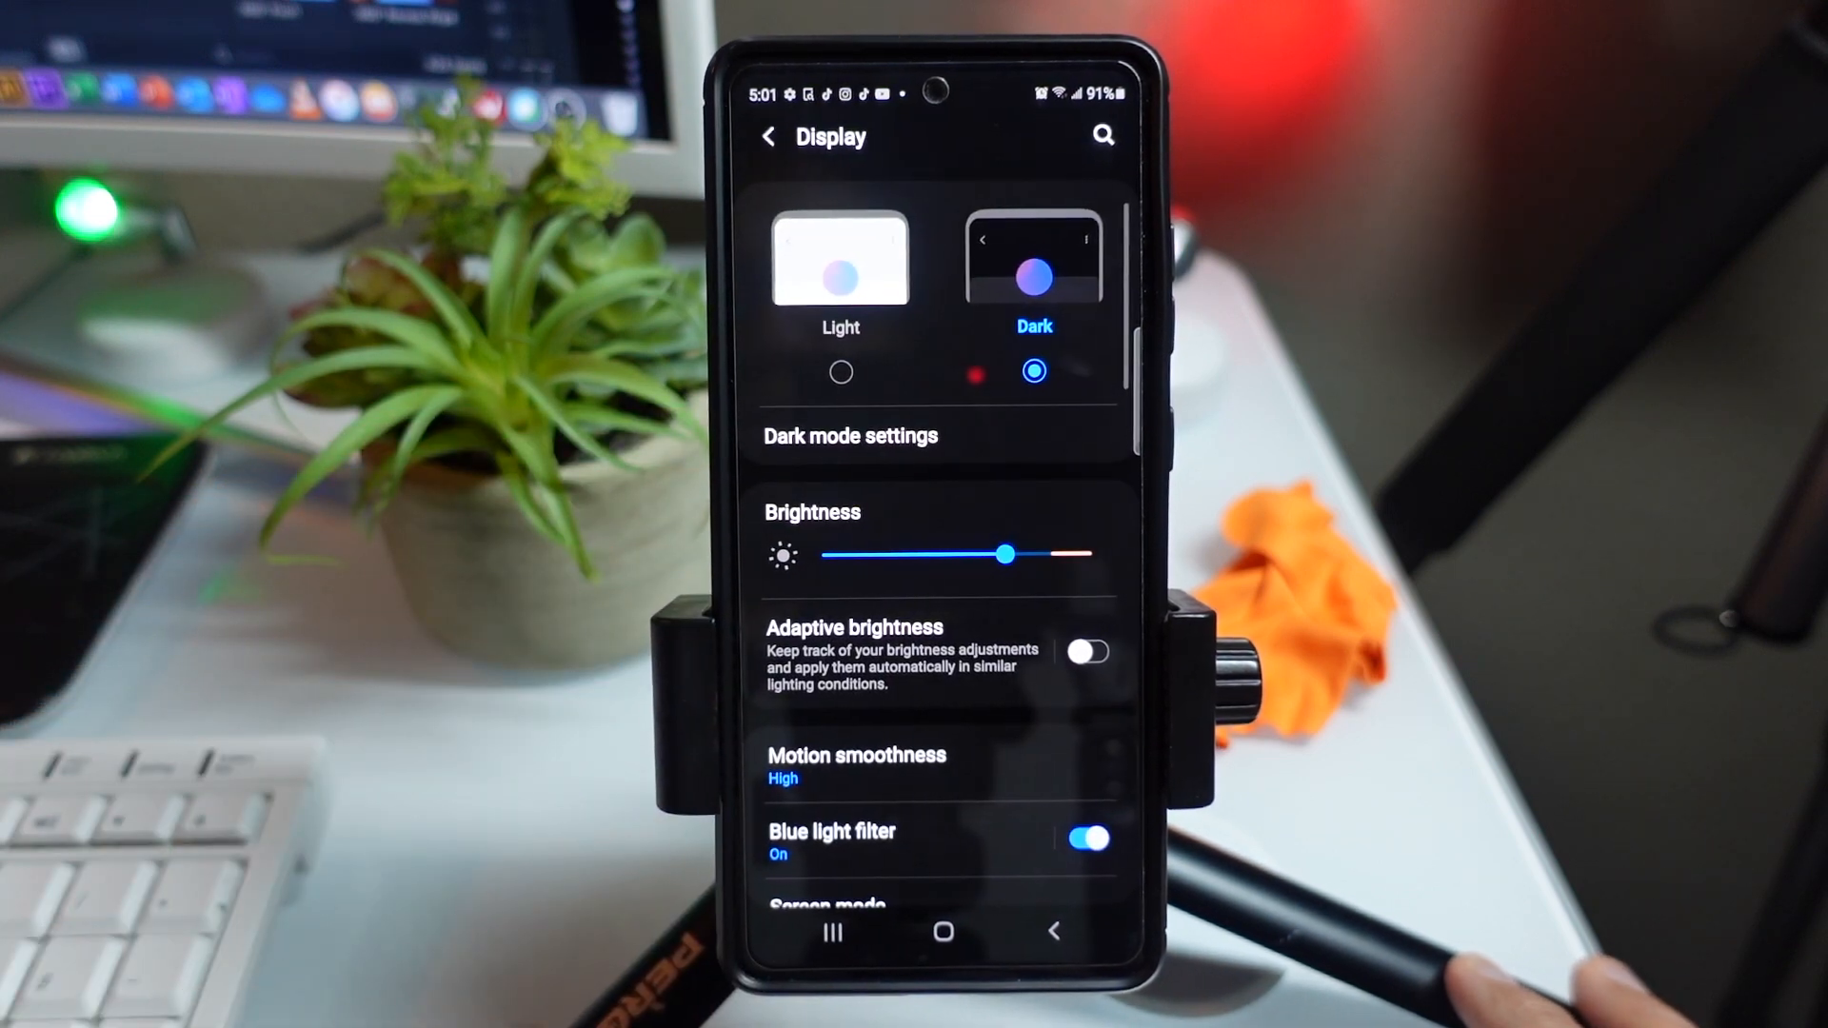
scroll(down, 3)
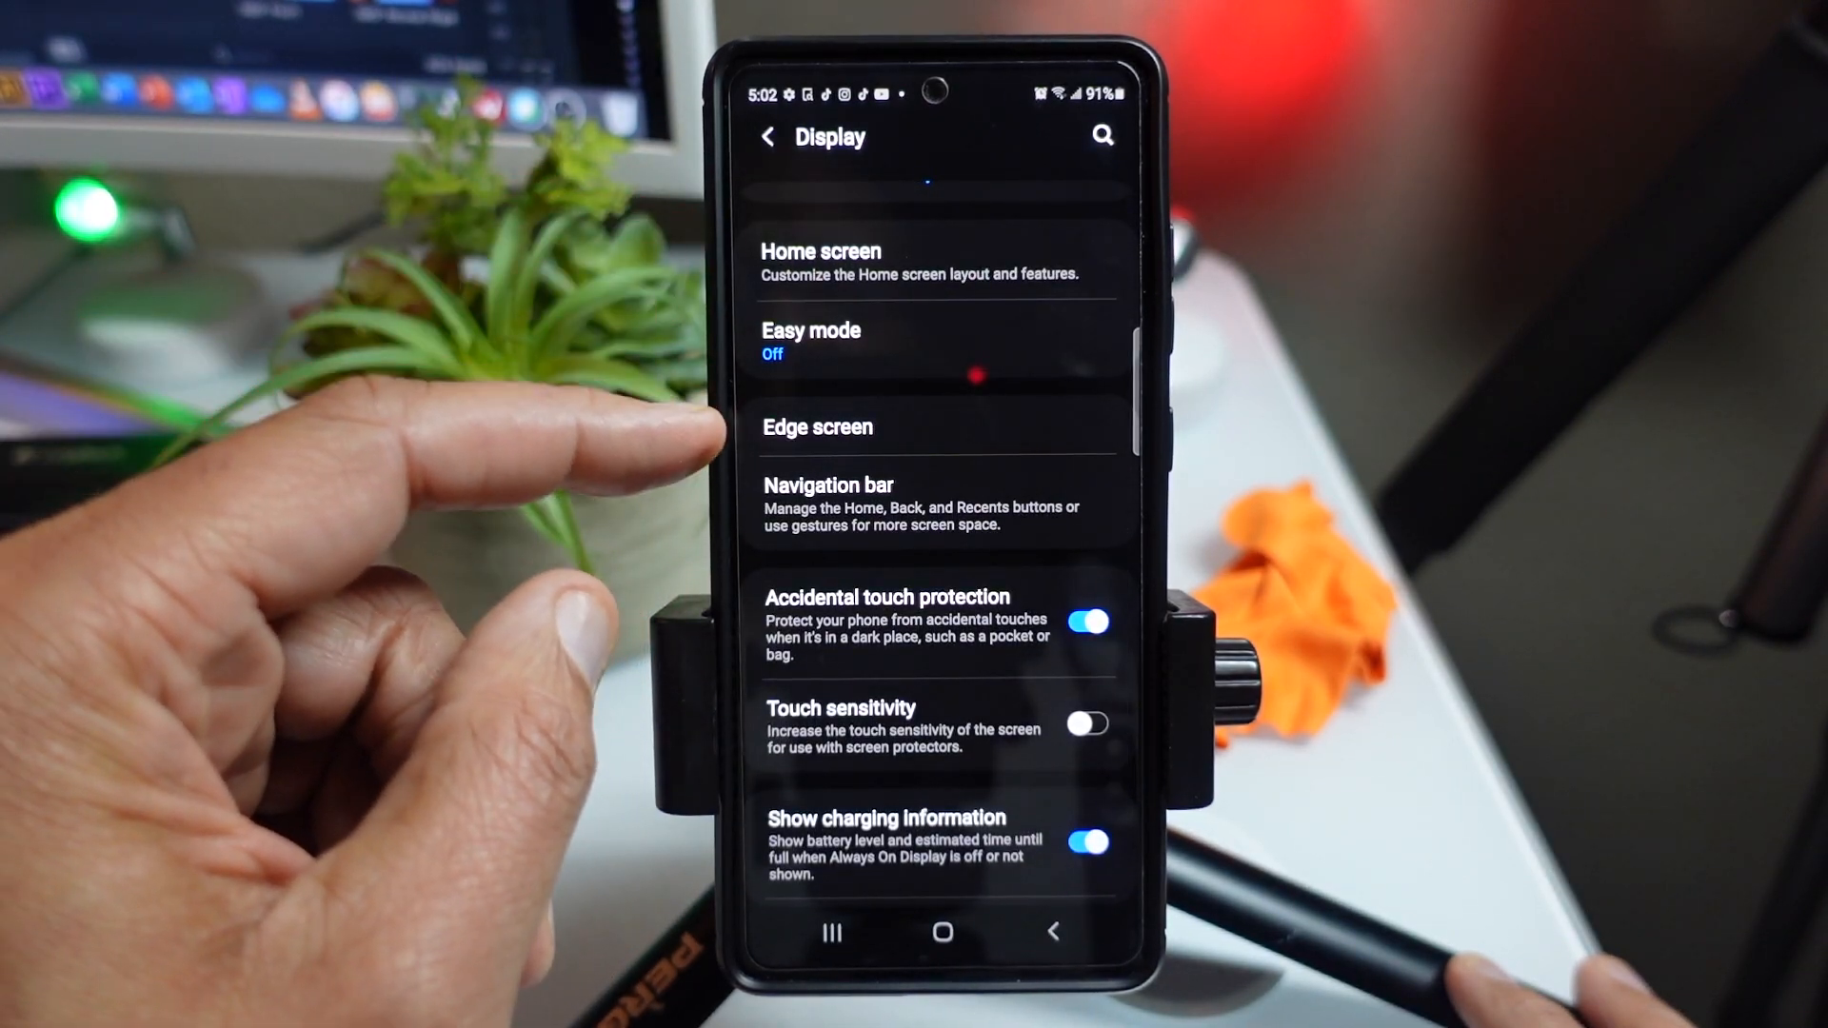
click(817, 427)
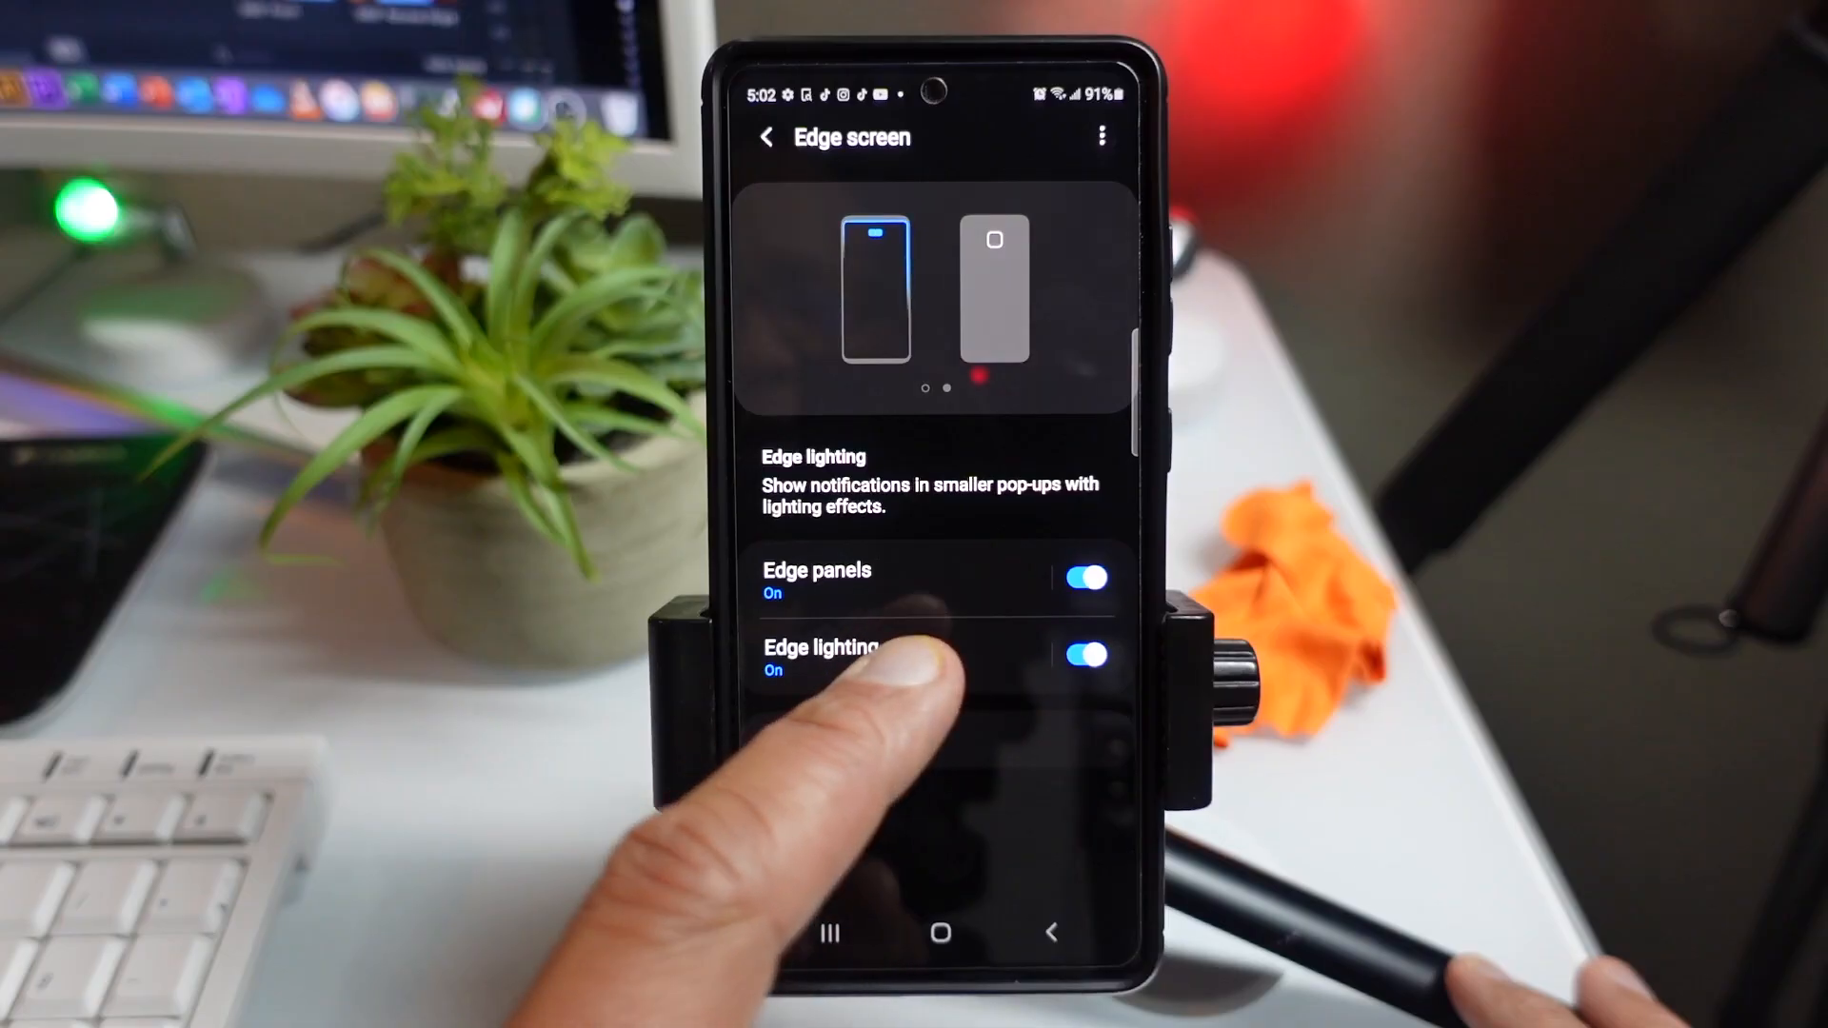
Step: Set Edge lighting's Lighting style to the Glow effect from the Effect list
click(828, 659)
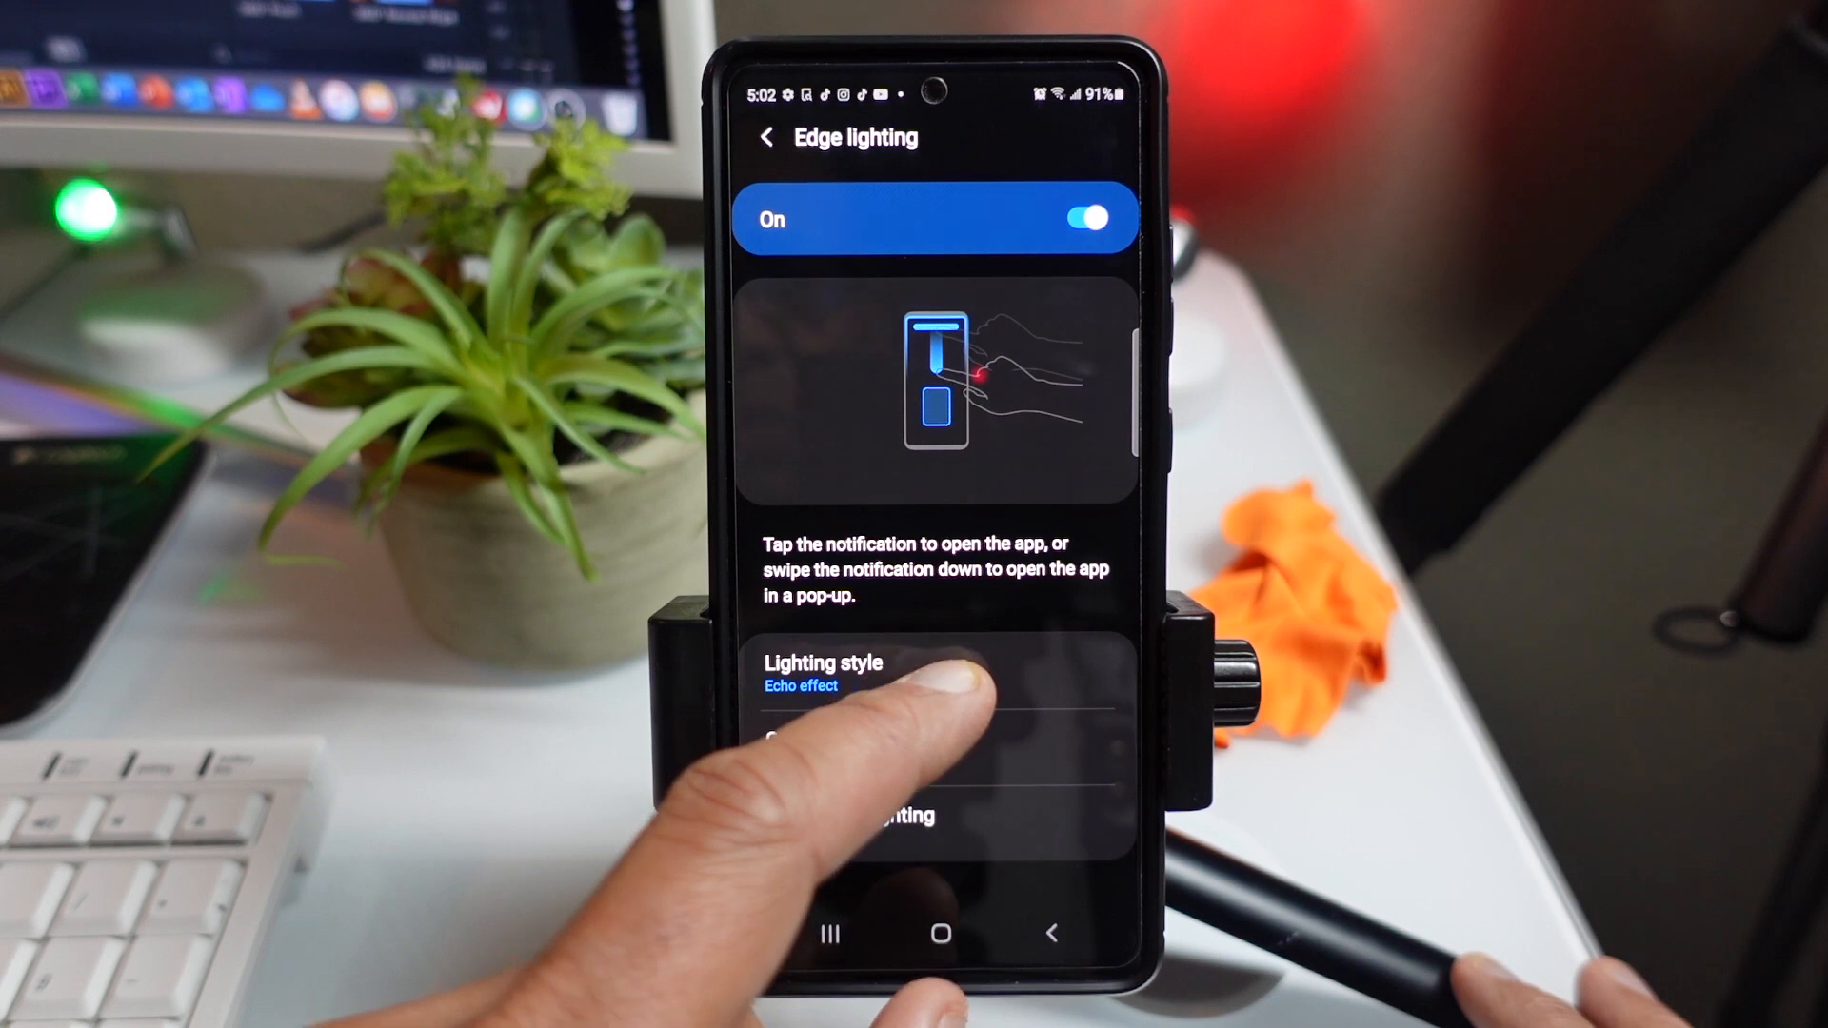
click(885, 671)
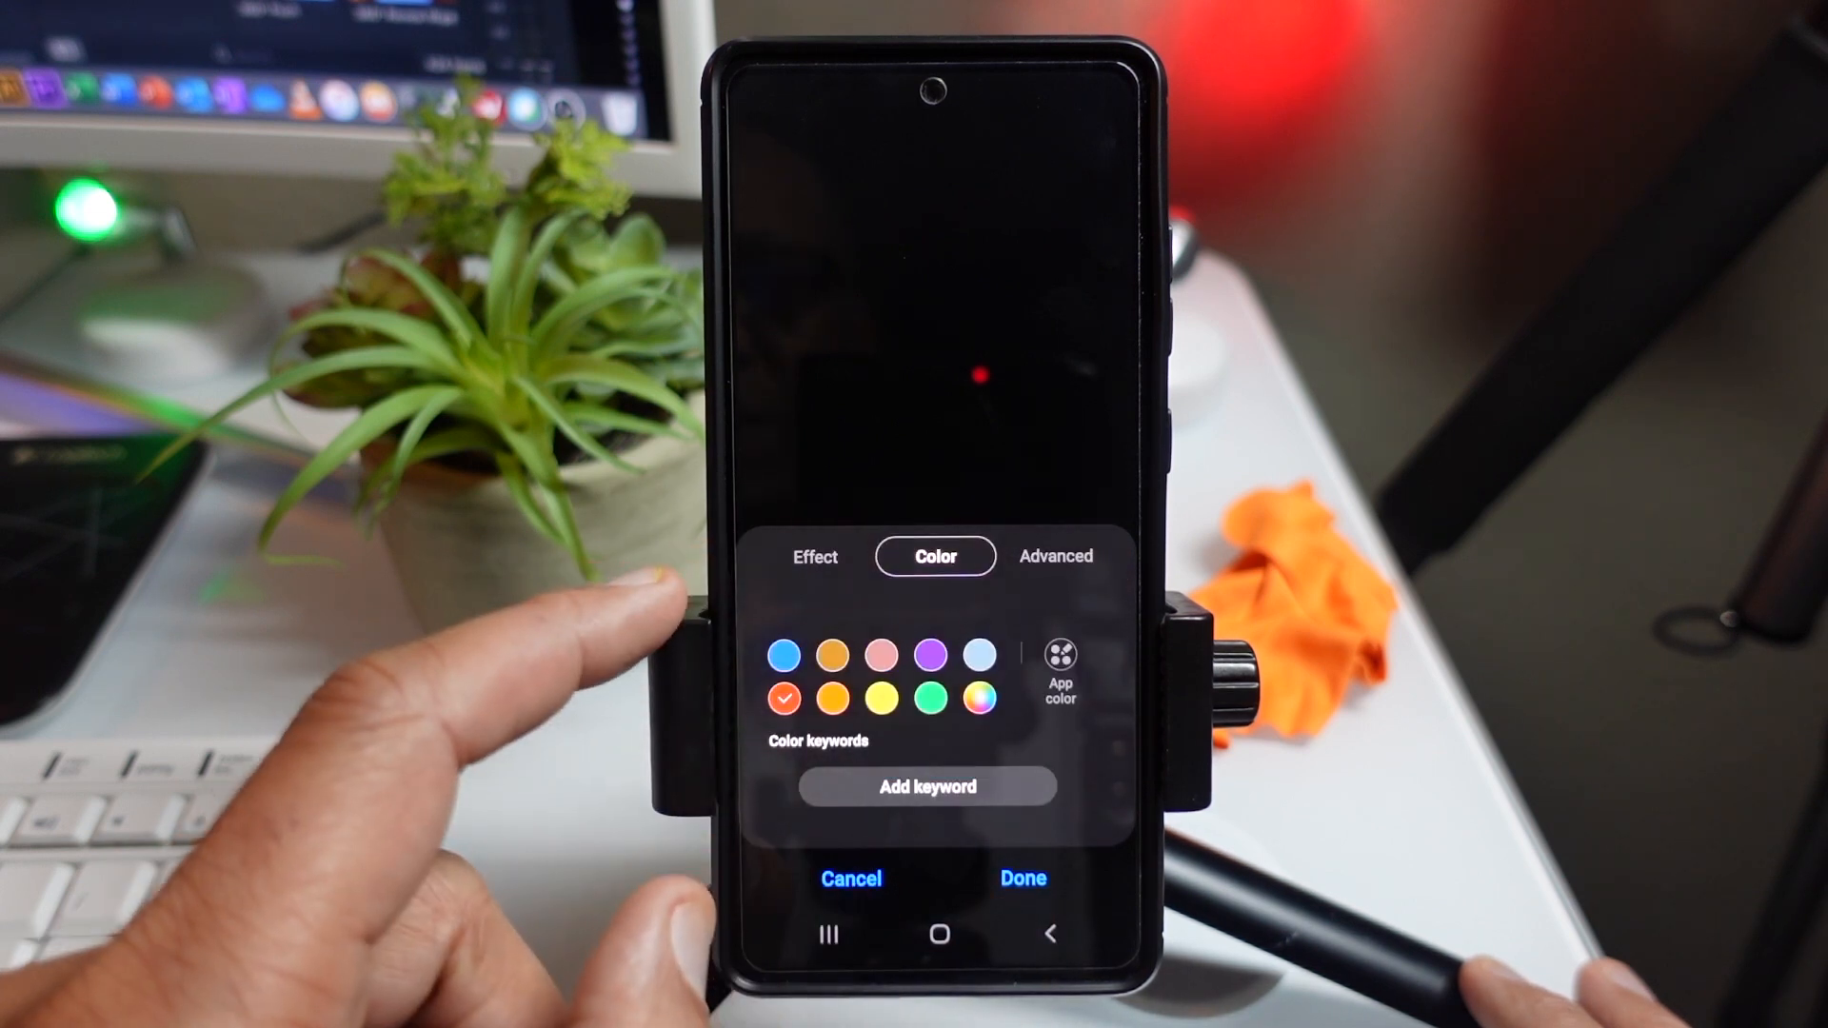
click(813, 556)
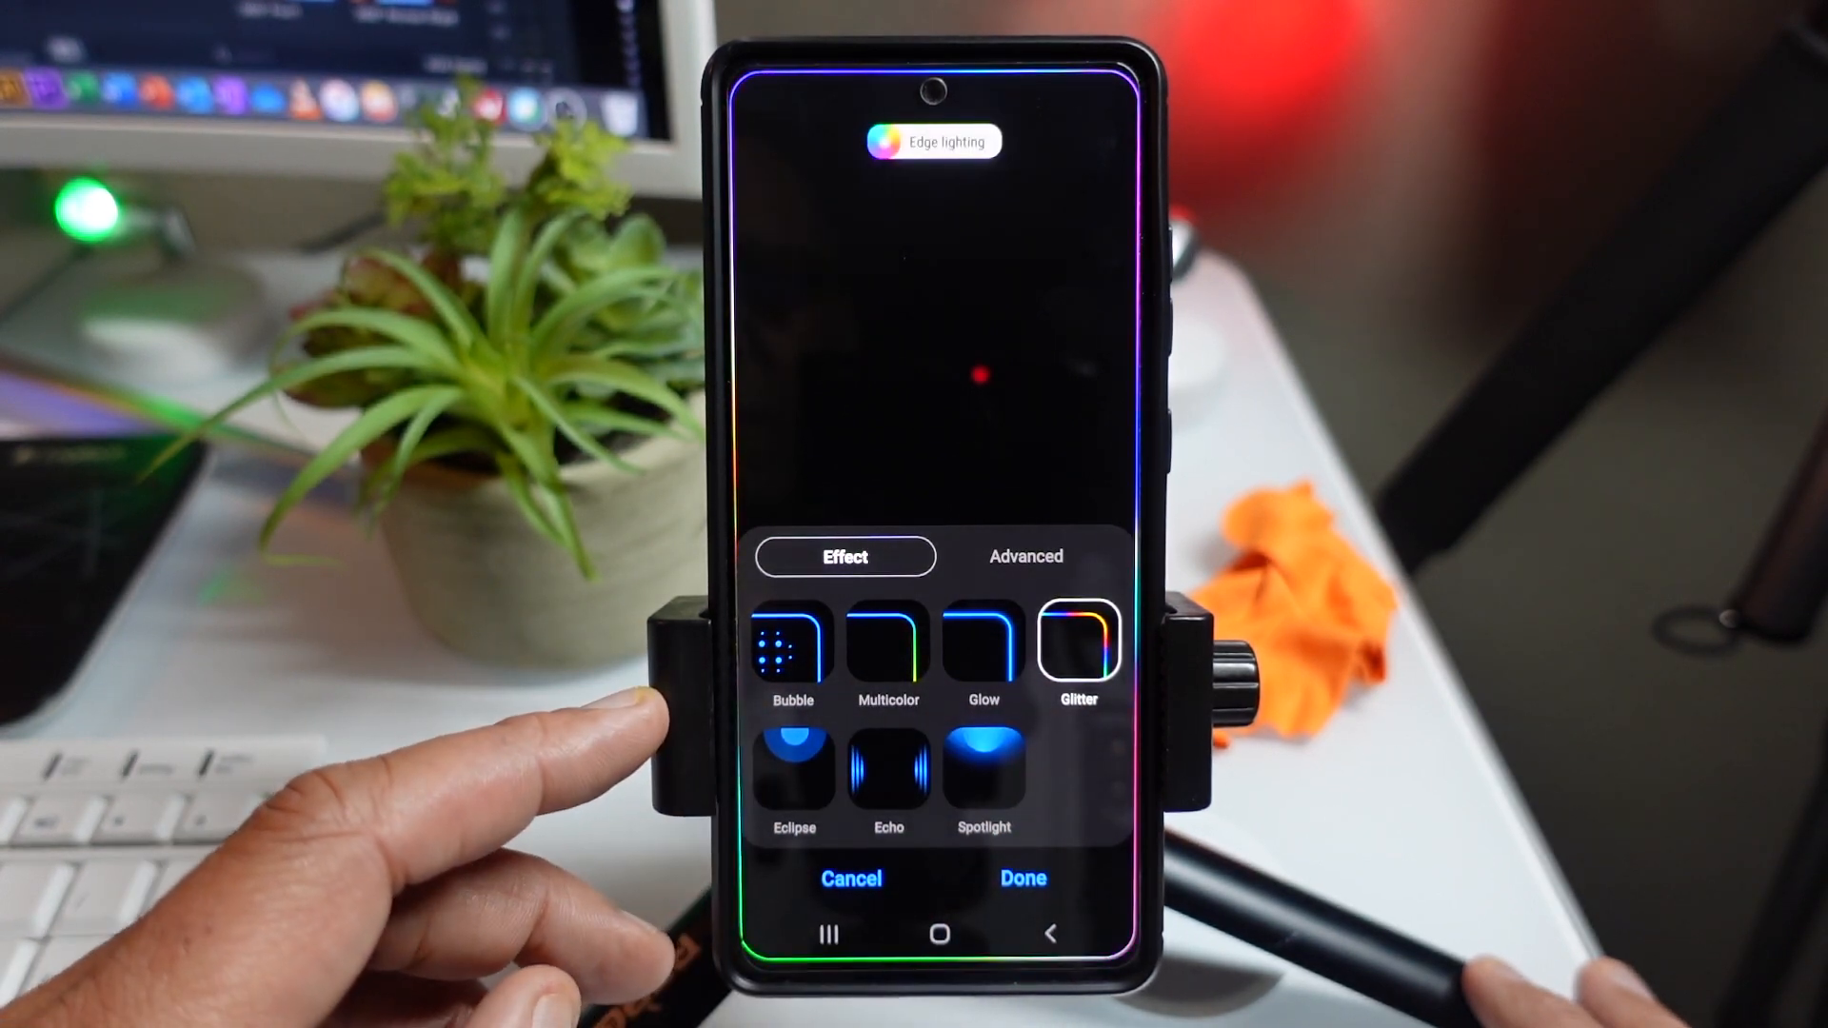
click(983, 638)
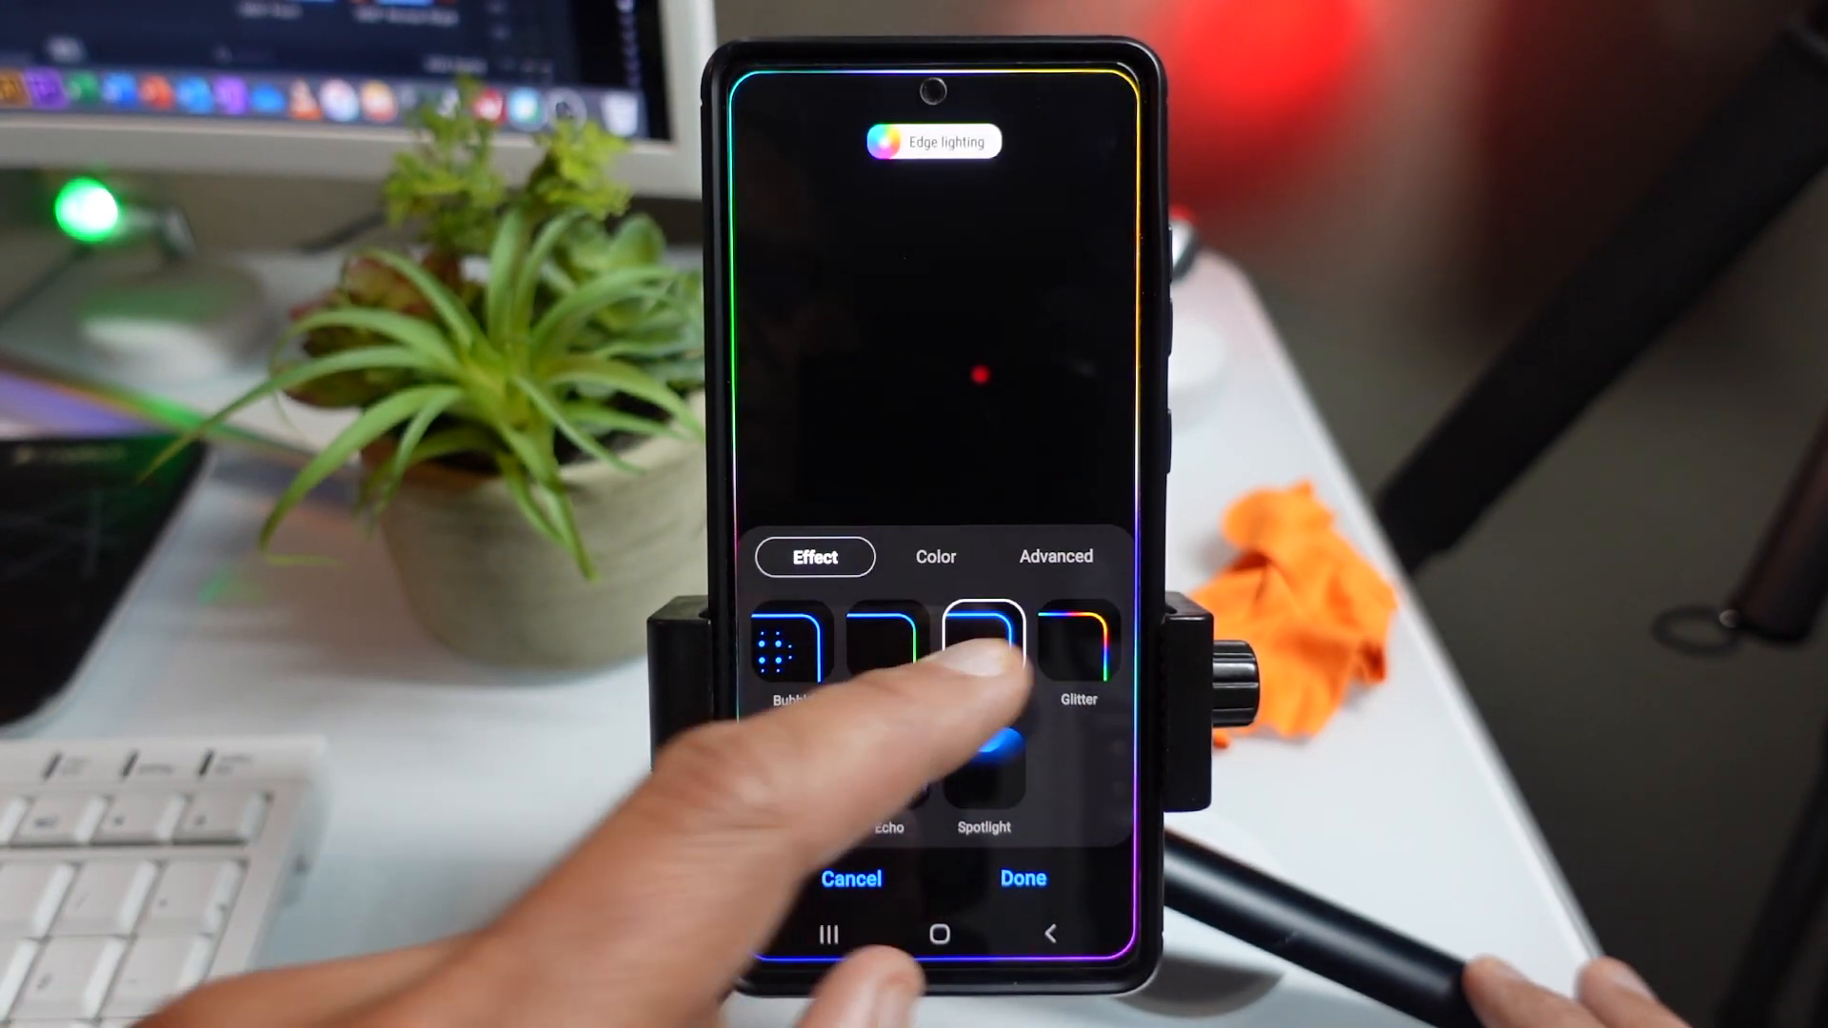
click(983, 650)
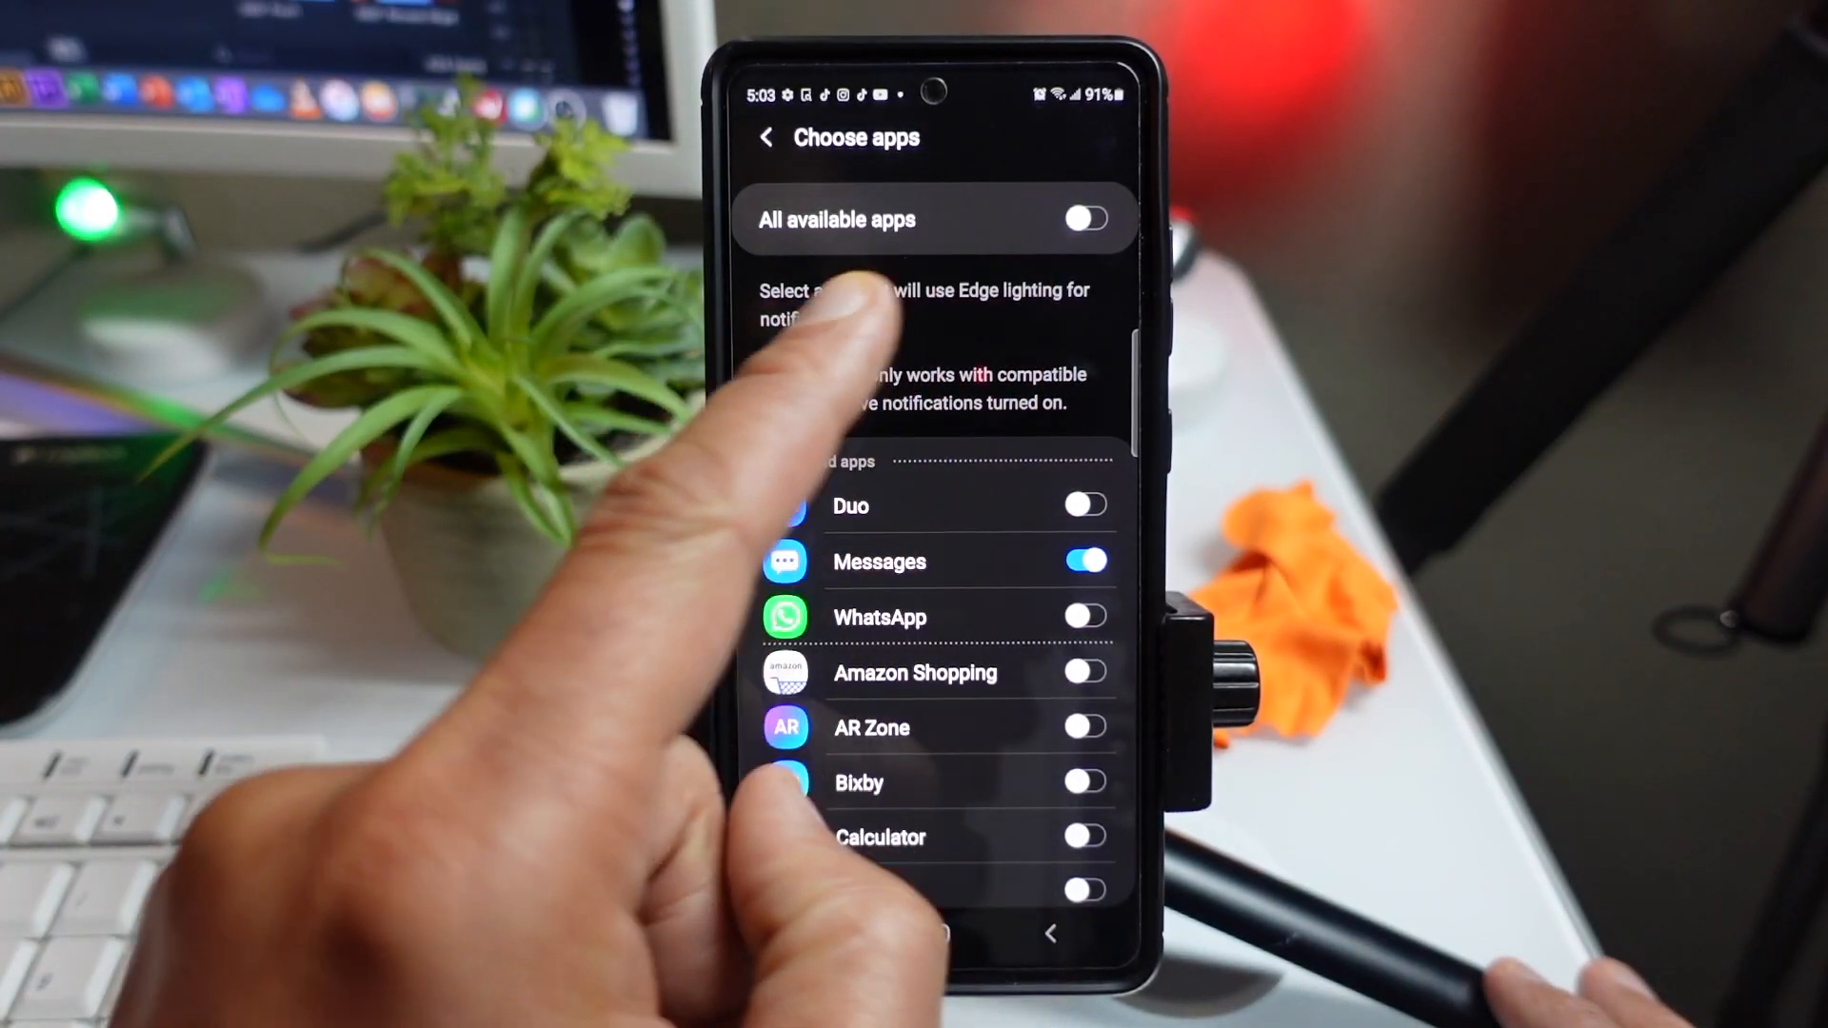
Step: Disable edge lighting for all apps, enable it for one chosen app, then switch the camera to video mode
click(1086, 219)
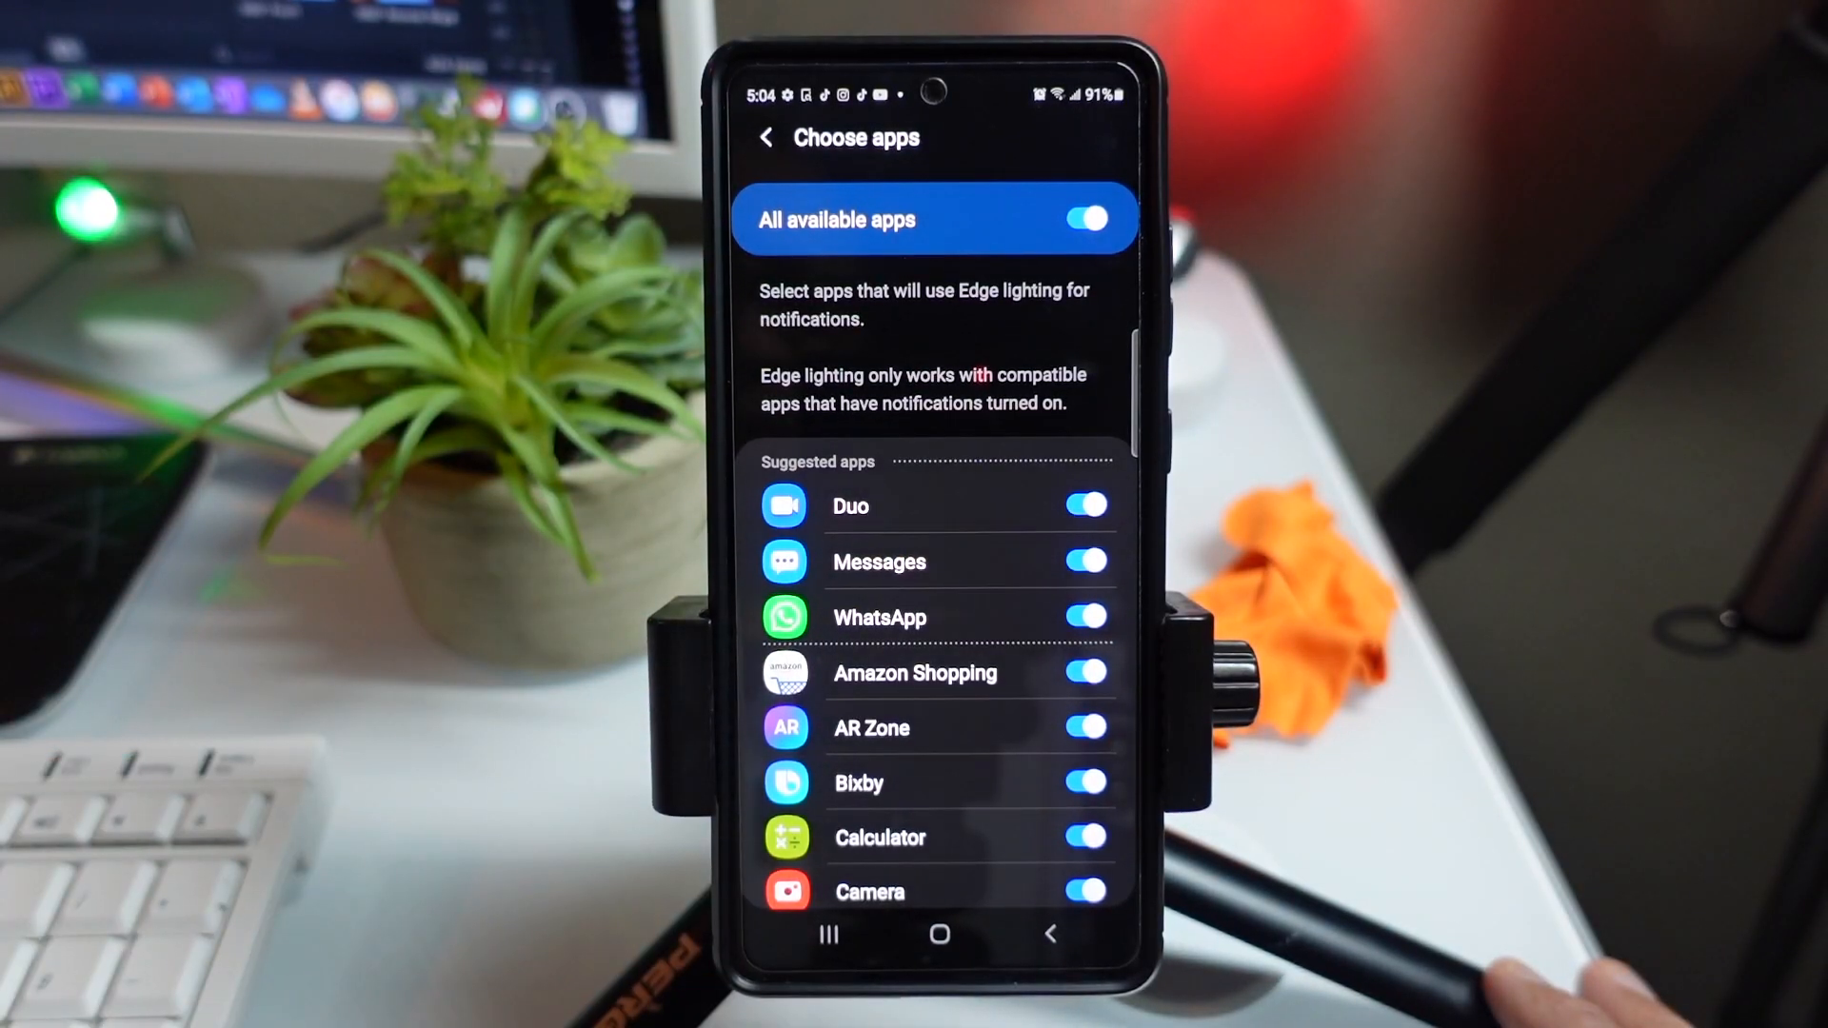
click(1083, 219)
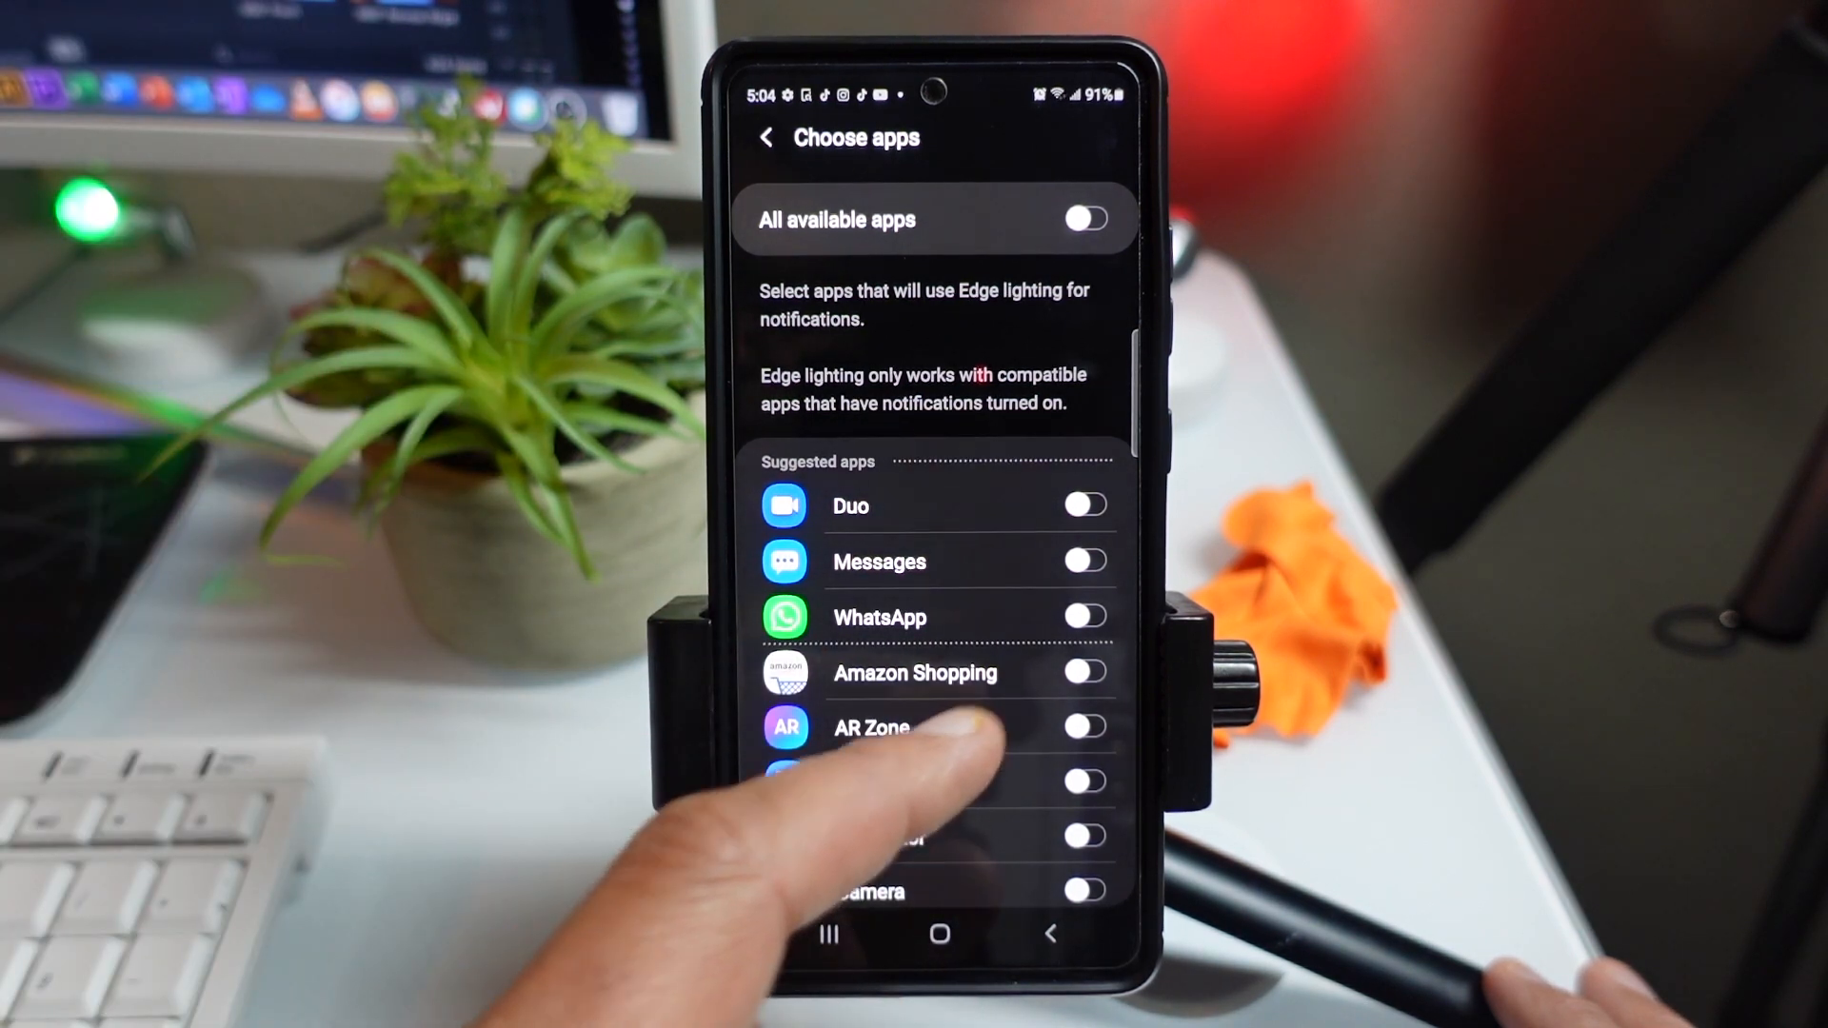
click(1083, 560)
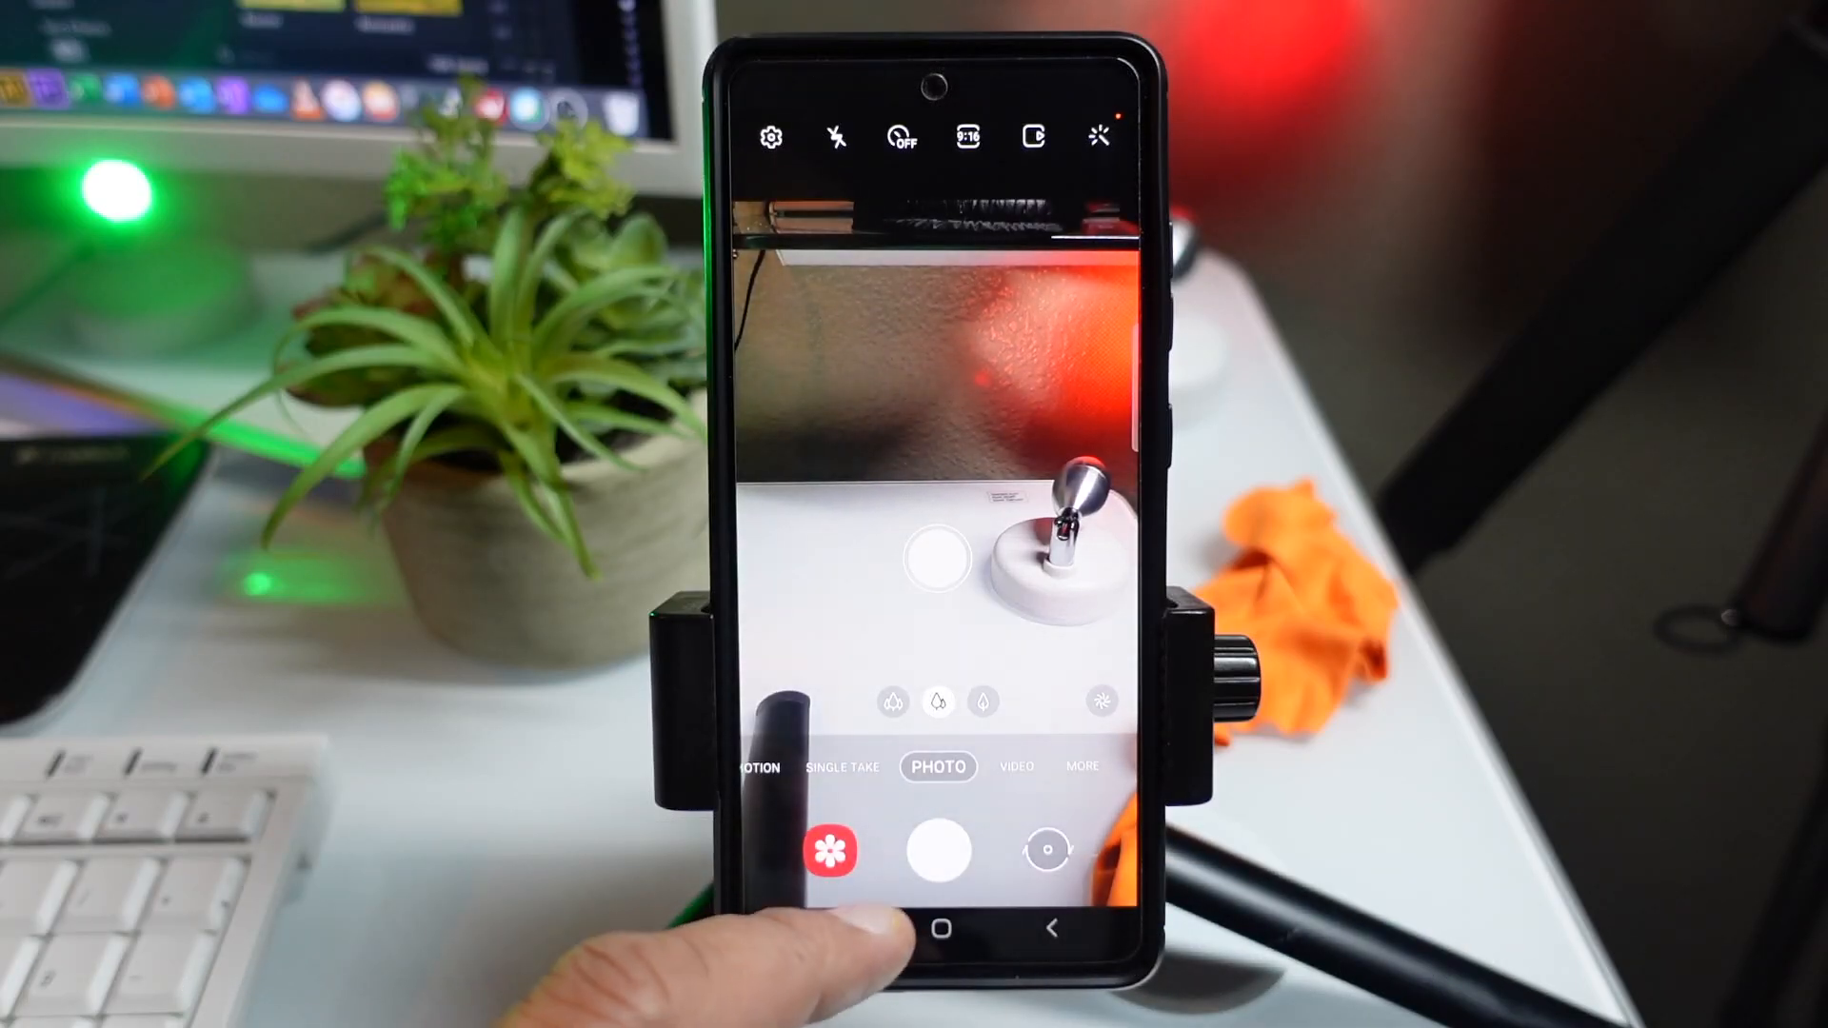
click(1017, 768)
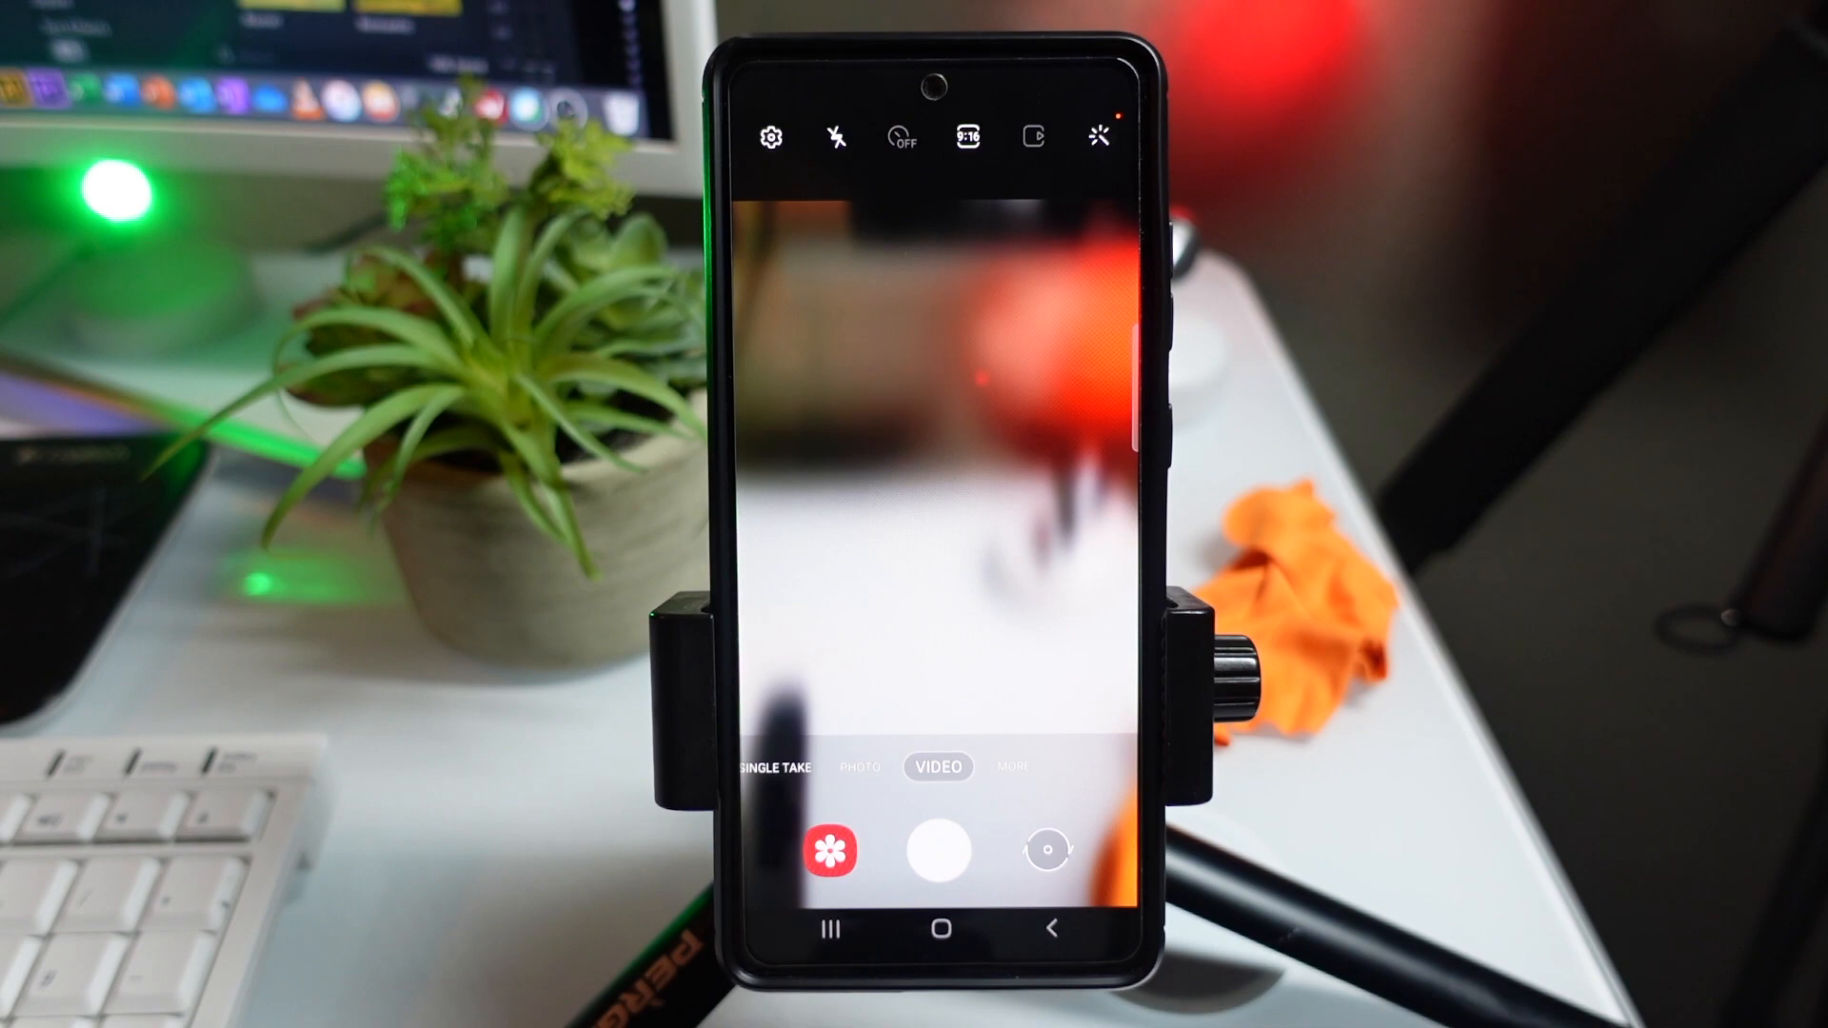